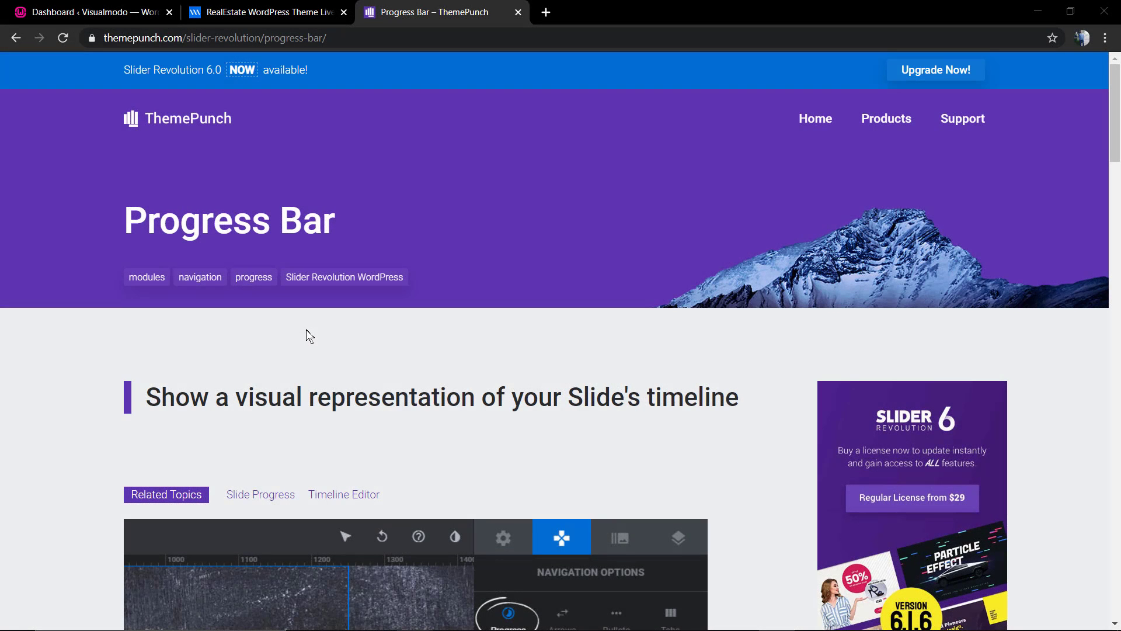
{"action": "mouse_move", "coordinate": [492, 304]}
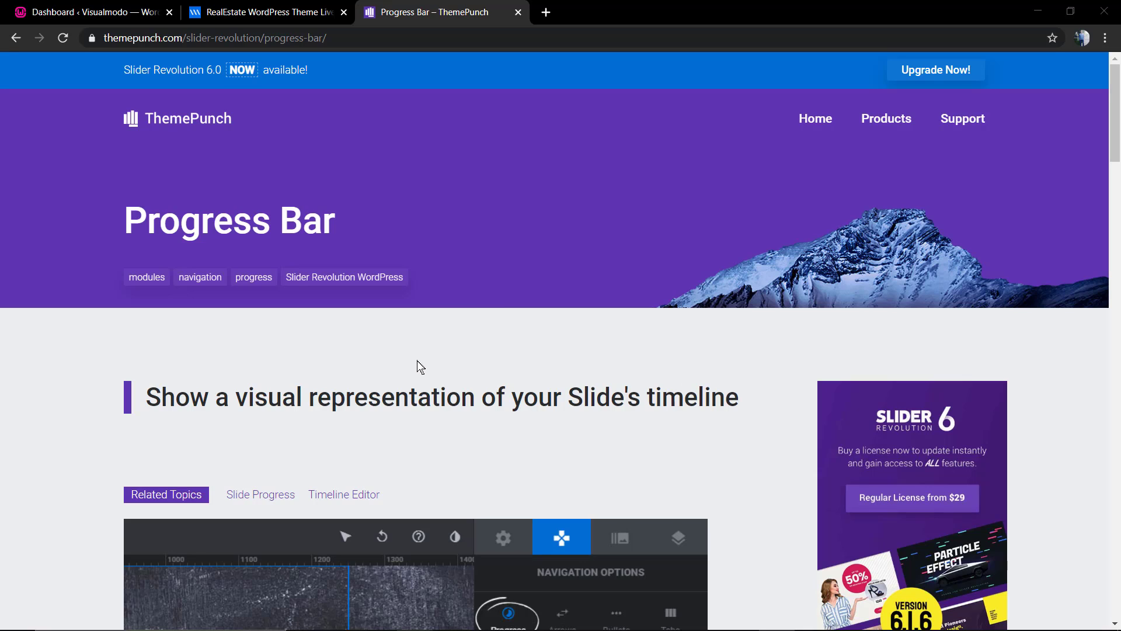
{"action": "mouse_move", "coordinate": [491, 183]}
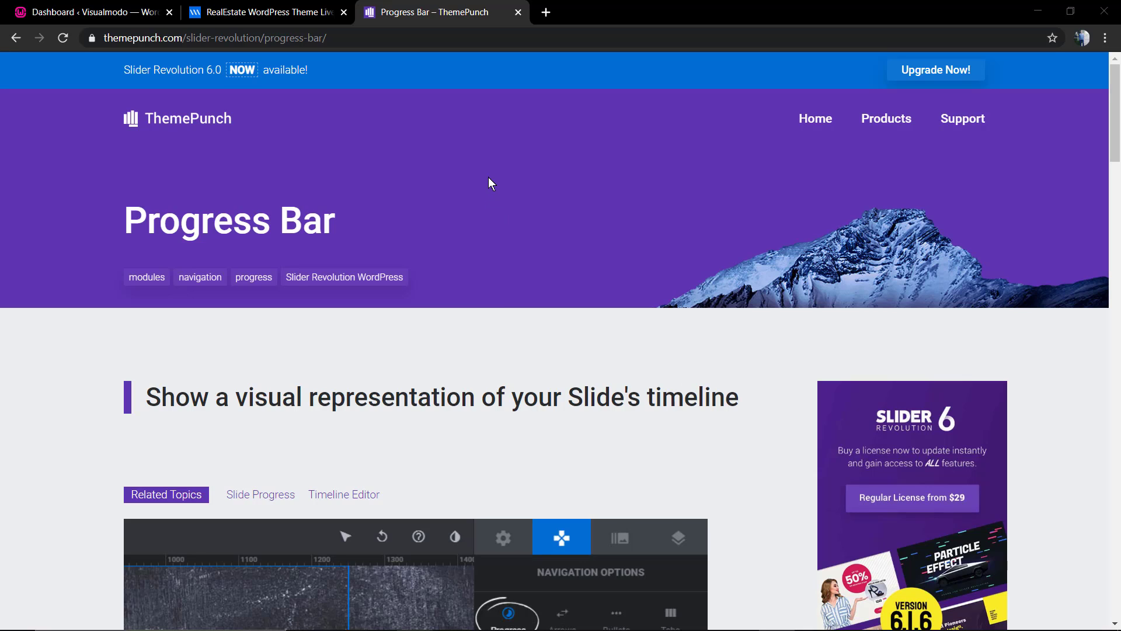
{"action": "mouse_move", "coordinate": [482, 187]}
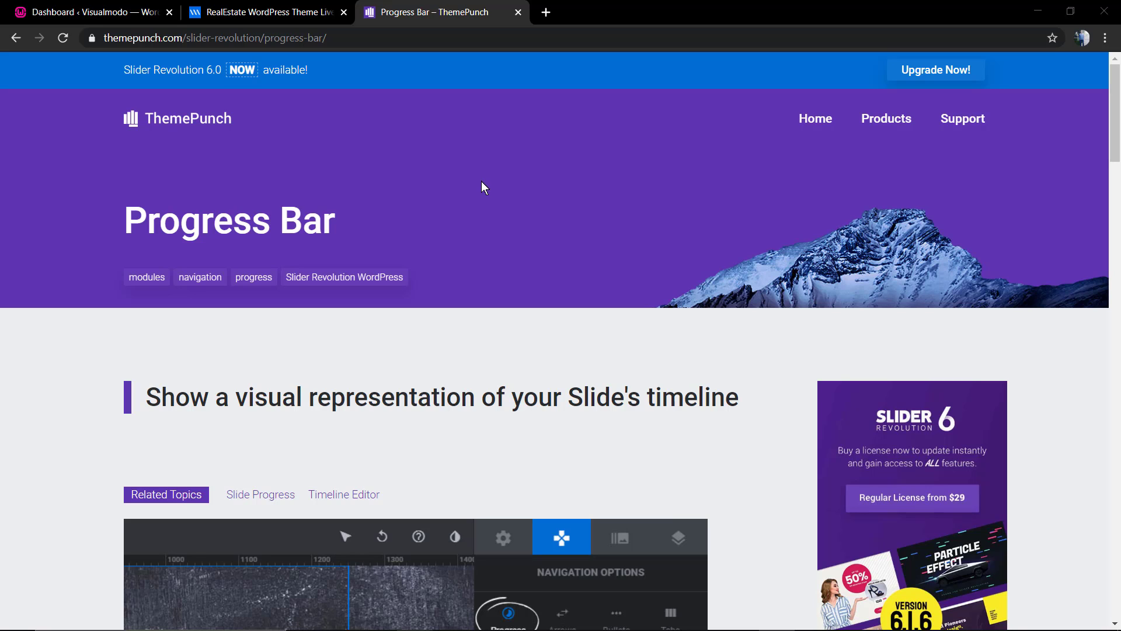
Step: Scroll the Progress Bar guide down to the color, position and height settings
{"action": "scroll", "scroll_direction": "down", "scroll_amount": 3}
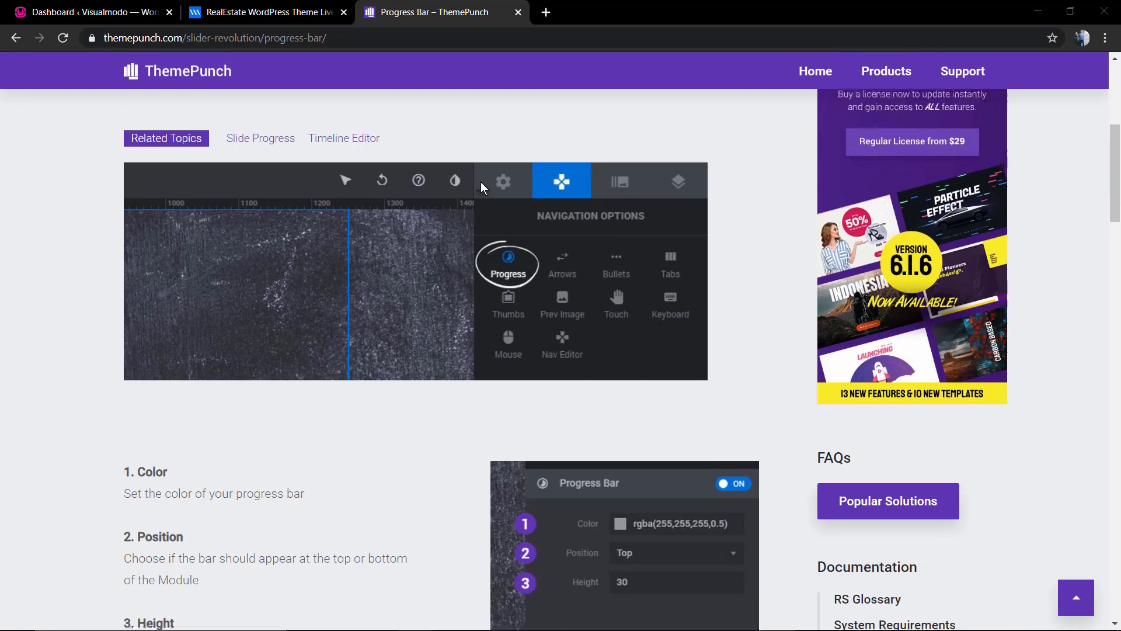
{"action": "left_click", "coordinate": [265, 12]}
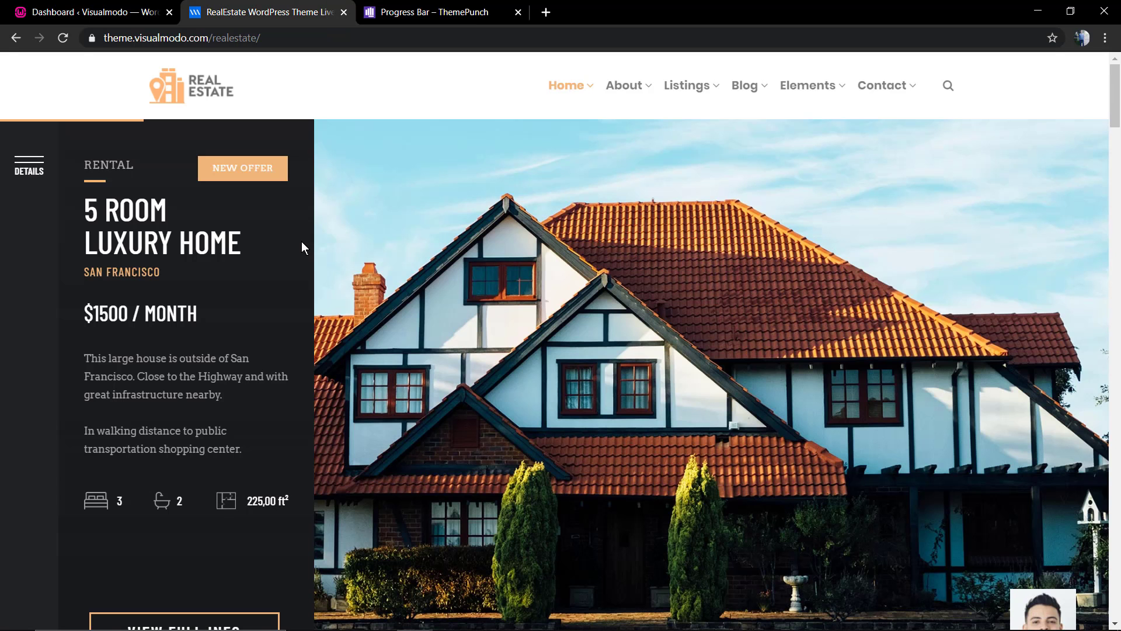
{"action": "mouse_move", "coordinate": [359, 91]}
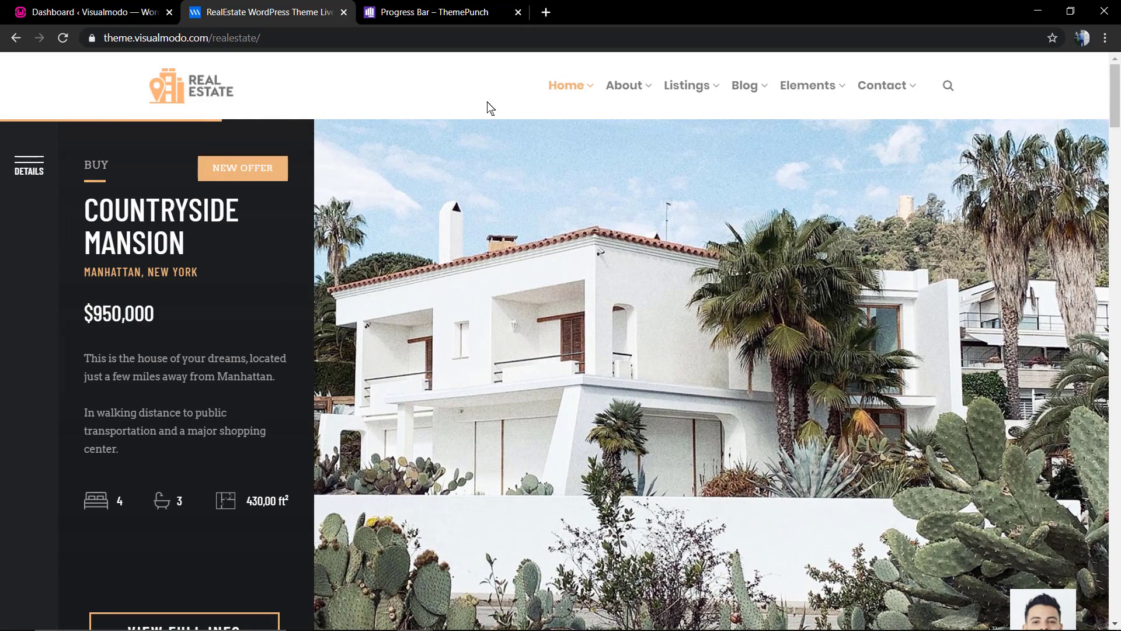
Step: Switch to the WordPress dashboard and view the Slider Revolution modules list
{"action": "left_click", "coordinate": [85, 11]}
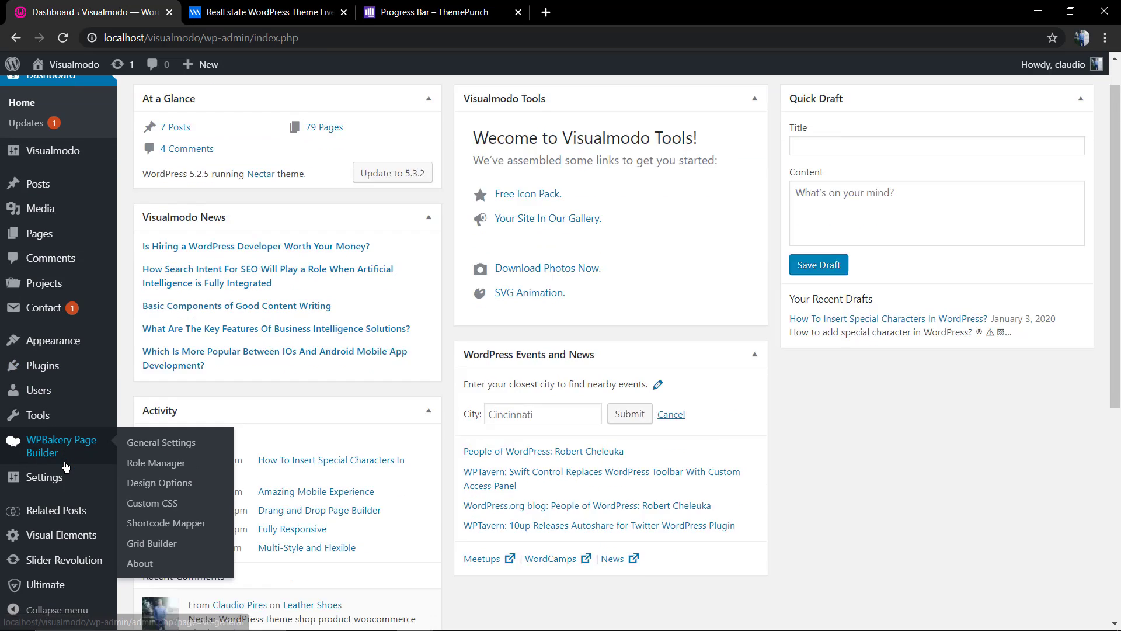
{"action": "scroll", "scroll_direction": "down", "scroll_amount": 3}
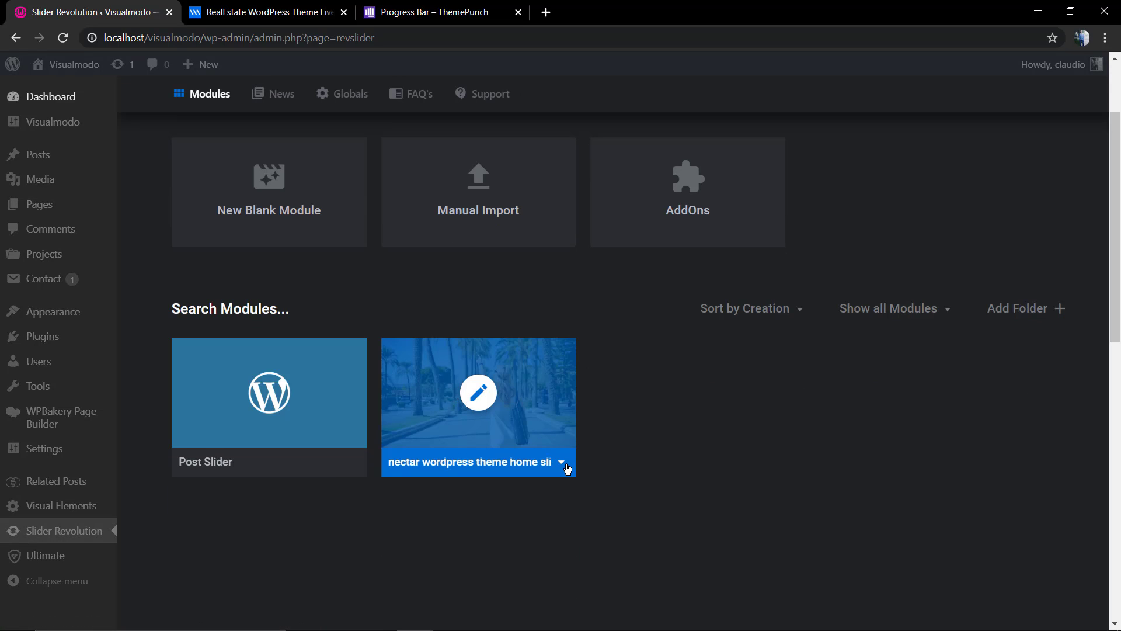
{"action": "mouse_move", "coordinate": [478, 392]}
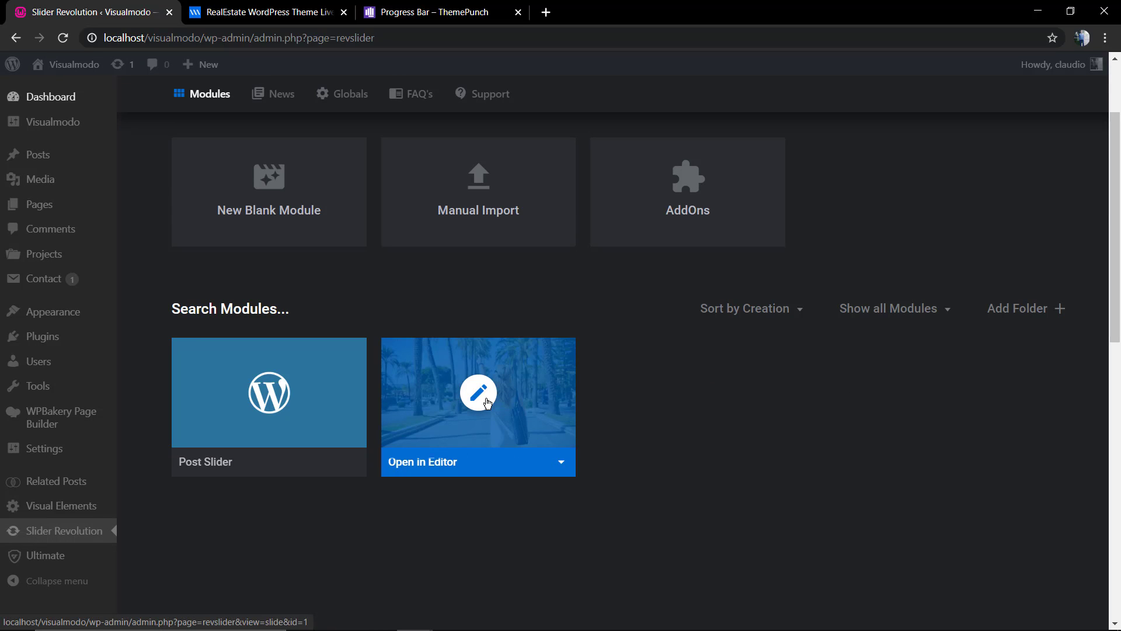
Step: Open the Nectar theme home slider module in the slide editor
{"action": "left_click", "coordinate": [477, 391]}
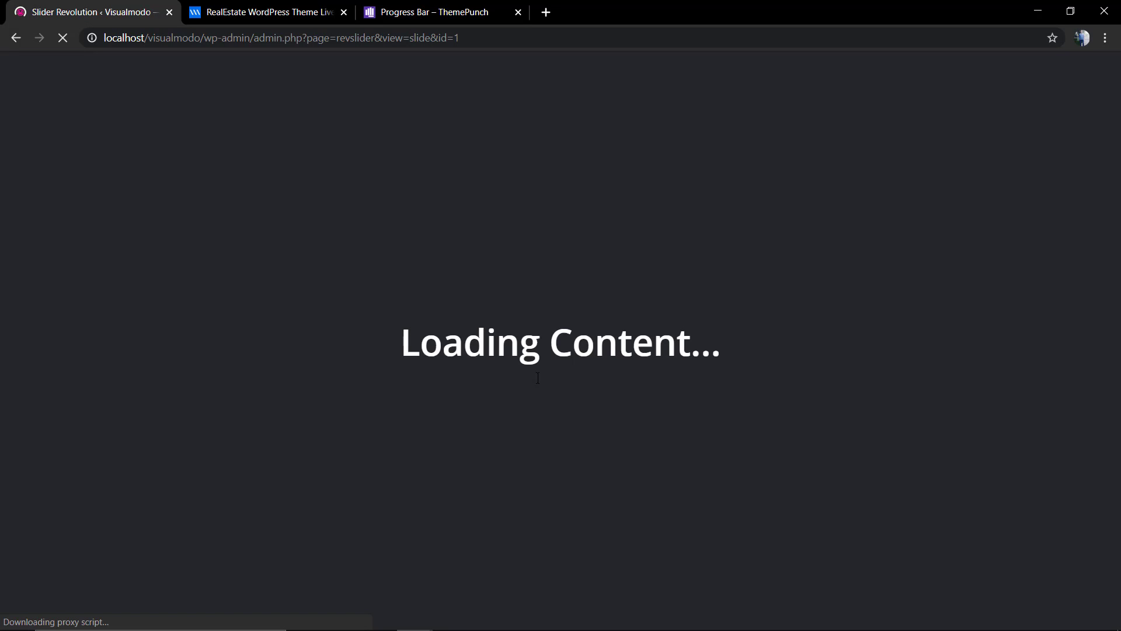
{"action": "mouse_move", "coordinate": [512, 391]}
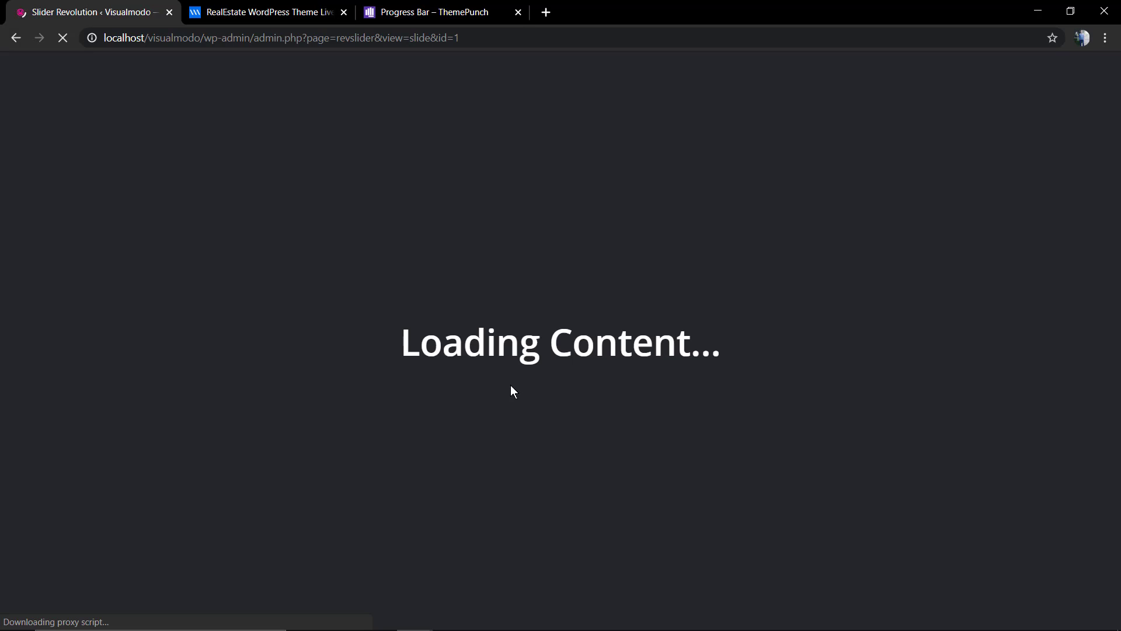
{"action": "mouse_move", "coordinate": [490, 386]}
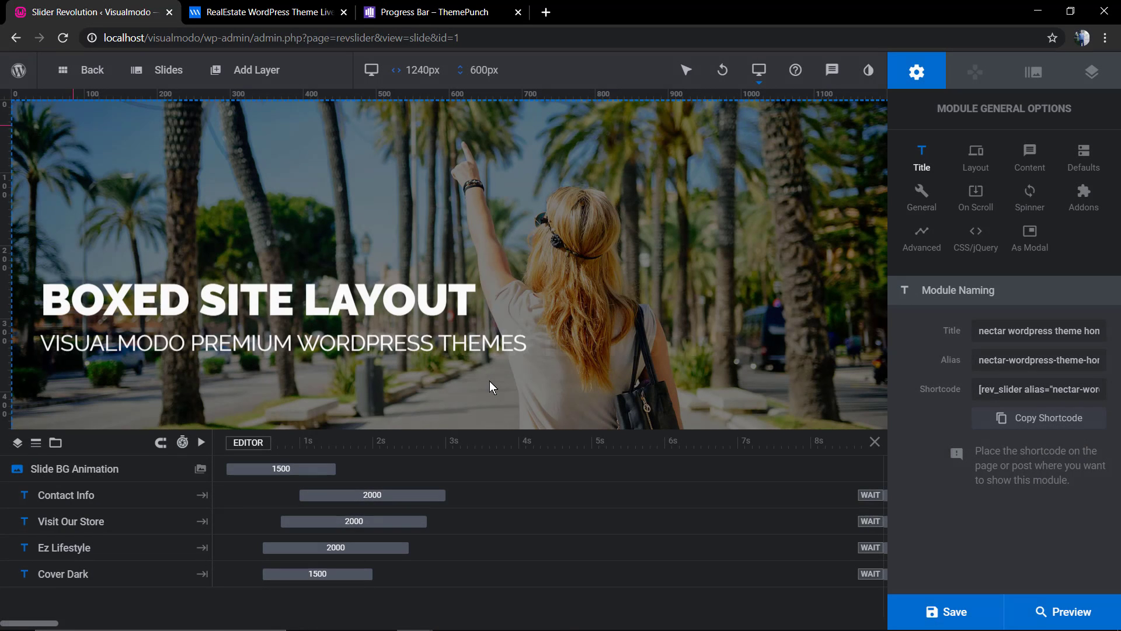
Step: Duplicate the #1 Nectar slide so the module holds two slides
{"action": "left_click", "coordinate": [168, 69]}
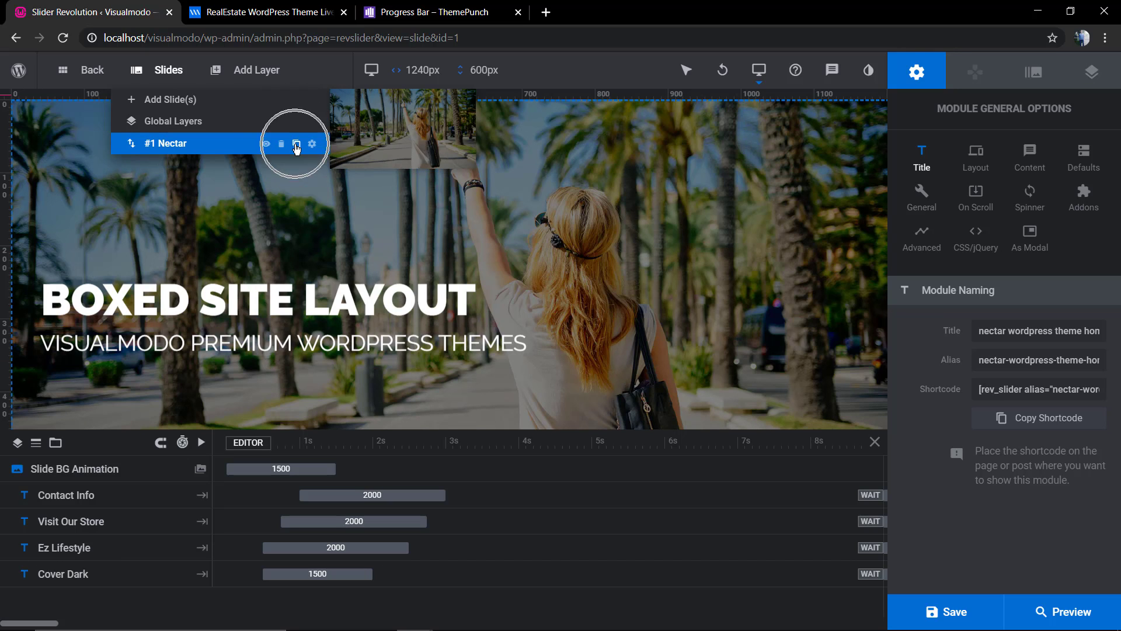
{"action": "left_click", "coordinate": [296, 145]}
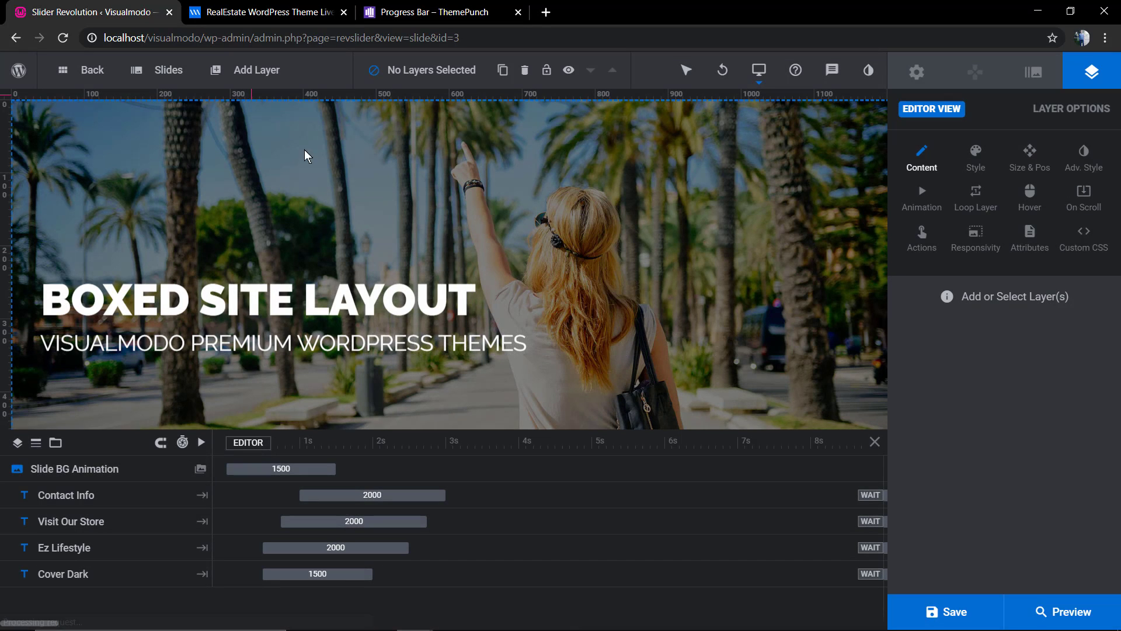
{"action": "left_click", "coordinate": [160, 69]}
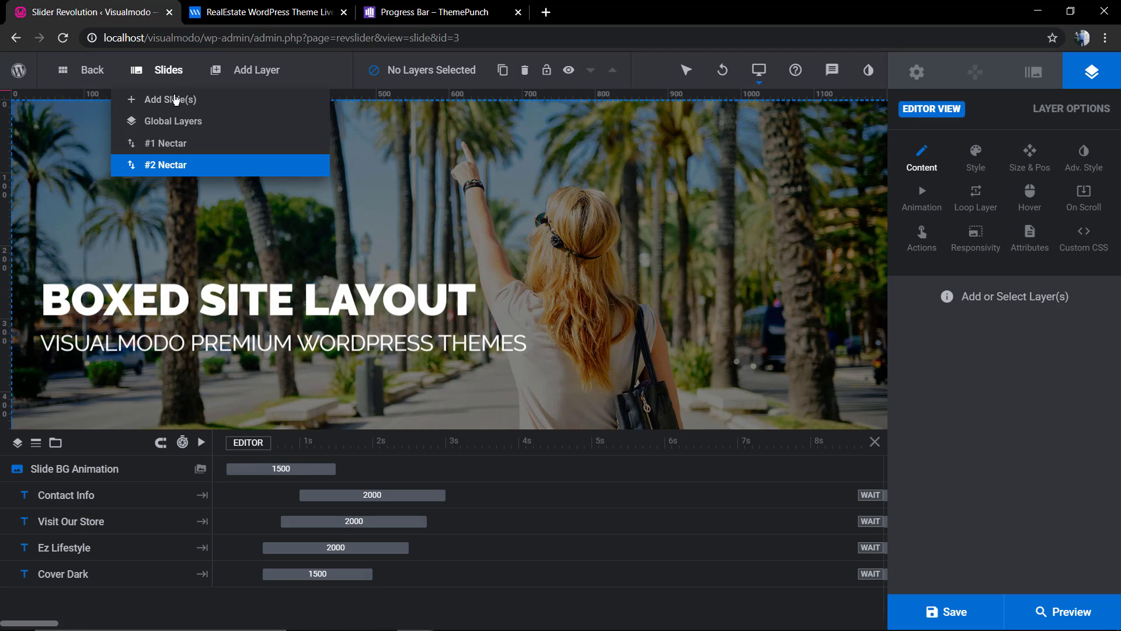
{"action": "mouse_move", "coordinate": [221, 165]}
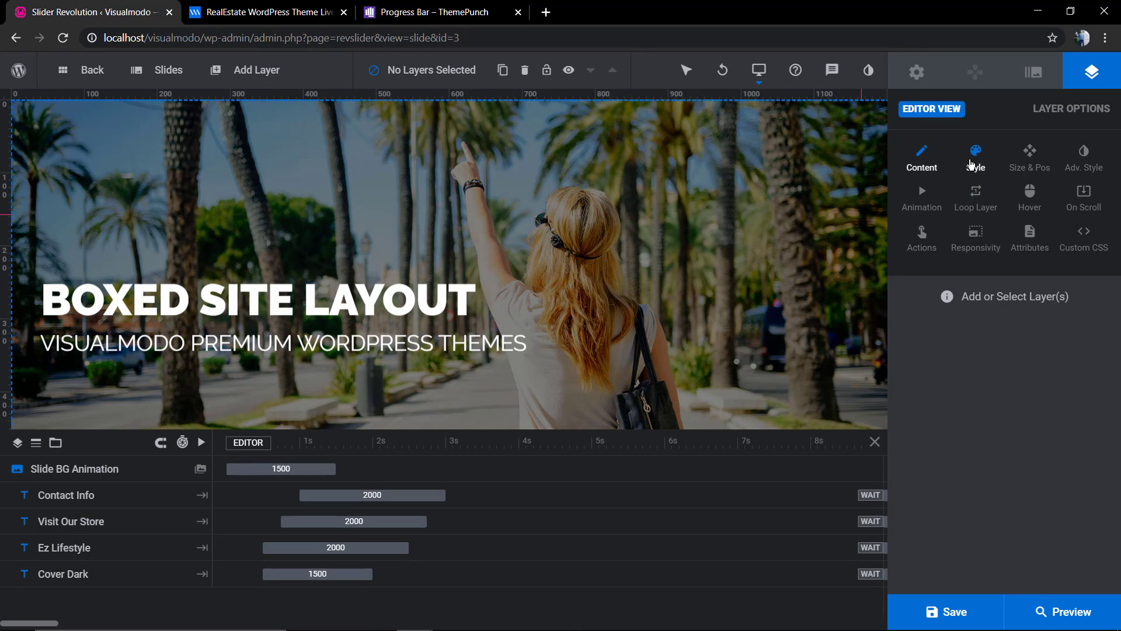
Step: Browse the layer and module option panels, ending on the slide's background options
{"action": "left_click", "coordinate": [974, 156]}
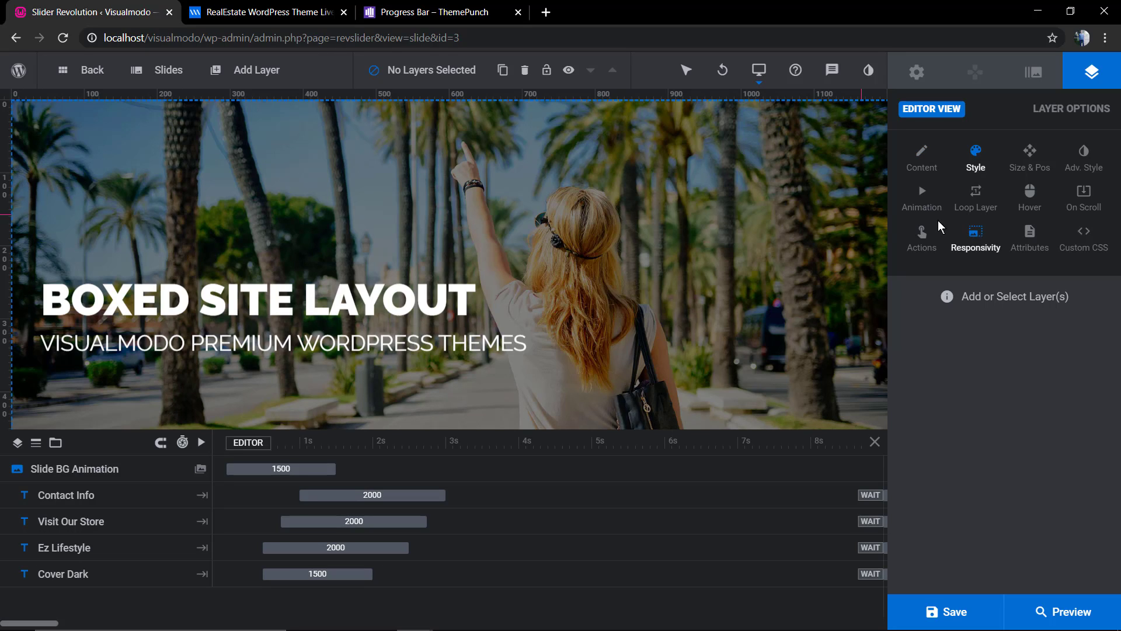
{"action": "left_click", "coordinate": [921, 198]}
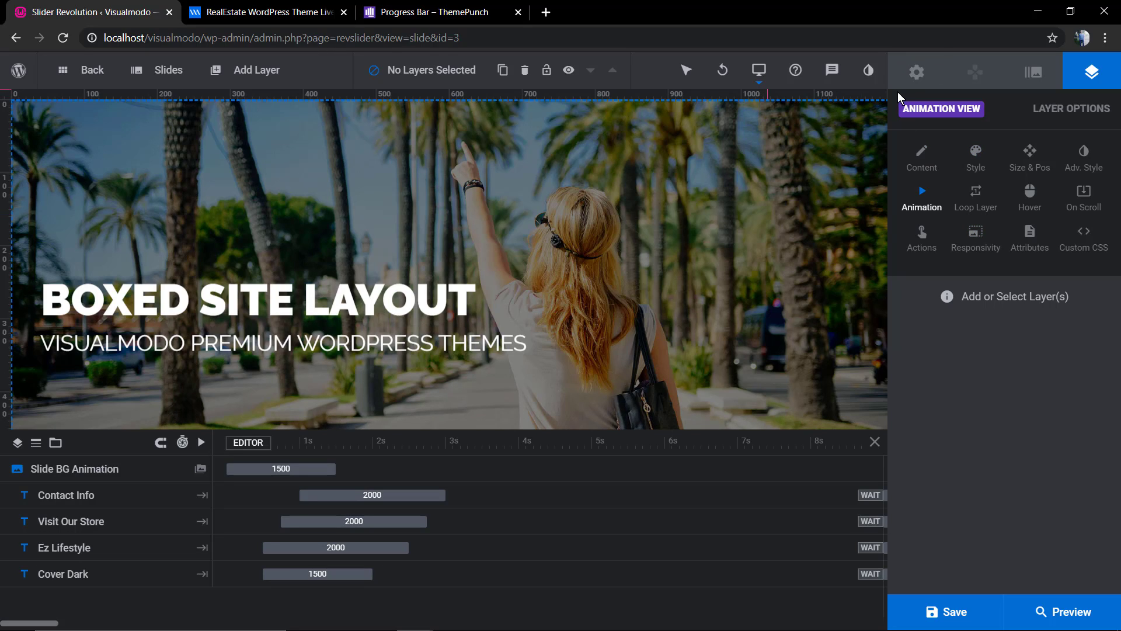
{"action": "left_click", "coordinate": [916, 71]}
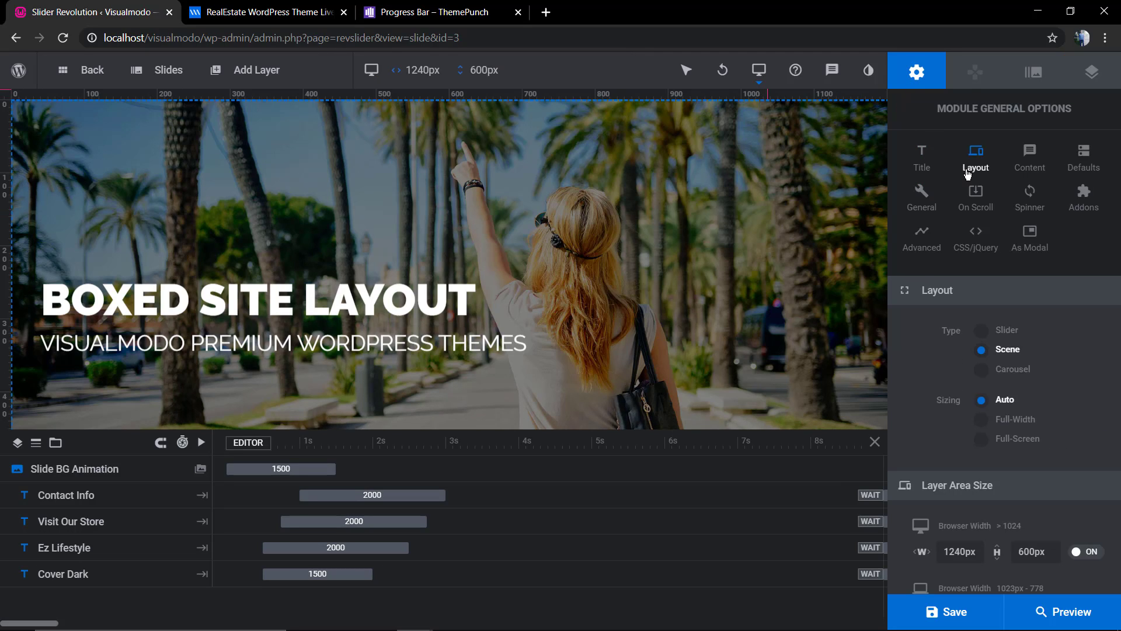
{"action": "left_click", "coordinate": [1029, 155]}
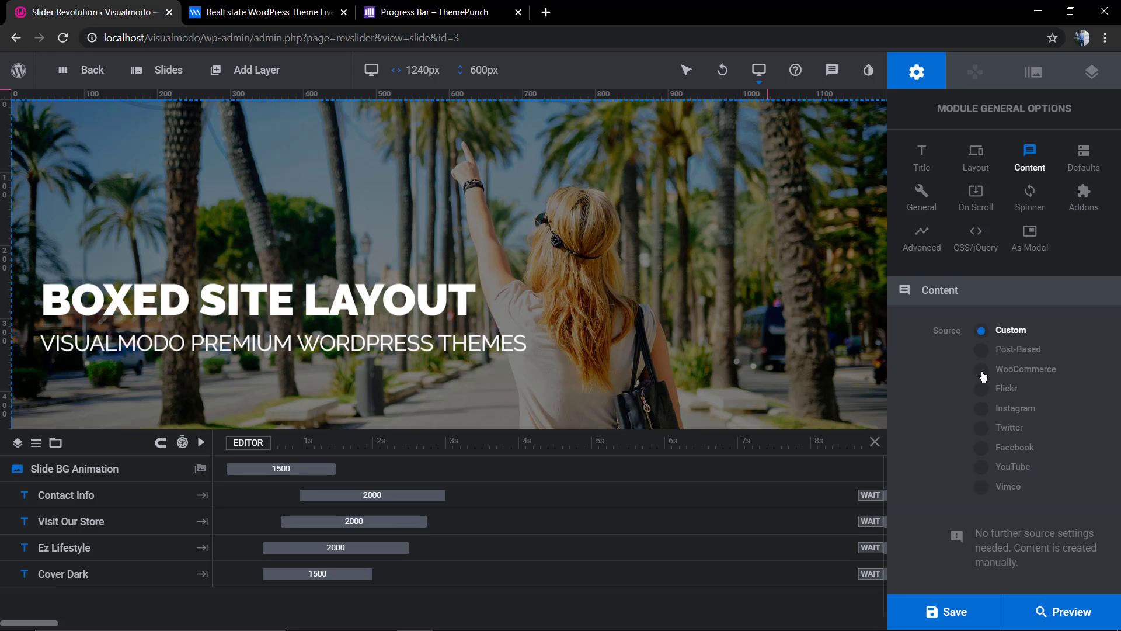
{"action": "mouse_move", "coordinate": [1044, 321]}
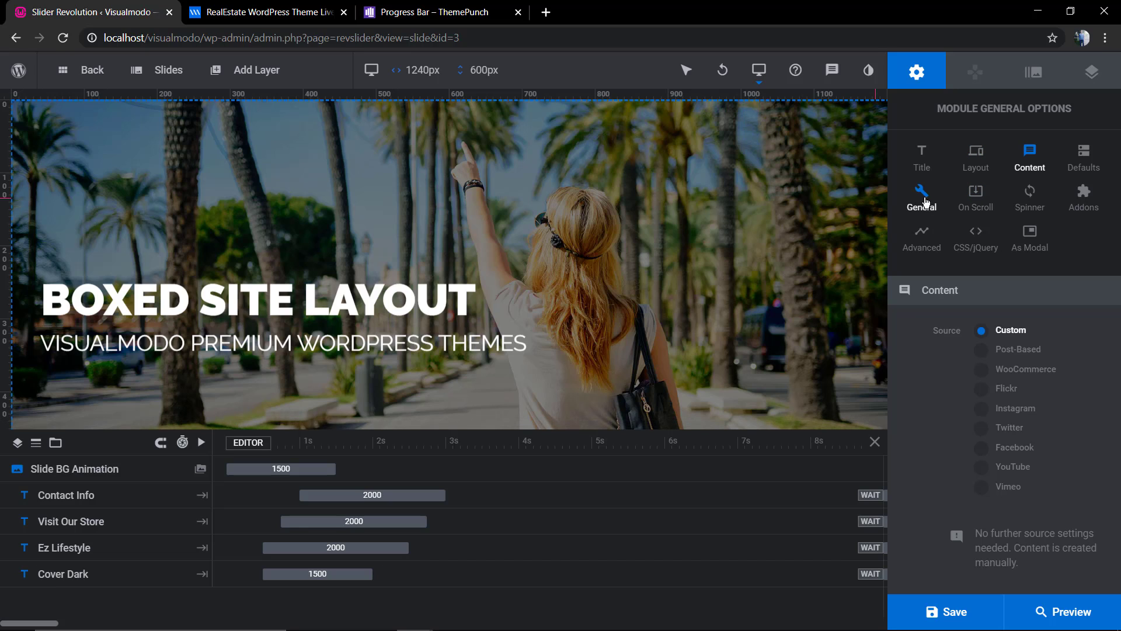
{"action": "left_click", "coordinate": [921, 199]}
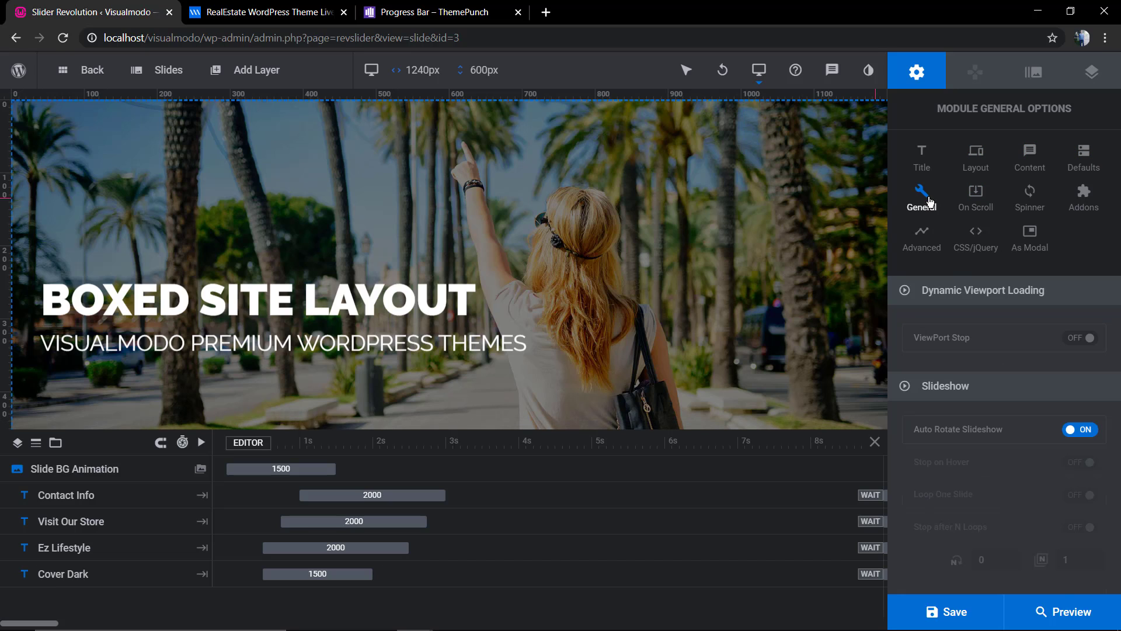
{"action": "left_click", "coordinate": [1030, 198]}
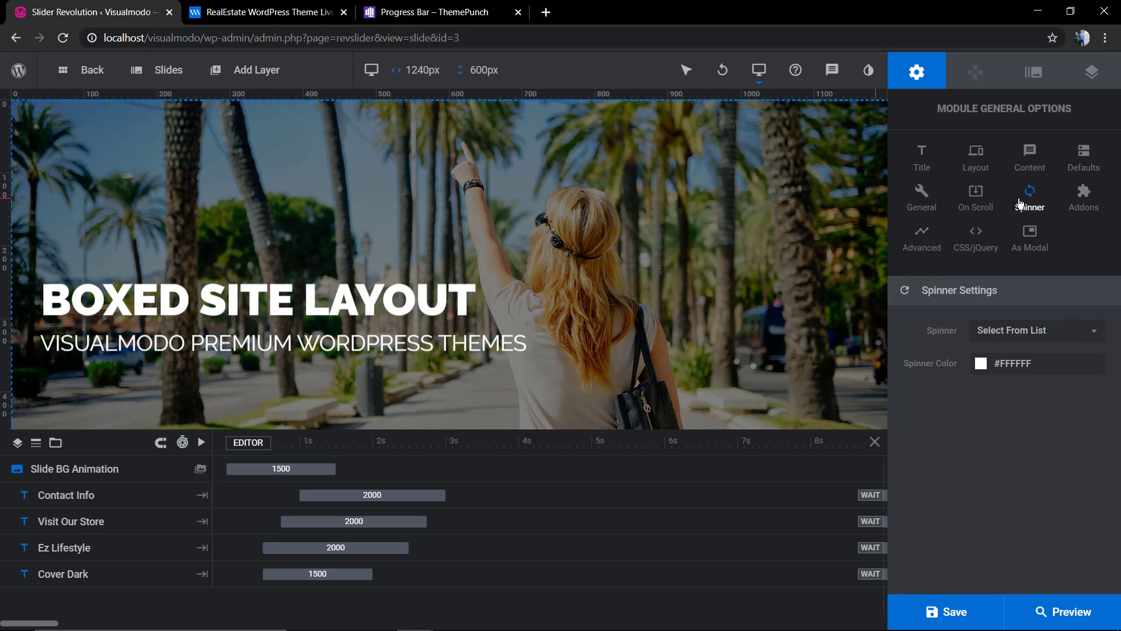
{"action": "left_click", "coordinate": [1032, 72]}
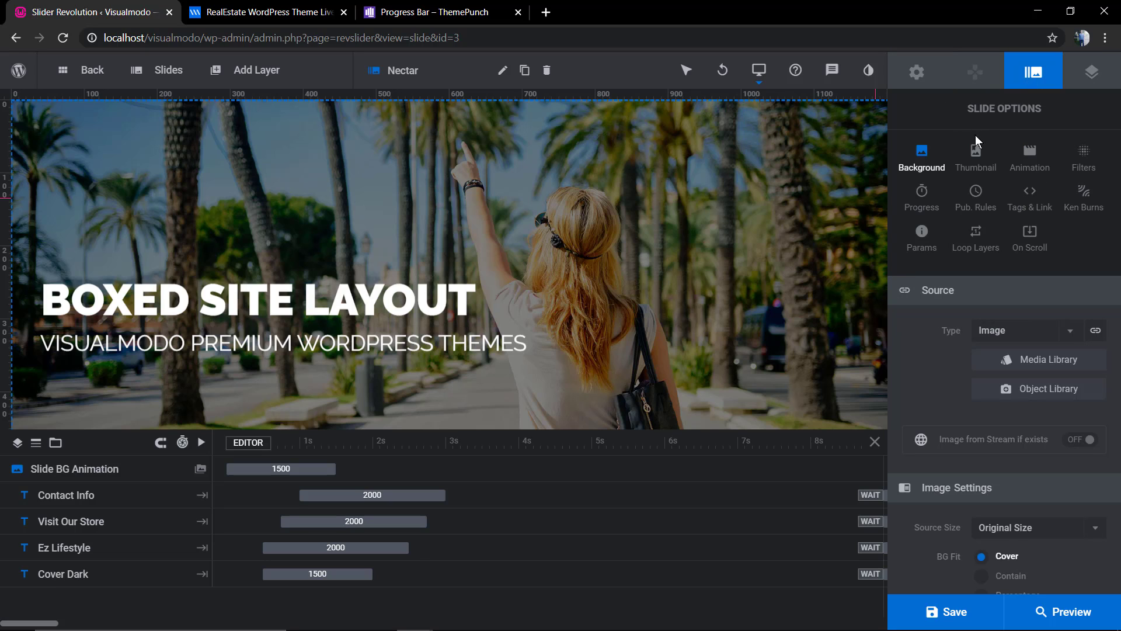
{"action": "mouse_move", "coordinate": [996, 427]}
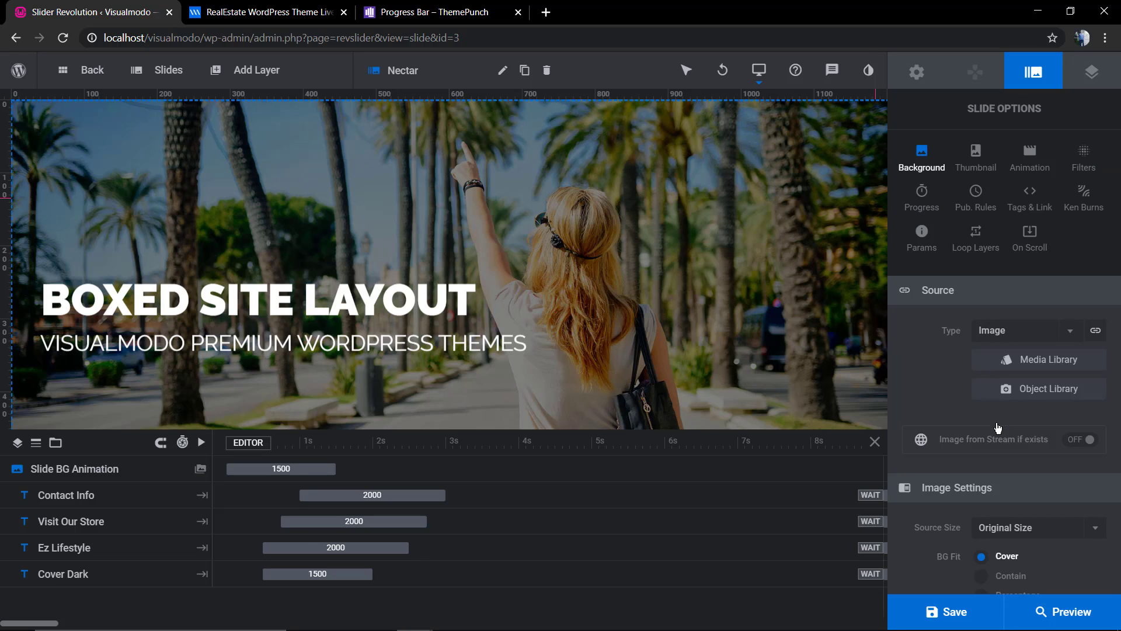
Step: Set photography1-2.jpg, the dark hooded photographer photo, as the second slide's background
{"action": "left_click", "coordinate": [1038, 359]}
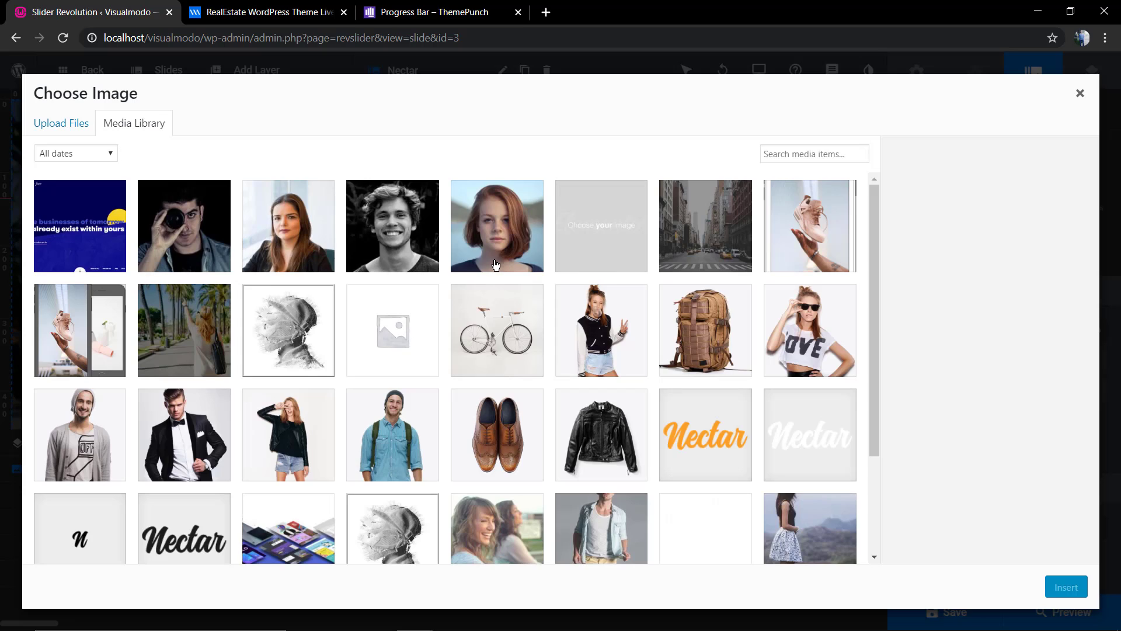
{"action": "scroll", "scroll_direction": "down", "scroll_amount": 3}
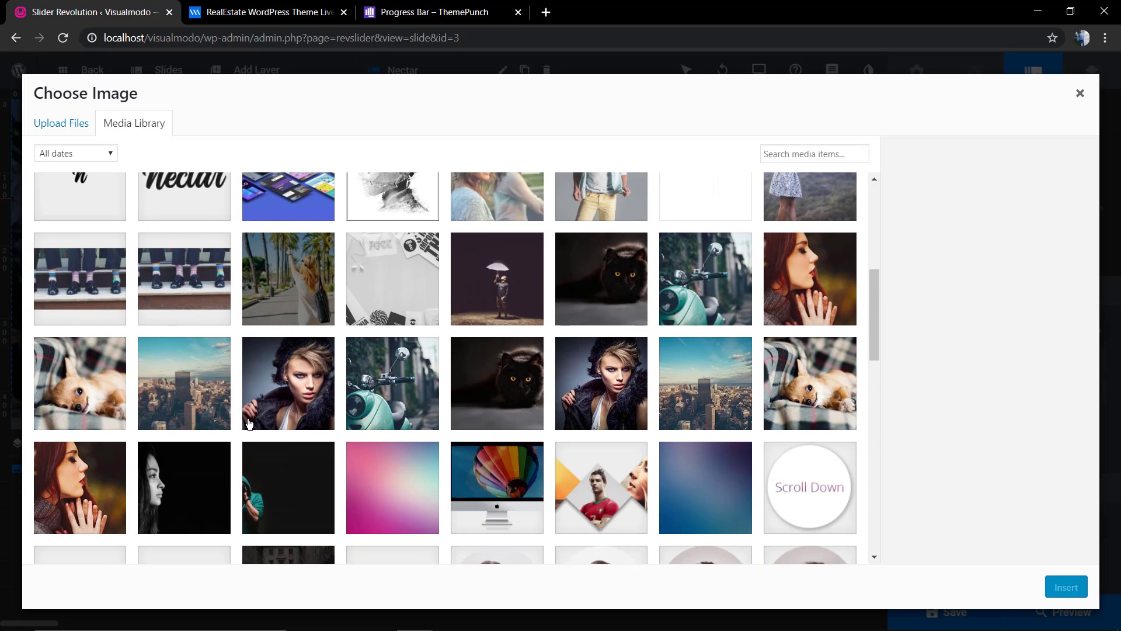
{"action": "left_click", "coordinate": [287, 487]}
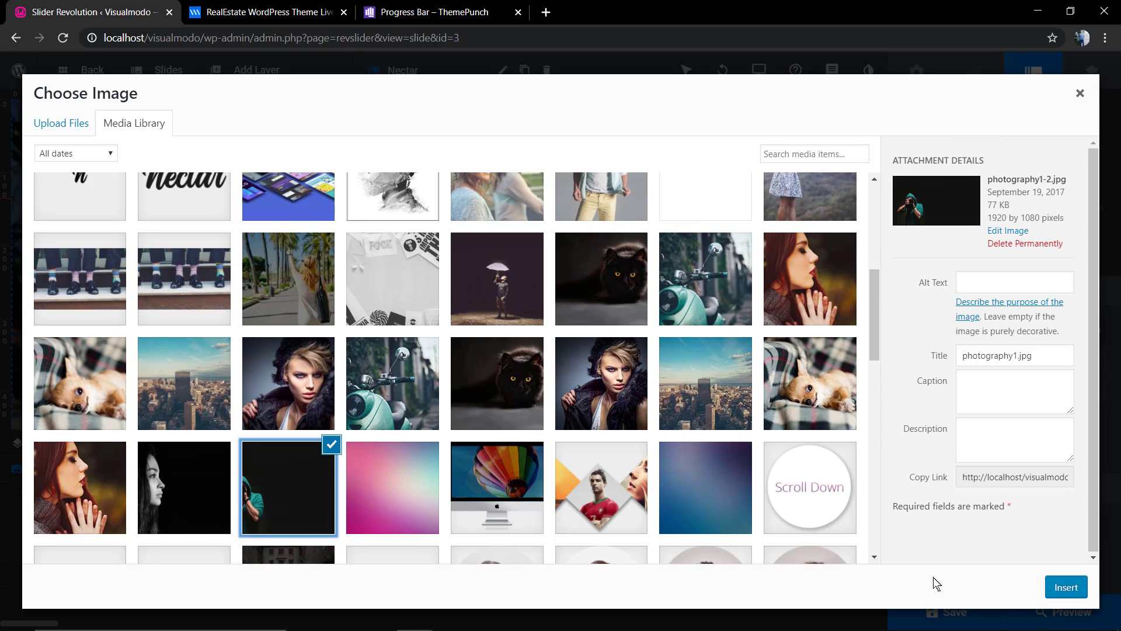
{"action": "left_click", "coordinate": [1064, 586]}
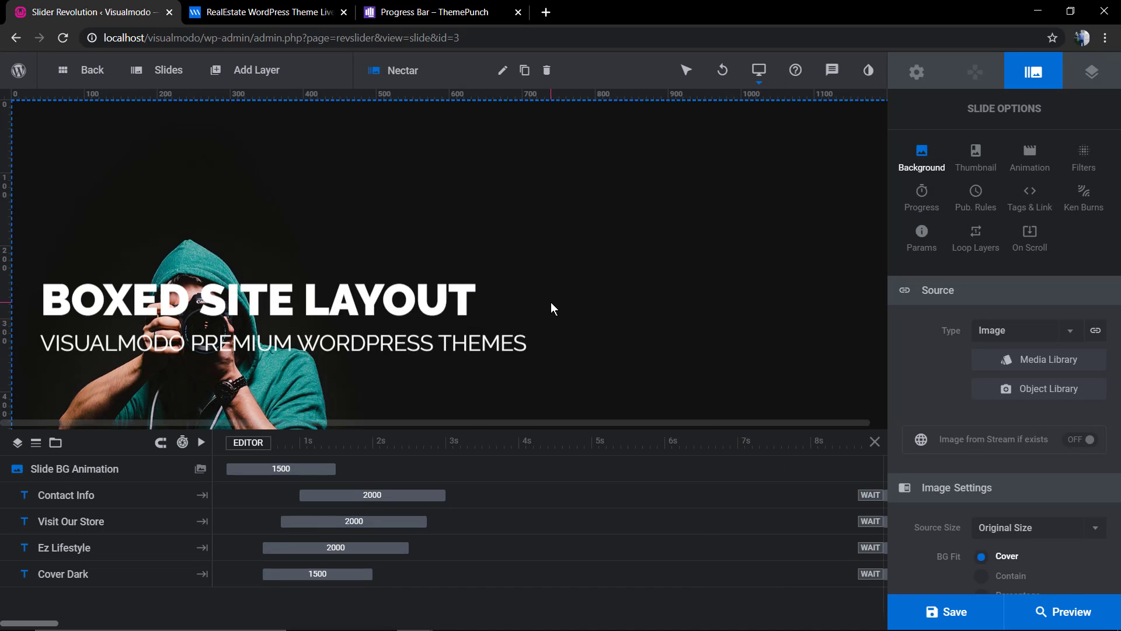
Step: Save the second slide and switch to the #1 Nectar slide with the palm-tree photo
{"action": "left_click", "coordinate": [947, 611]}
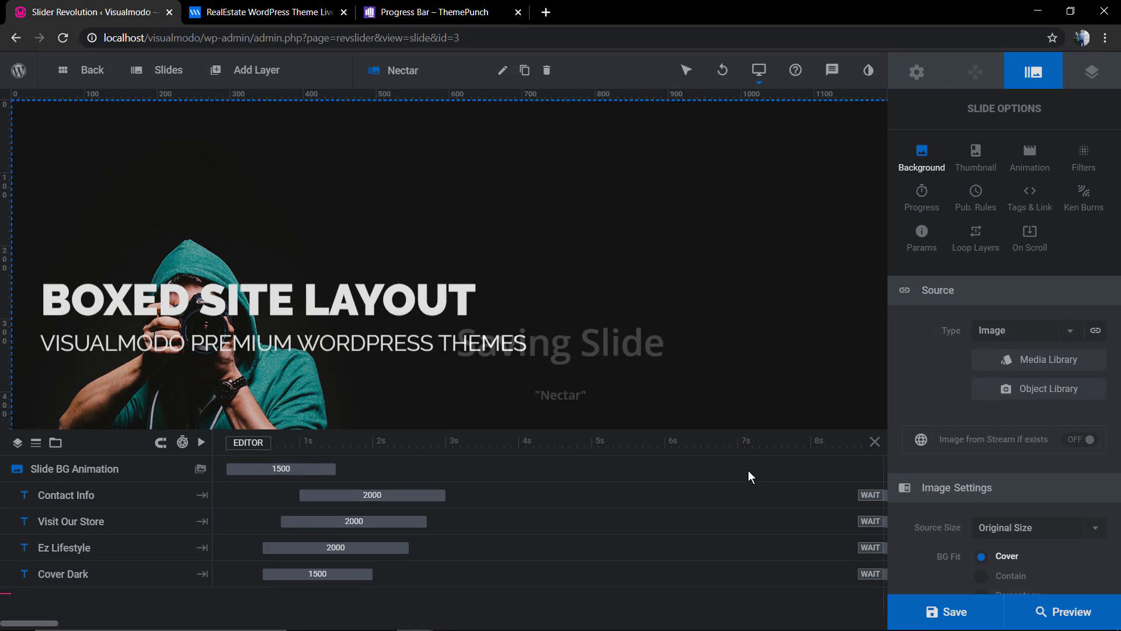
{"action": "left_click", "coordinate": [168, 69]}
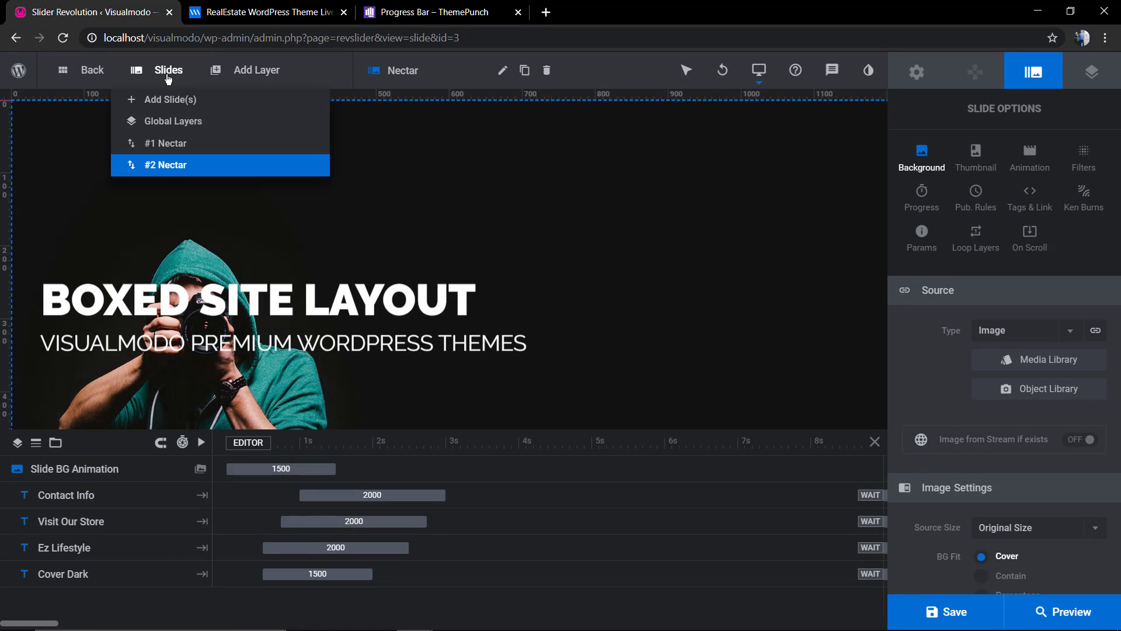
{"action": "left_click", "coordinate": [166, 142]}
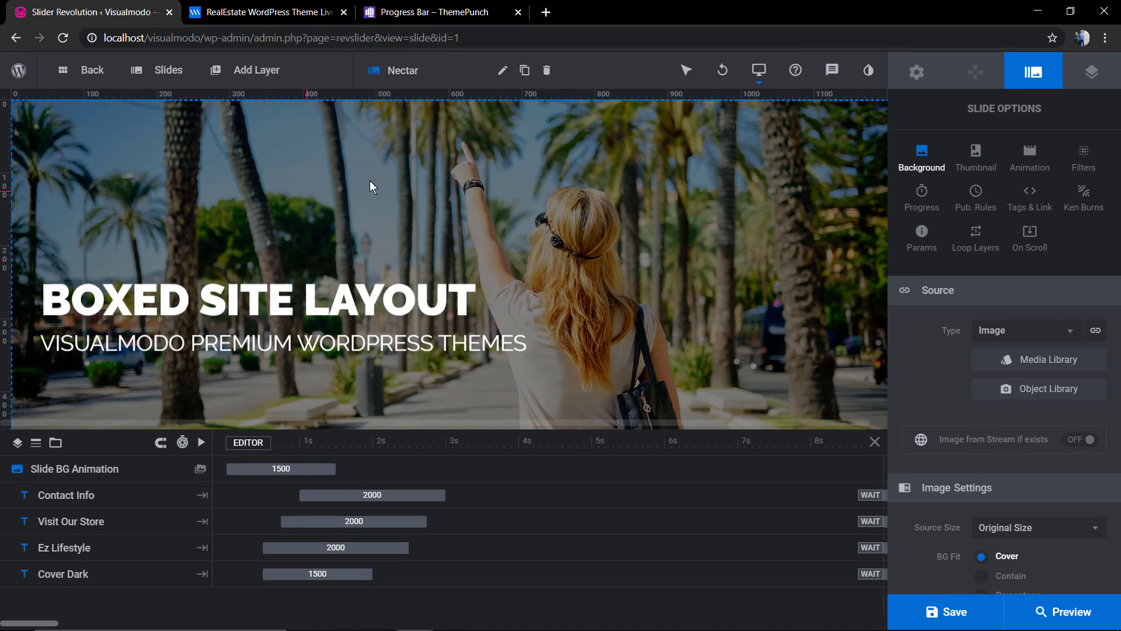
{"action": "mouse_move", "coordinate": [792, 119]}
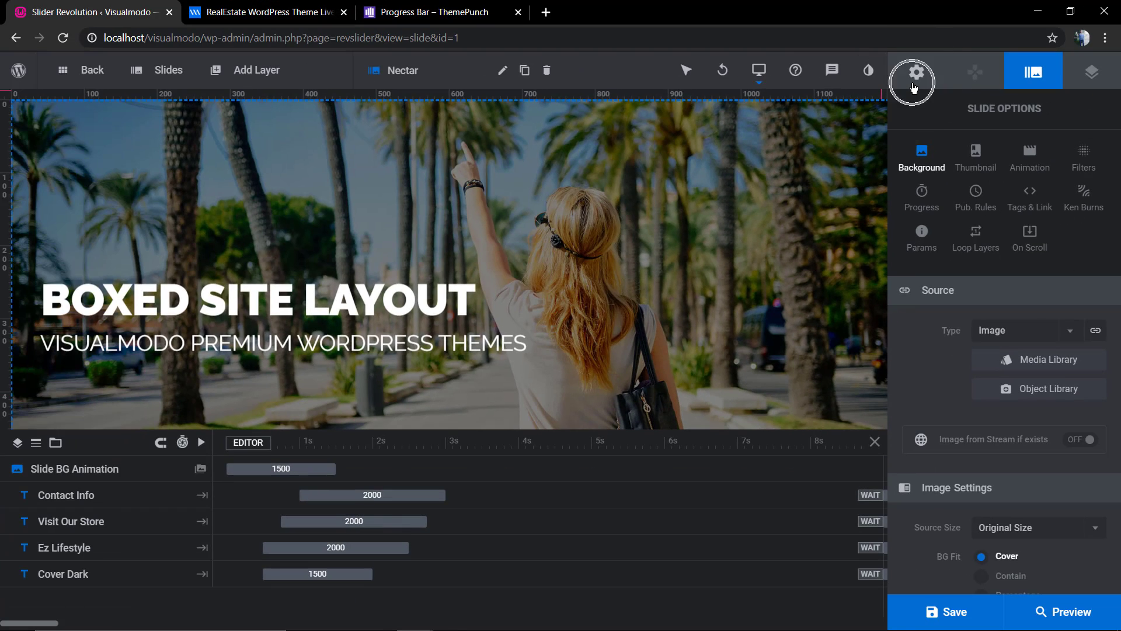
Step: In the first slide's Progress settings, set Pause Slider to Stop Slider Progress
{"action": "left_click", "coordinate": [916, 71]}
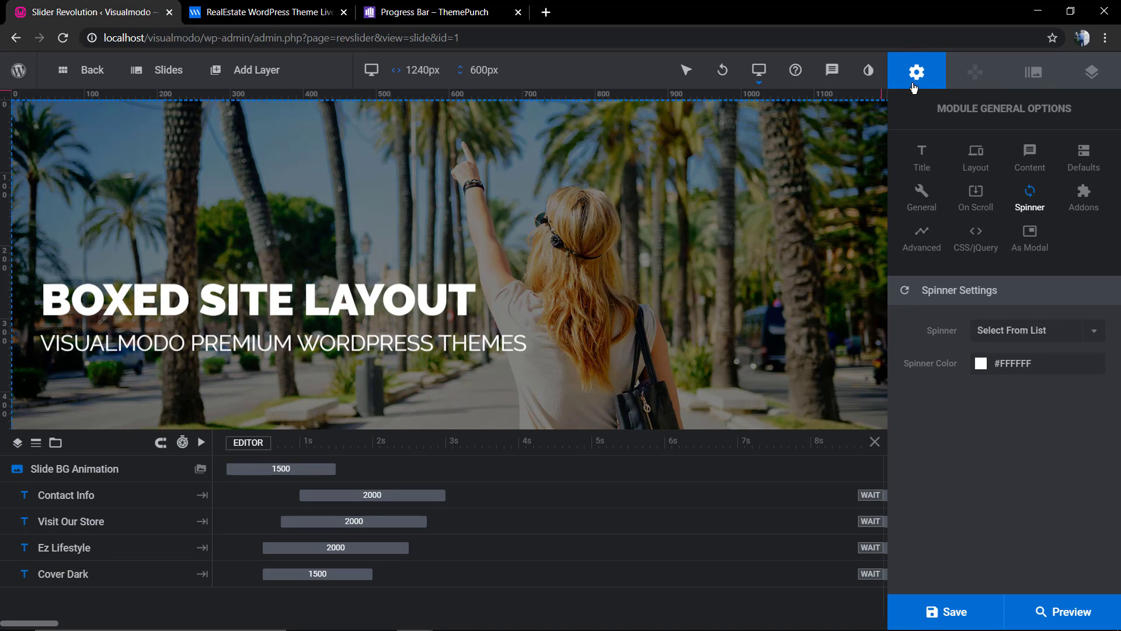
{"action": "mouse_move", "coordinate": [453, 184]}
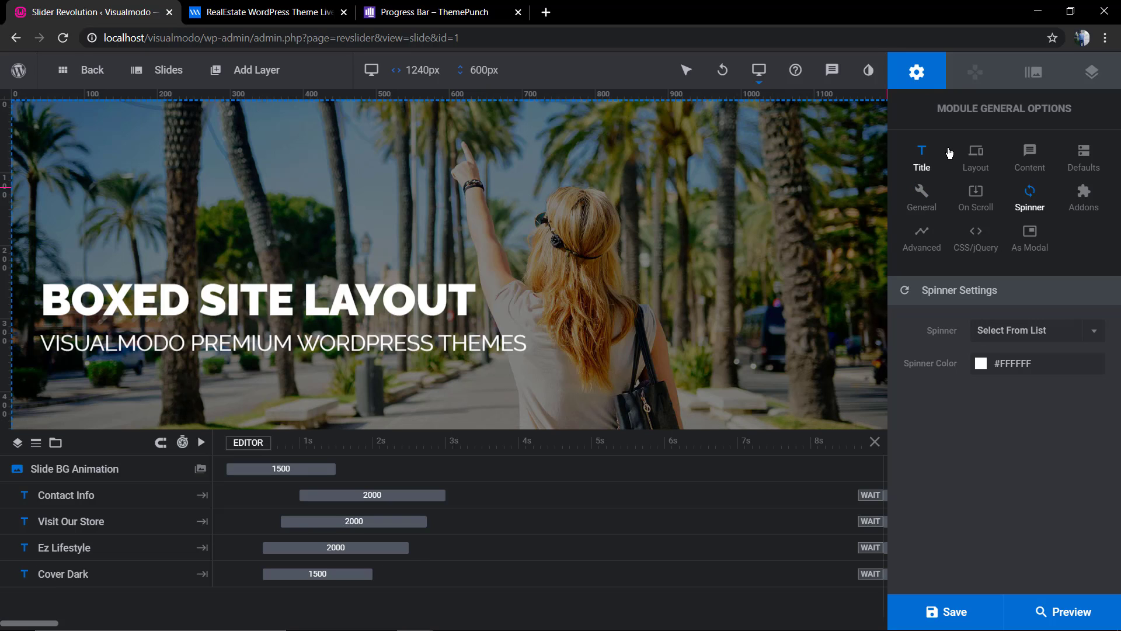
{"action": "left_click", "coordinate": [921, 155]}
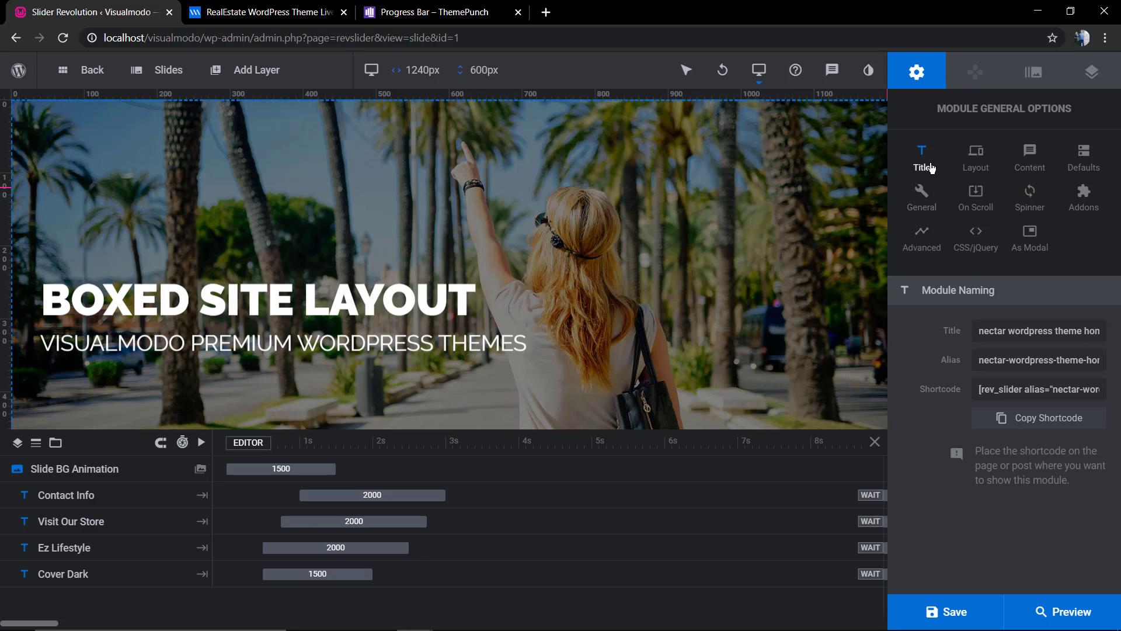
{"action": "left_click", "coordinate": [1032, 72]}
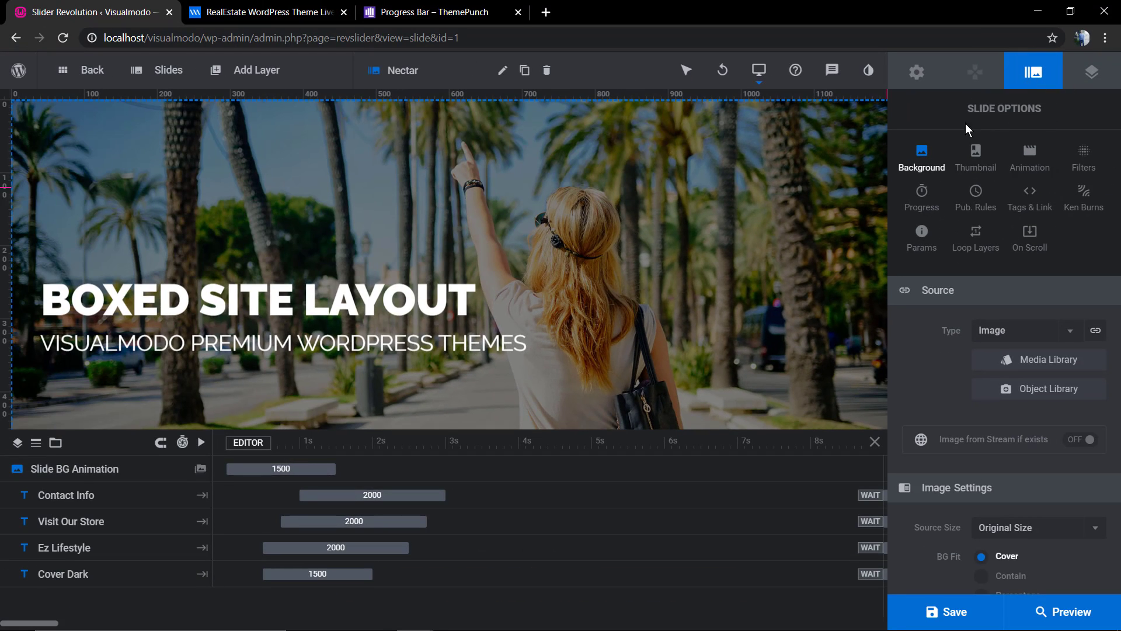
{"action": "left_click", "coordinate": [921, 196]}
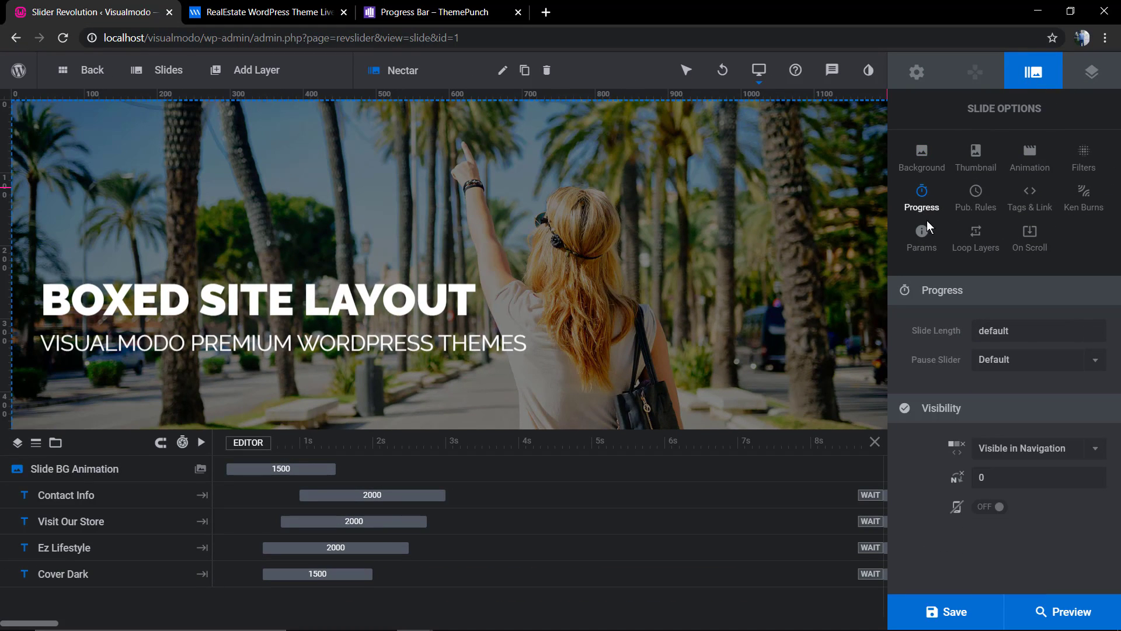
{"action": "left_click", "coordinate": [1008, 330]}
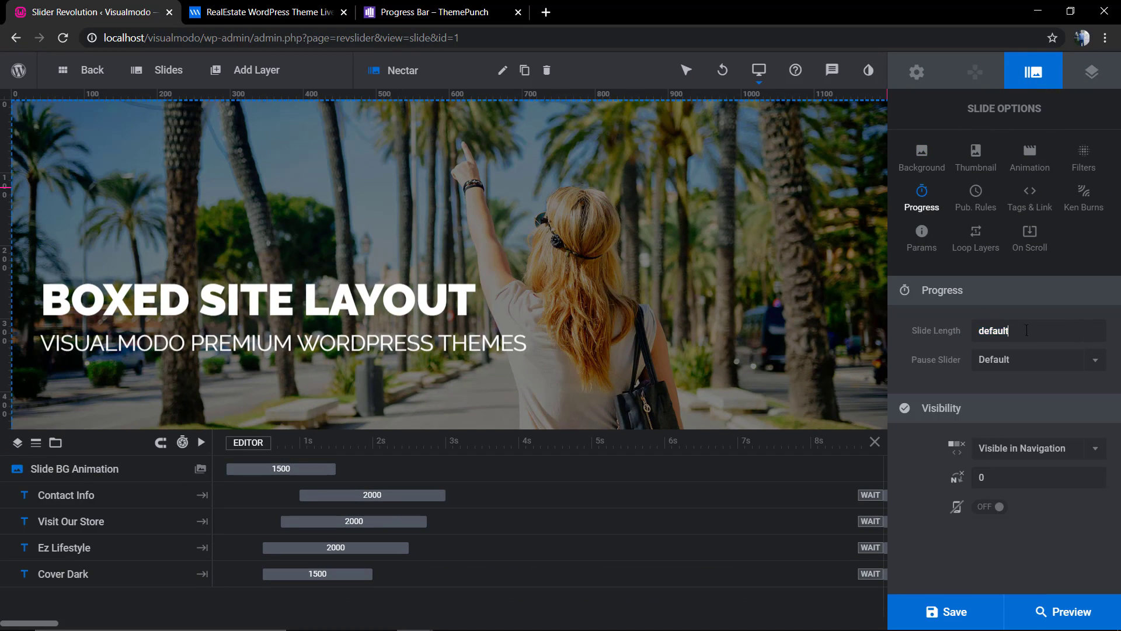
{"action": "left_click", "coordinate": [1036, 359]}
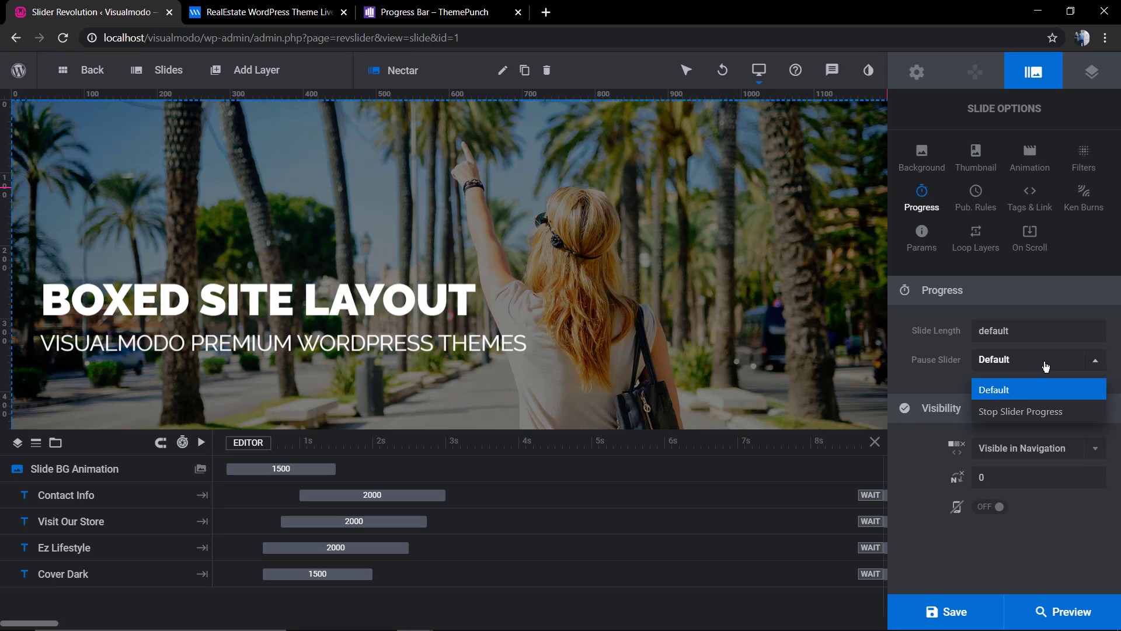
{"action": "mouse_move", "coordinate": [1039, 391]}
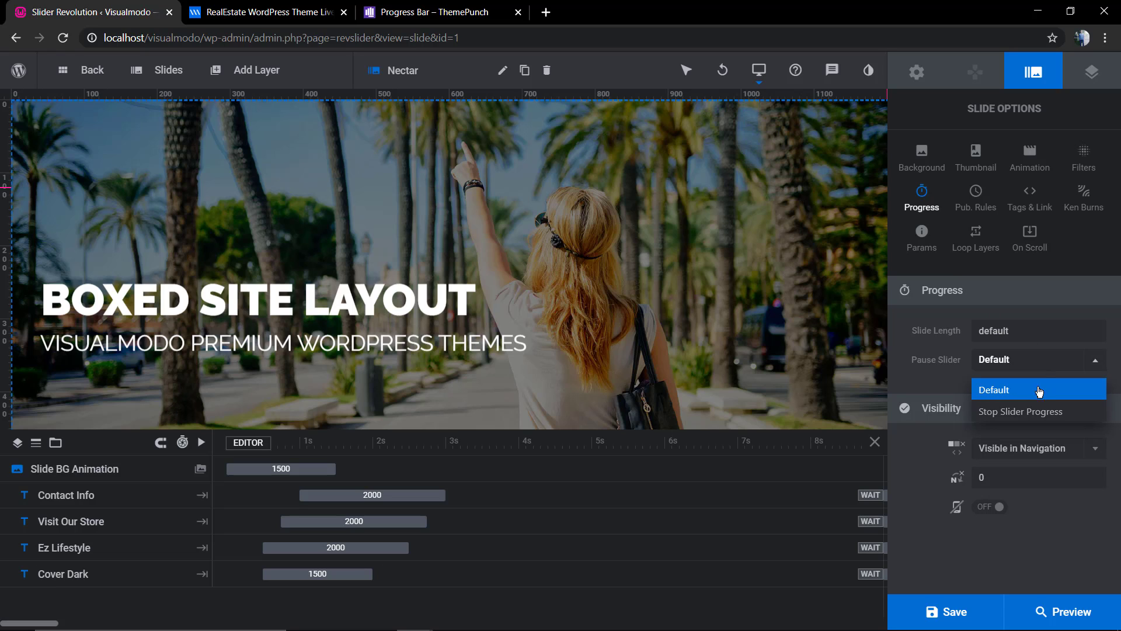
{"action": "left_click", "coordinate": [1021, 411]}
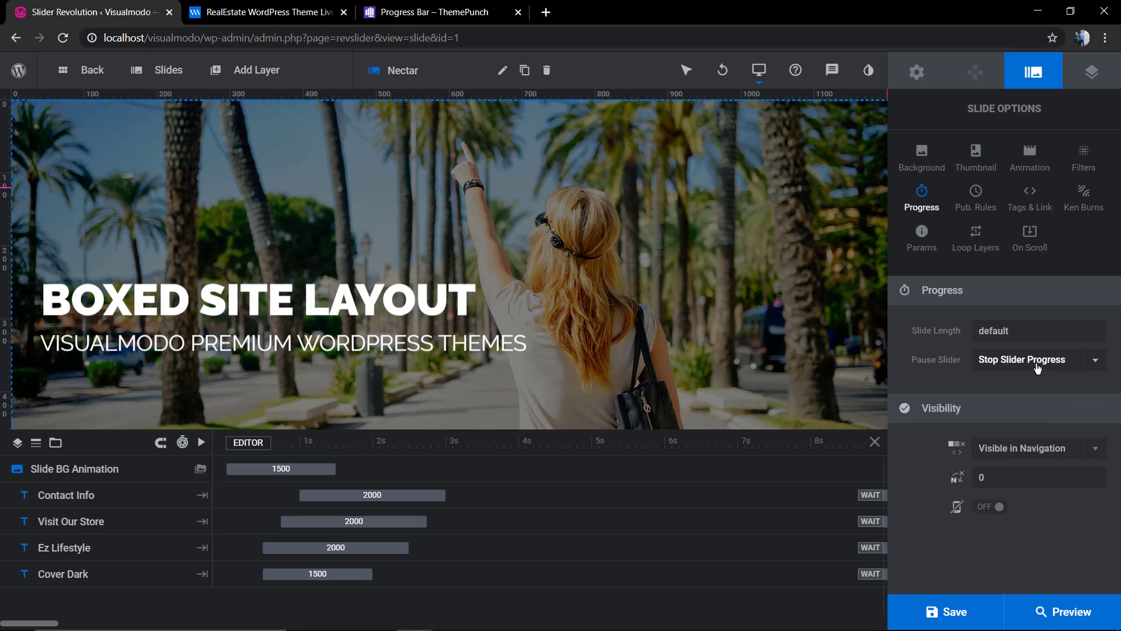
Step: Switch the slide's visibility setting on and edit the slide length value
{"action": "left_click", "coordinate": [1030, 358]}
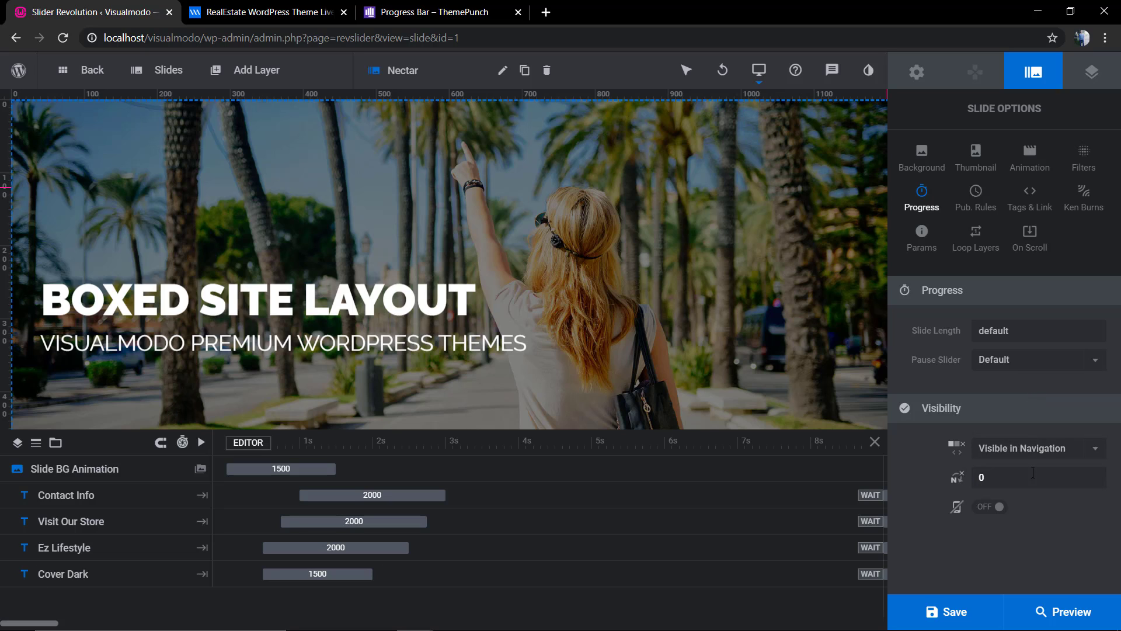
{"action": "left_click", "coordinate": [989, 506]}
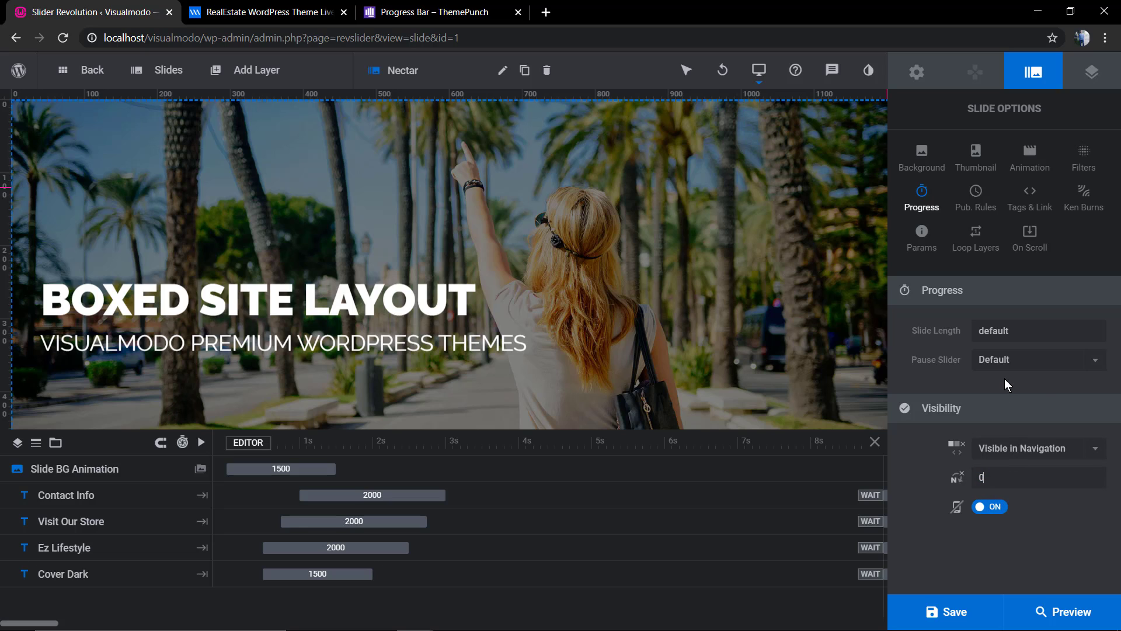
{"action": "mouse_move", "coordinate": [948, 334]}
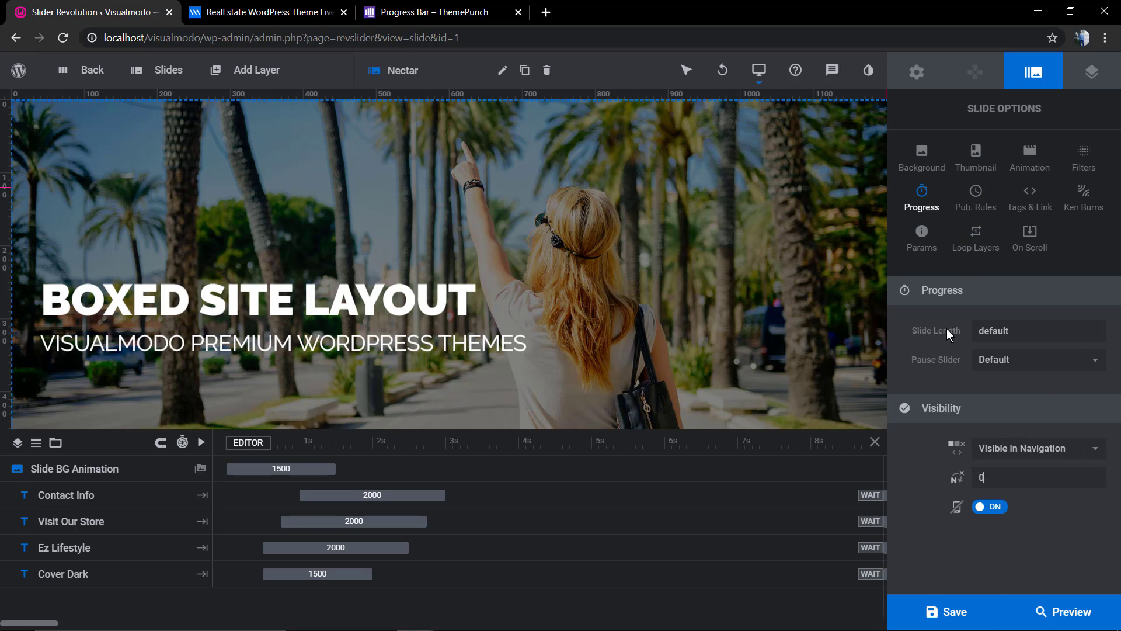
{"action": "mouse_move", "coordinate": [989, 289]}
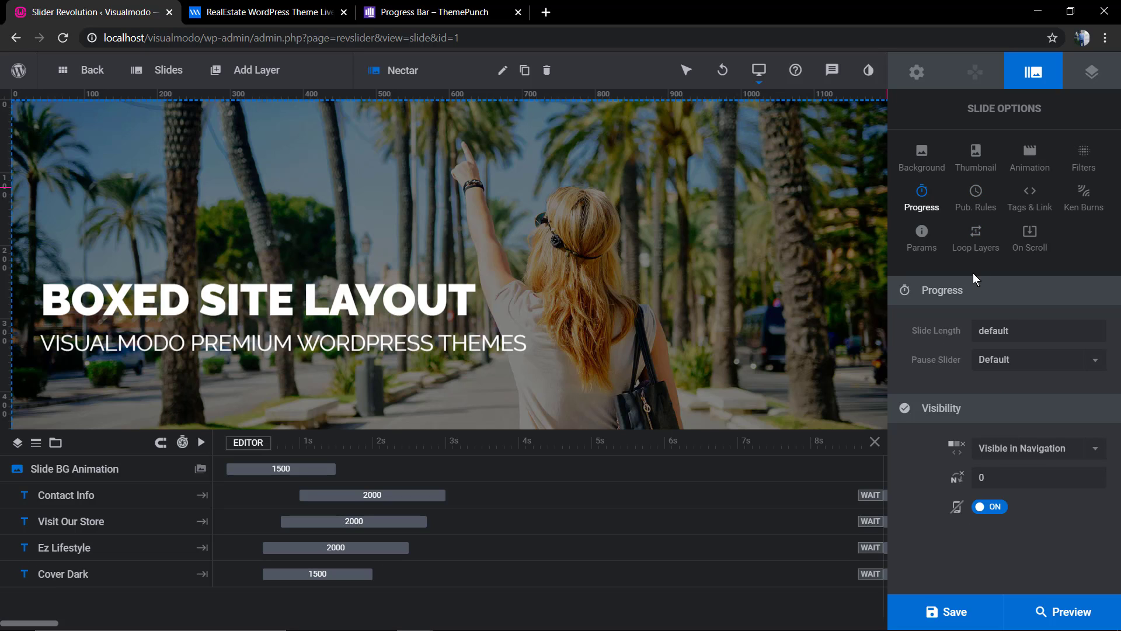
{"action": "left_click", "coordinate": [1036, 358]}
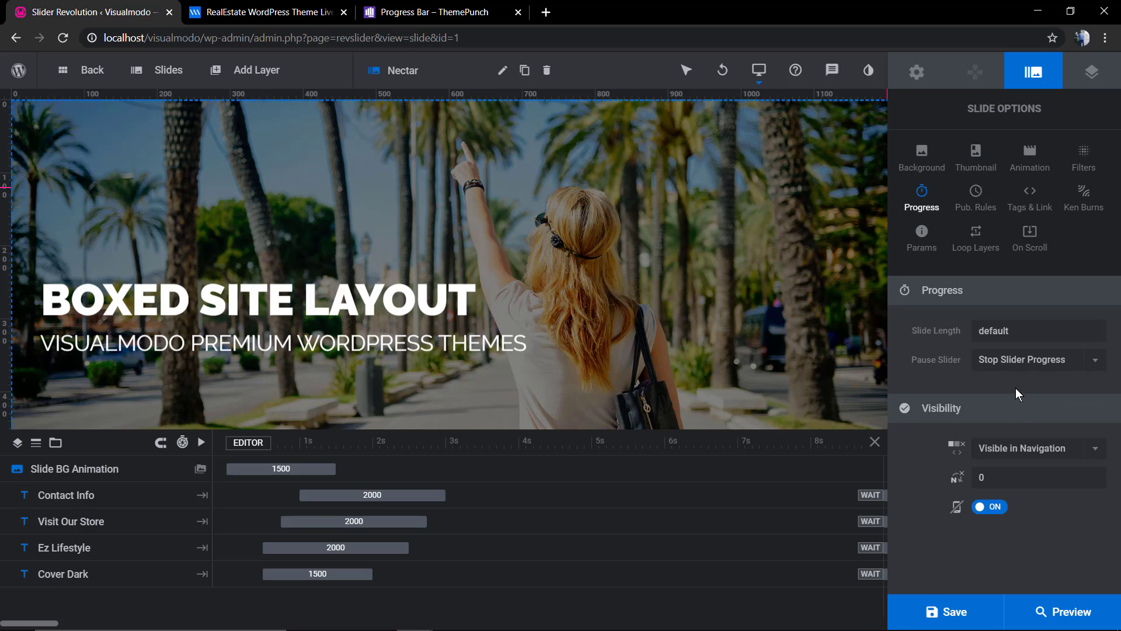
{"action": "double_click", "coordinate": [993, 330]}
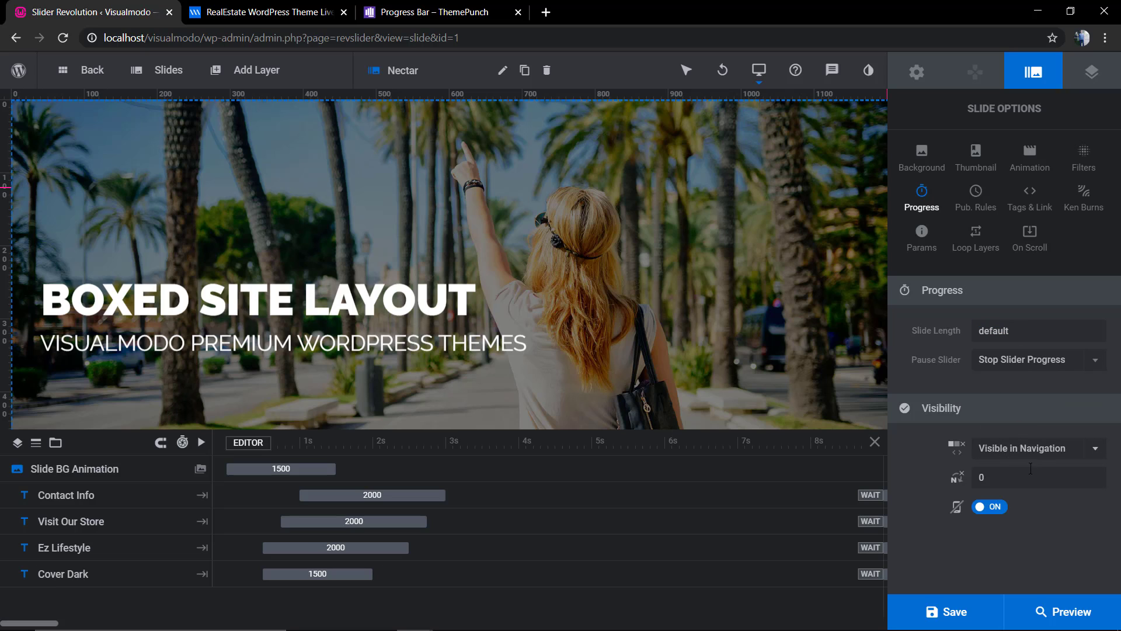
{"action": "type", "text": "q"}
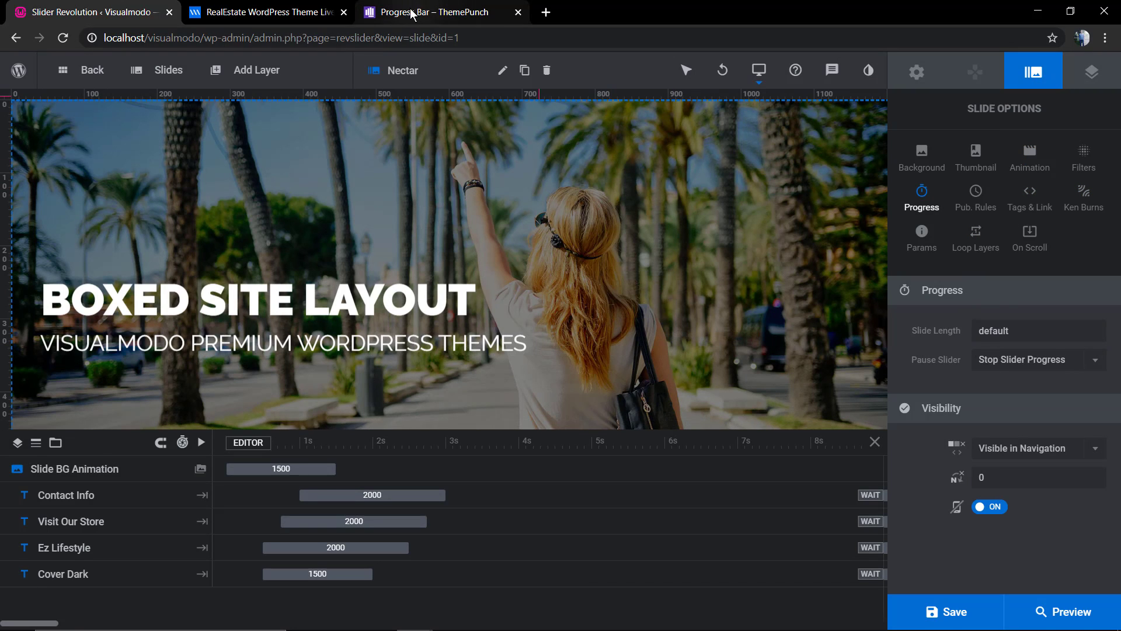
Step: Return from the RealEstate demo to WordPress admin and add a new page
{"action": "left_click", "coordinate": [265, 12]}
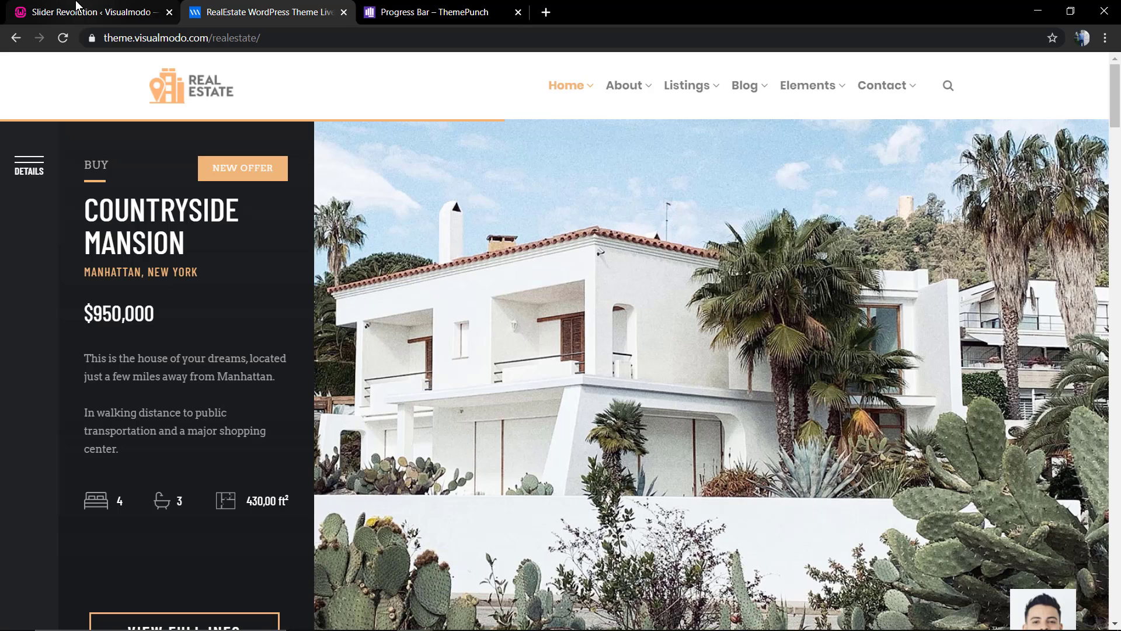
{"action": "left_click", "coordinate": [85, 12]}
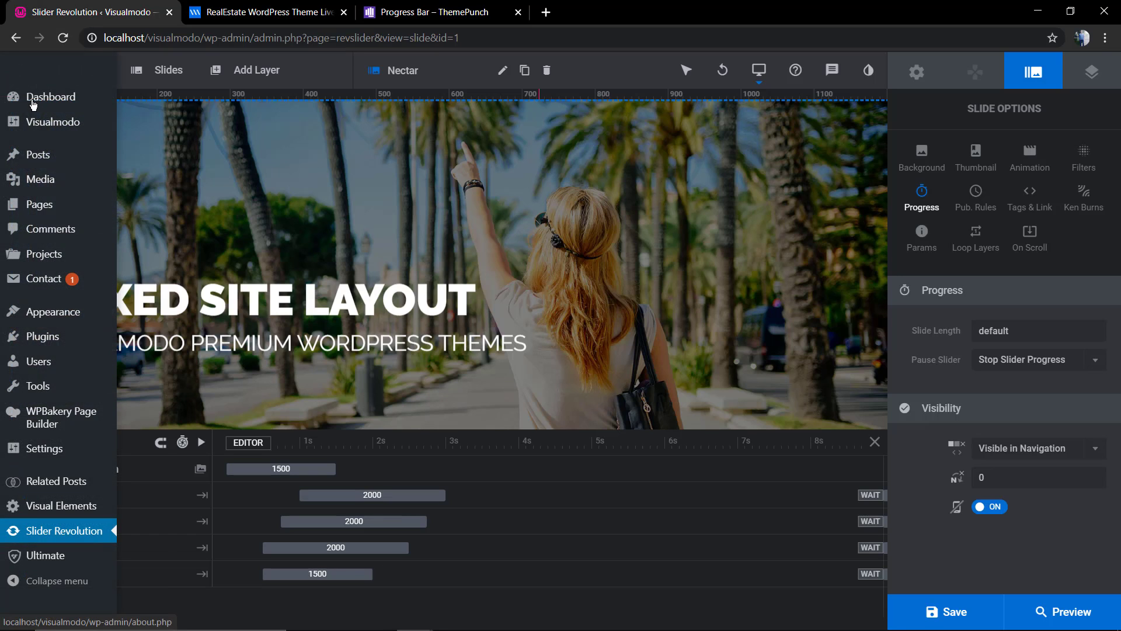
{"action": "mouse_move", "coordinate": [40, 203]}
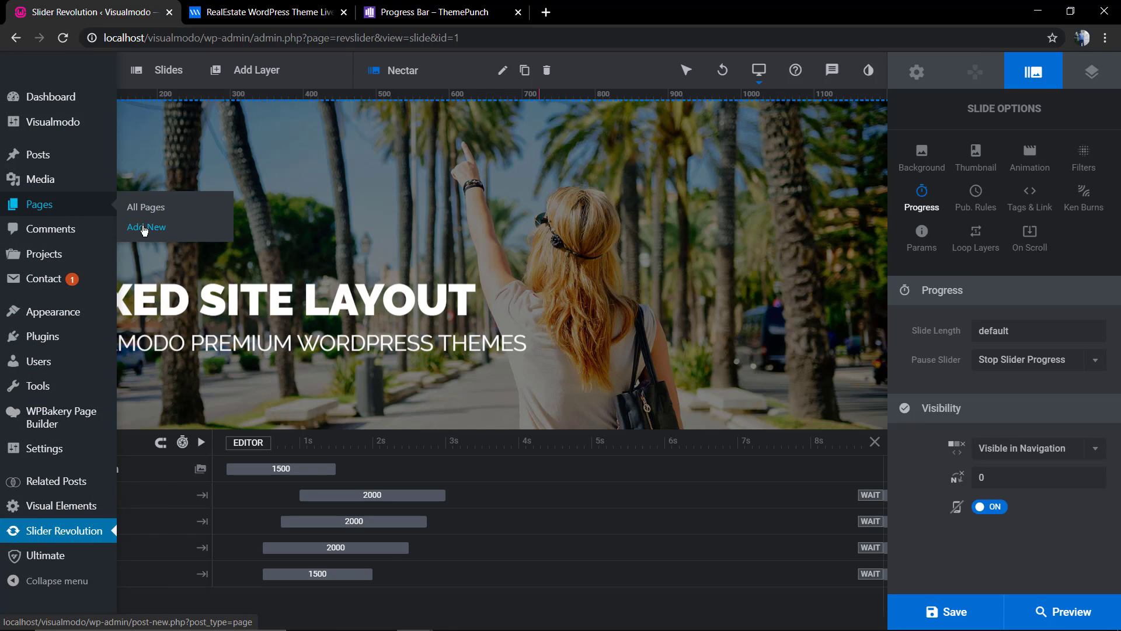
{"action": "left_click", "coordinate": [145, 226]}
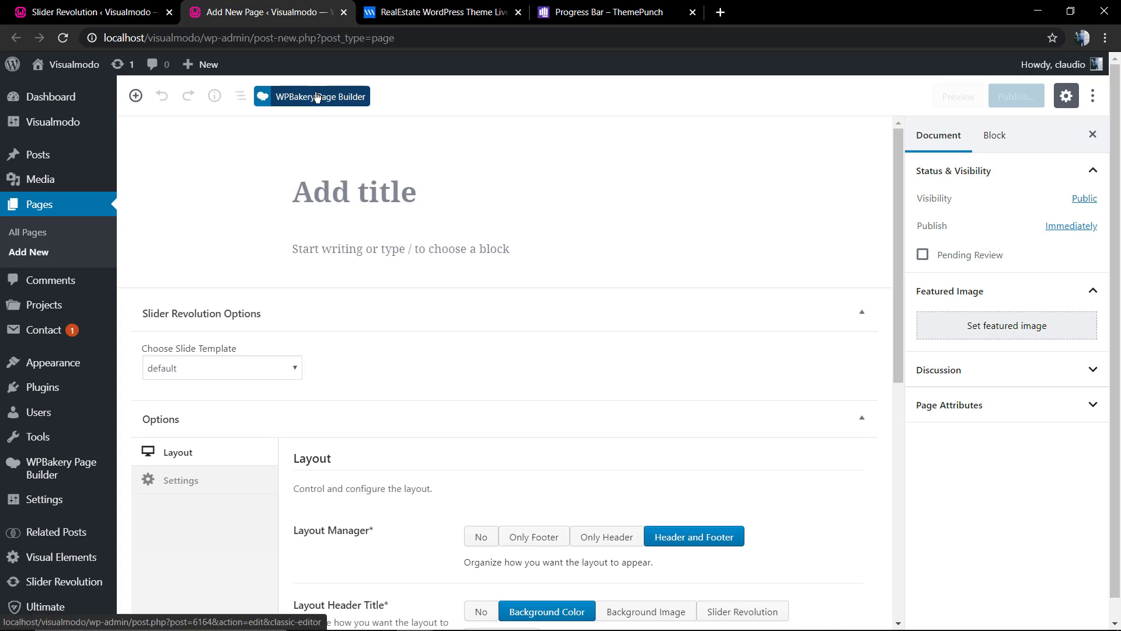
Step: Give the page header a full-height Slider Revolution title layout
{"action": "scroll", "scroll_direction": "down", "scroll_amount": 3}
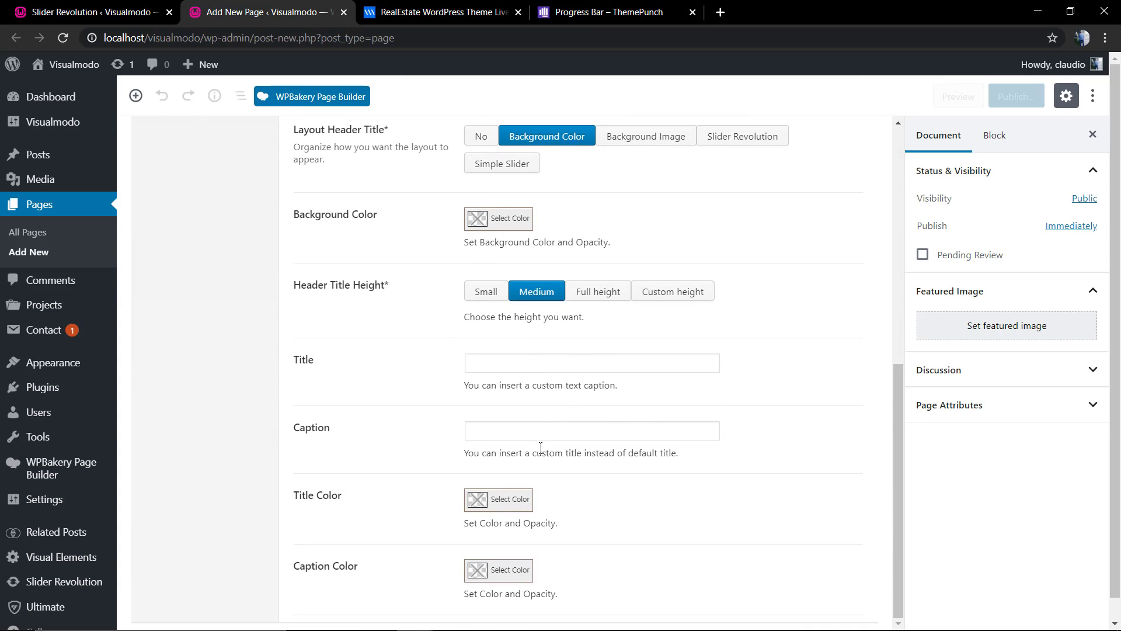
{"action": "left_click", "coordinate": [598, 291]}
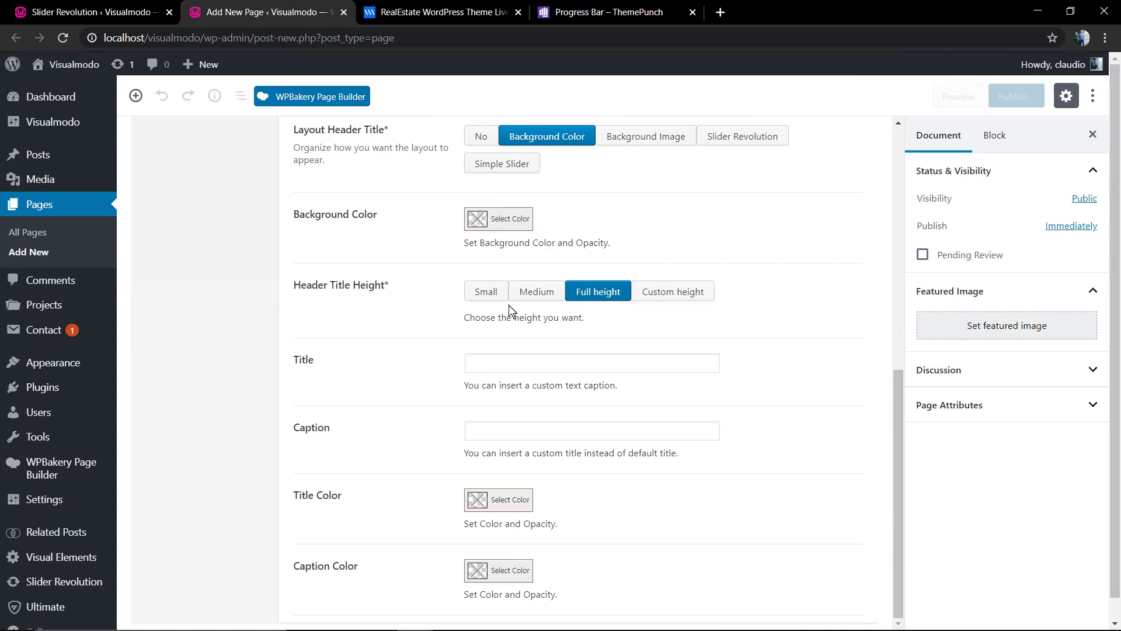
{"action": "left_click", "coordinate": [743, 135]}
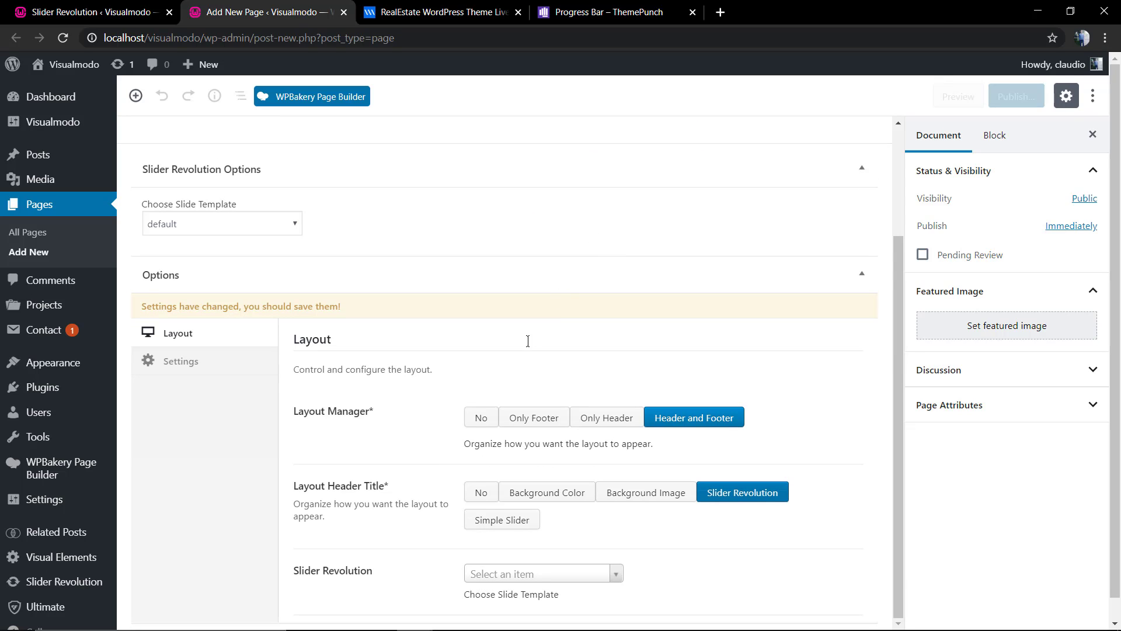
{"action": "left_click", "coordinate": [537, 572]}
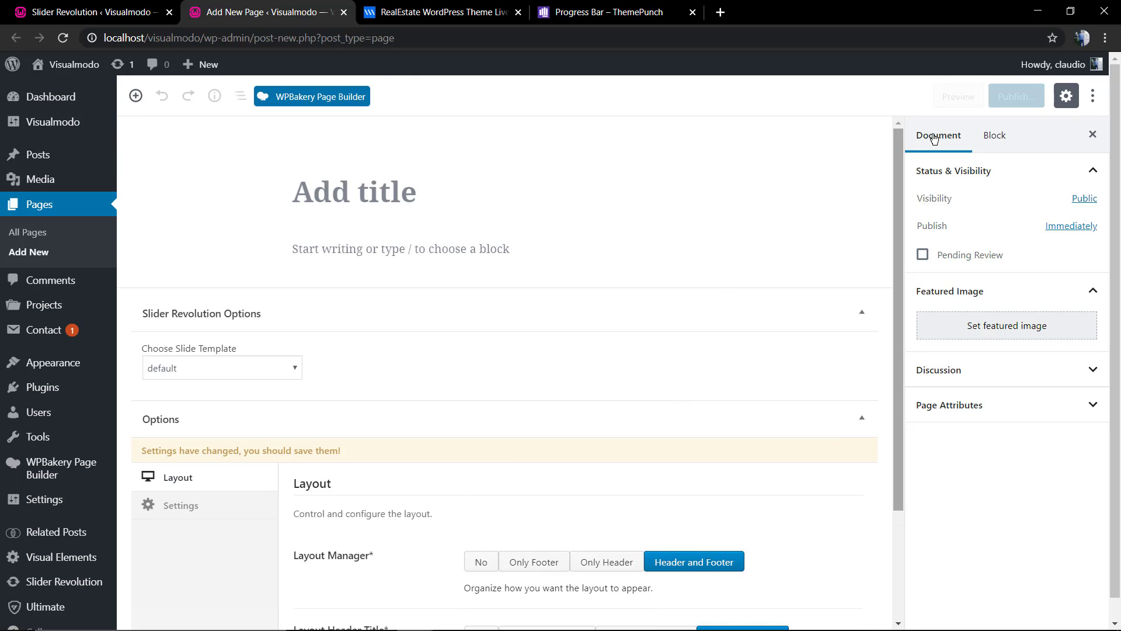
Step: Title the page 'Rev Slider' and bring up the pre-publish panel
{"action": "left_click", "coordinate": [353, 190]}
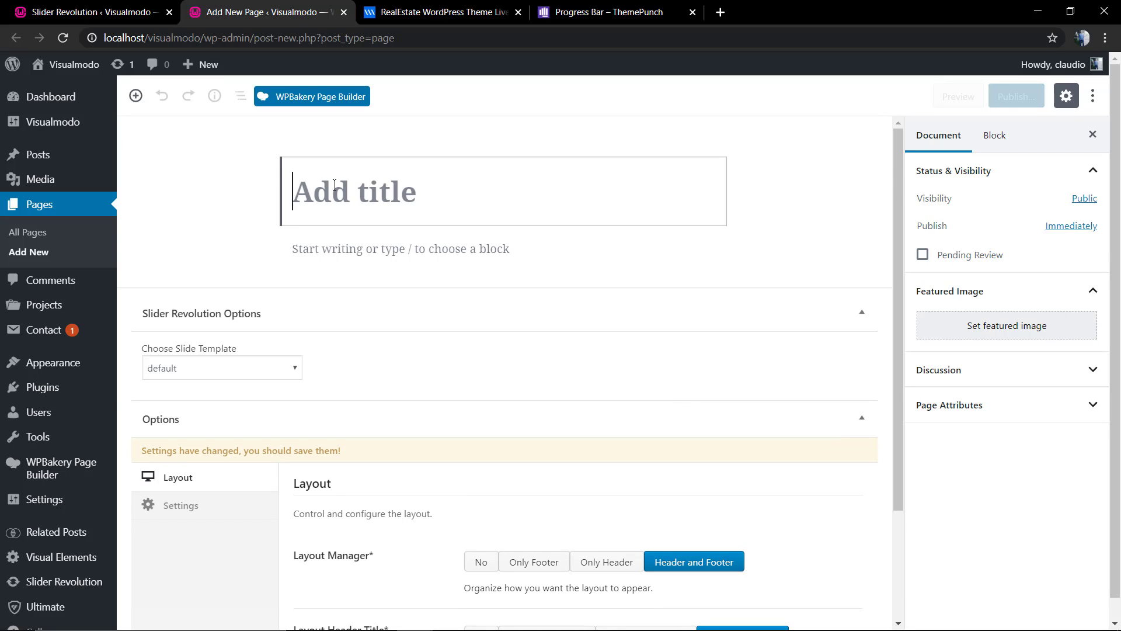
{"action": "type", "text": "Rev"}
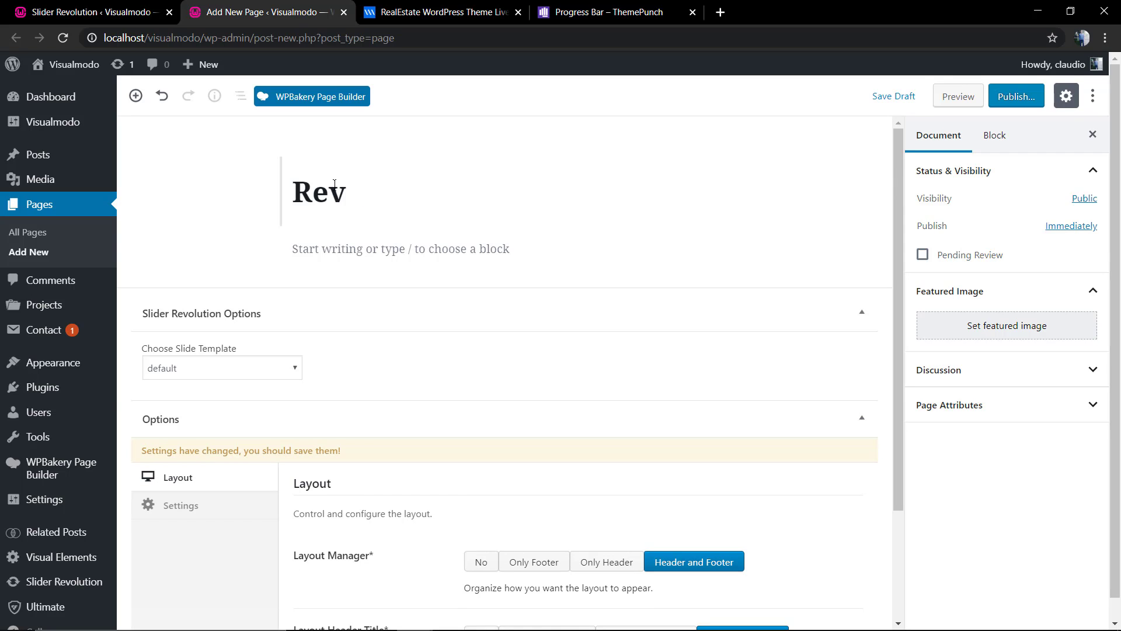
{"action": "type", "text": "Slide"}
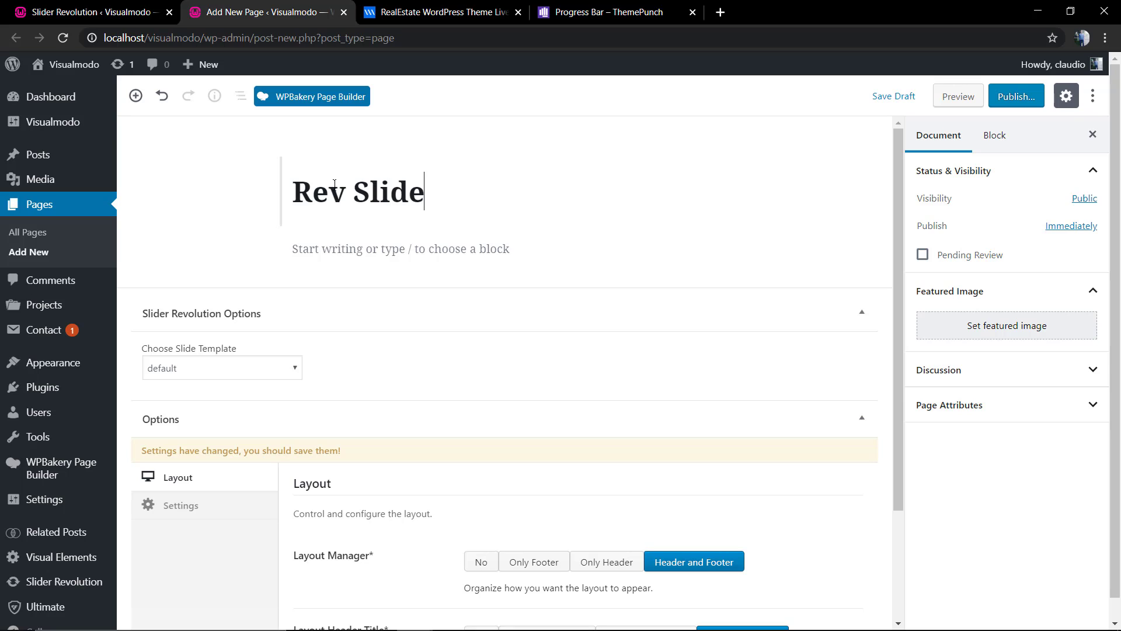
{"action": "left_click", "coordinate": [1016, 96]}
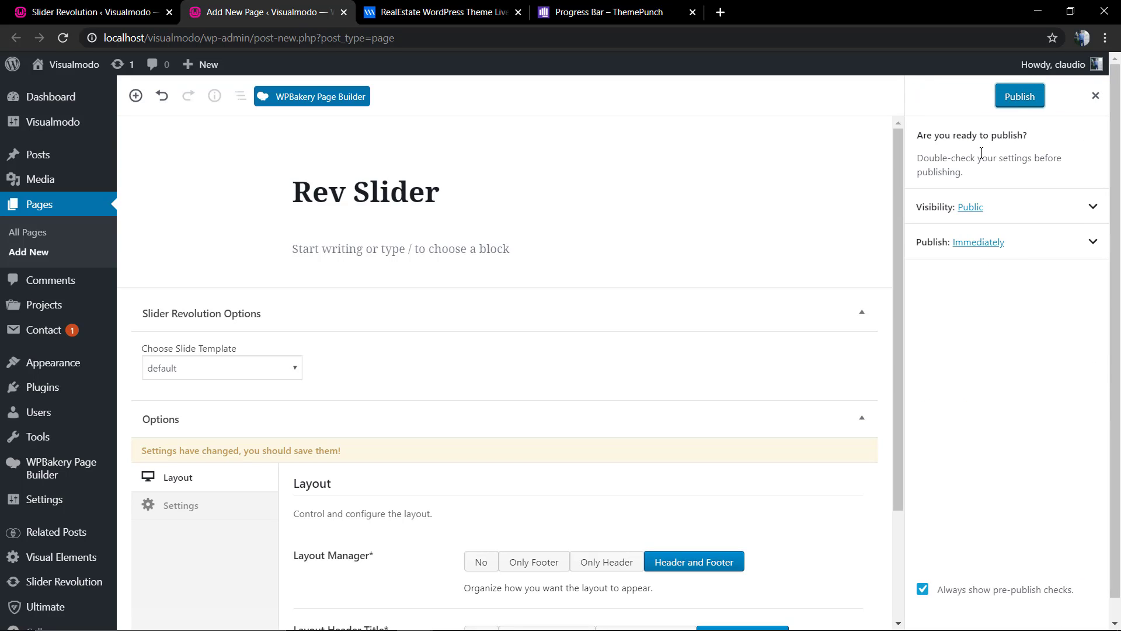
Step: Publish the Rev Slider page and leave the editor to view it live
{"action": "left_click", "coordinate": [1018, 94]}
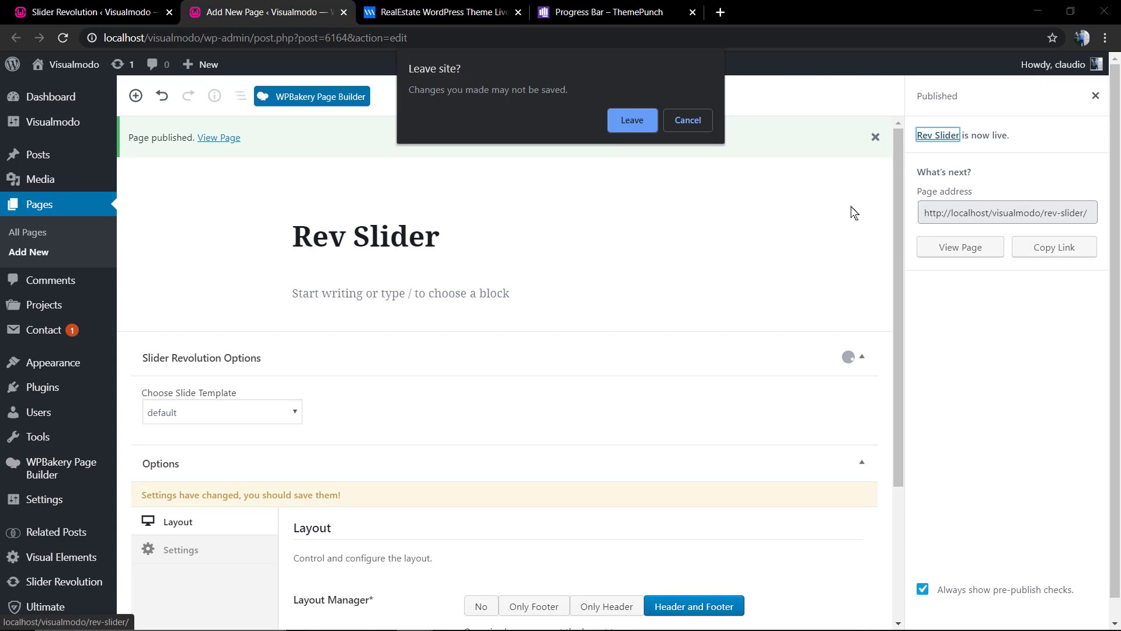
{"action": "left_click", "coordinate": [631, 119]}
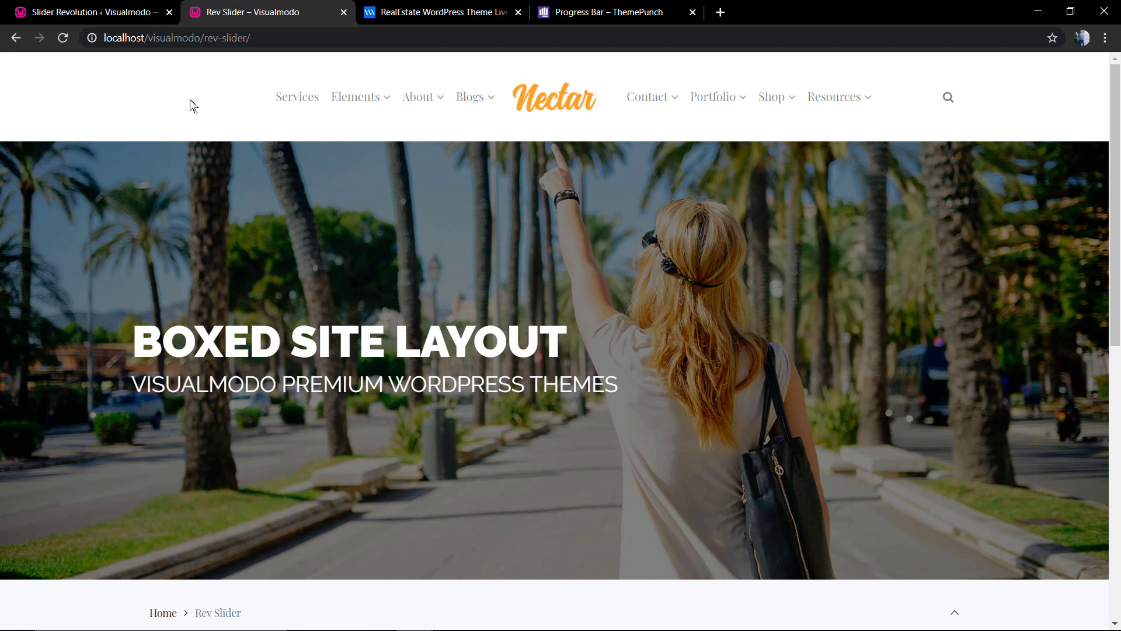
{"action": "mouse_move", "coordinate": [568, 11]}
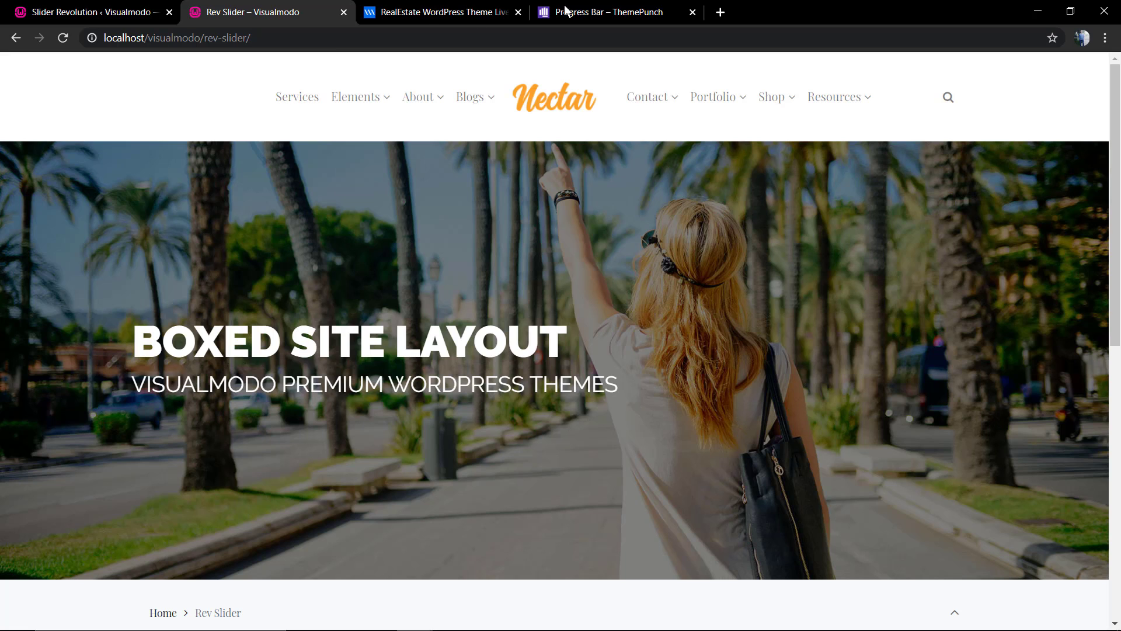
Step: Revisit the ThemePunch Progress Bar guide, then return to the Slider Revolution editor
{"action": "left_click", "coordinate": [610, 12]}
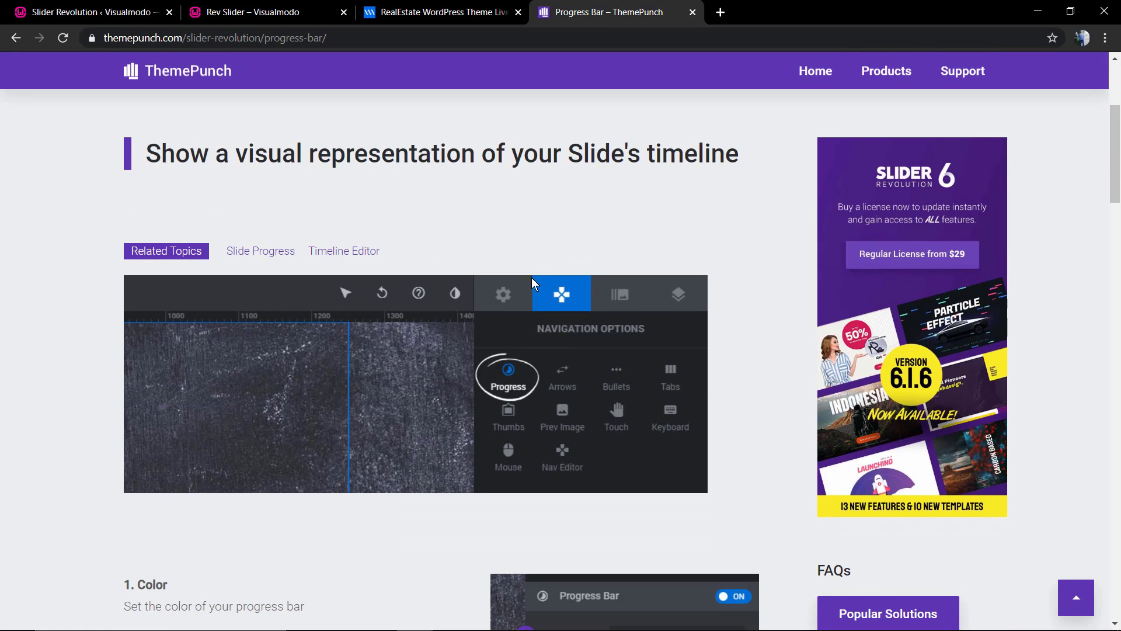
{"action": "mouse_move", "coordinate": [527, 258]}
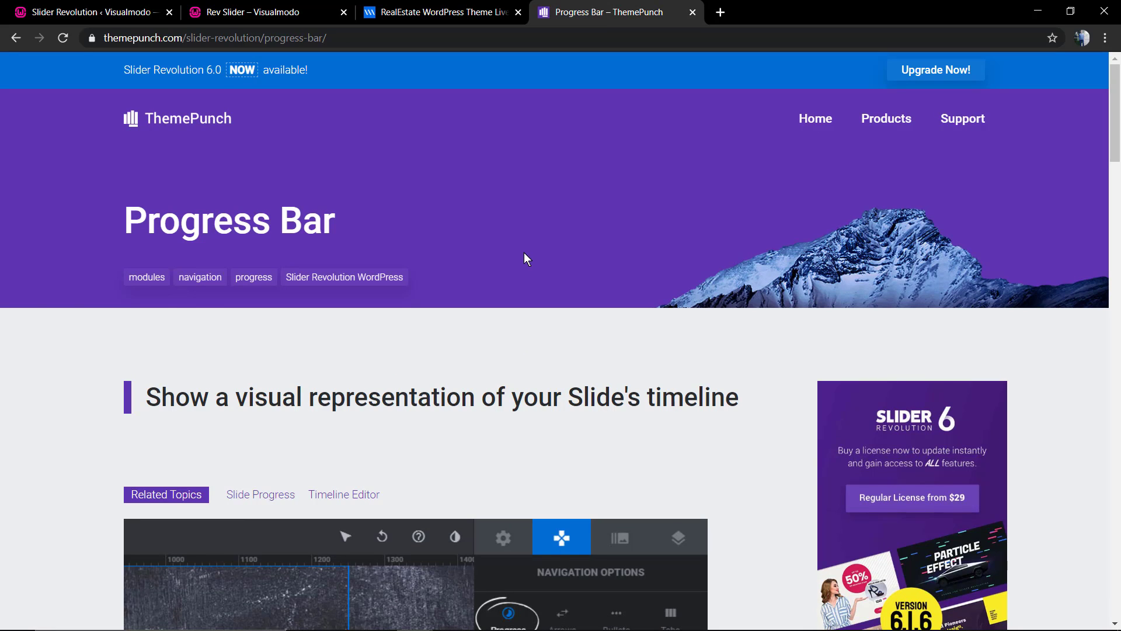
{"action": "left_click", "coordinate": [85, 12]}
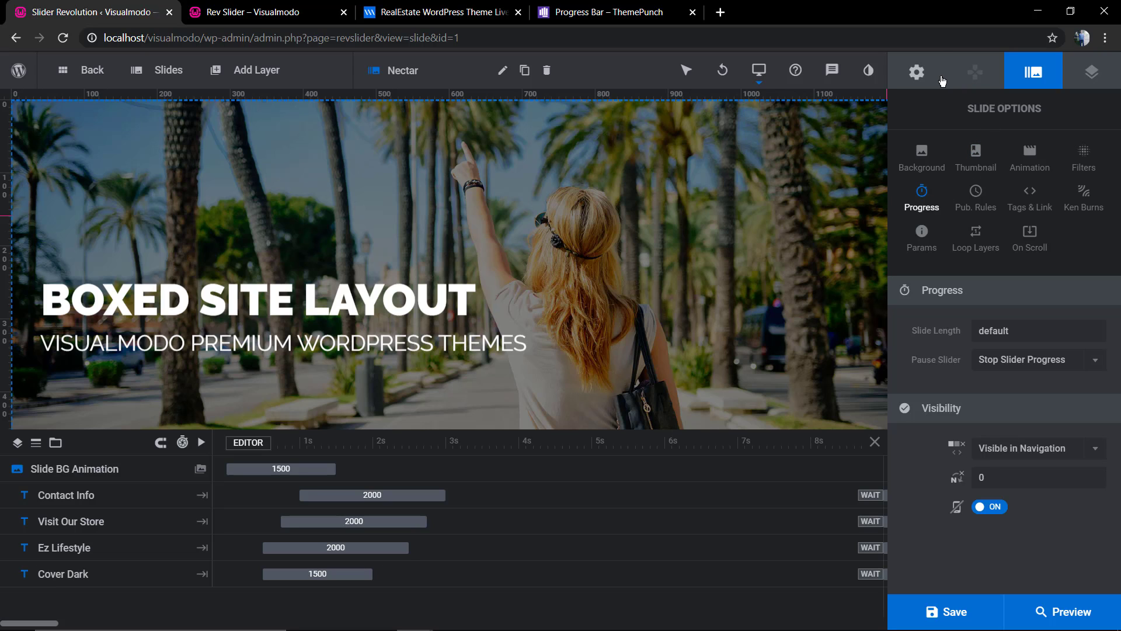
Step: Browse the general options and global layers, then switch to editing the #2 Nectar slide
{"action": "left_click", "coordinate": [915, 72]}
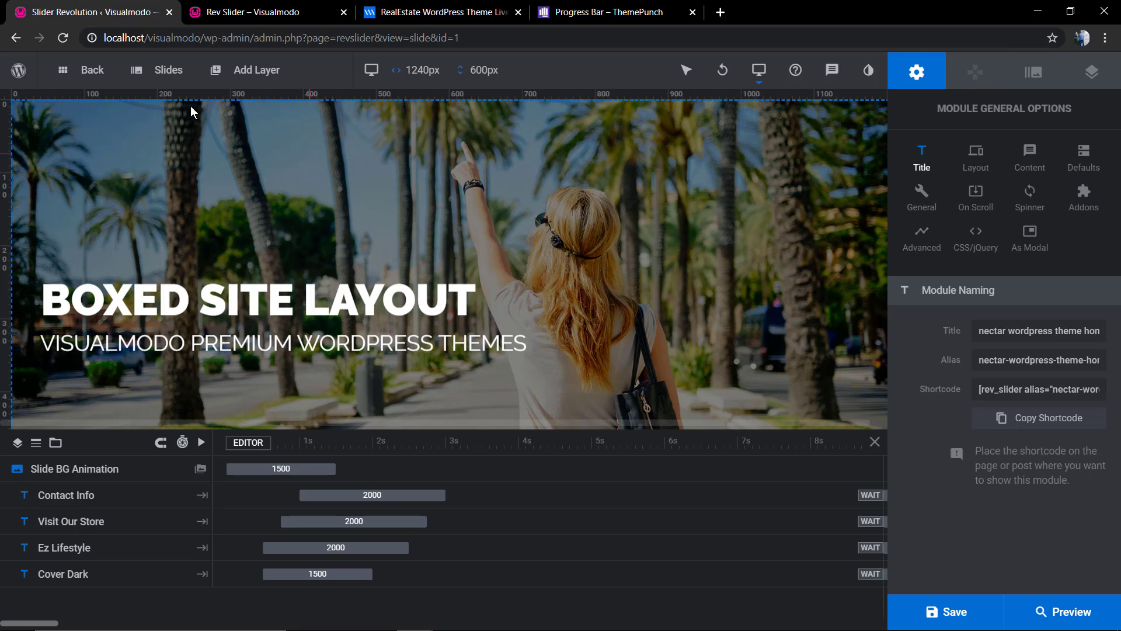
{"action": "left_click", "coordinate": [158, 69]}
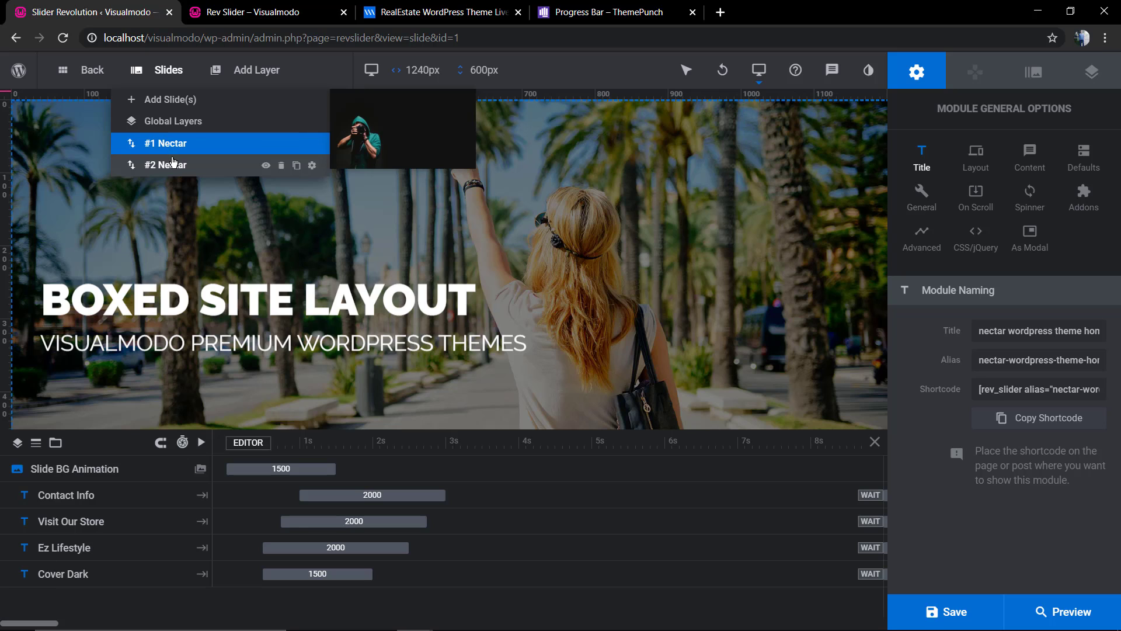
{"action": "left_click", "coordinate": [173, 120]}
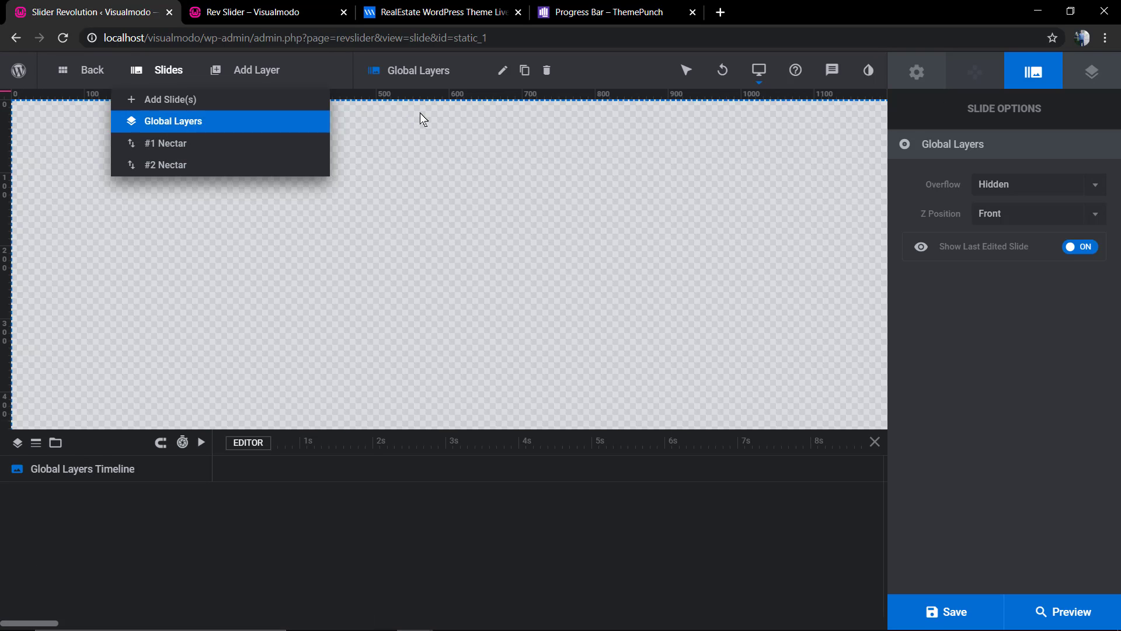
{"action": "left_click", "coordinate": [916, 71]}
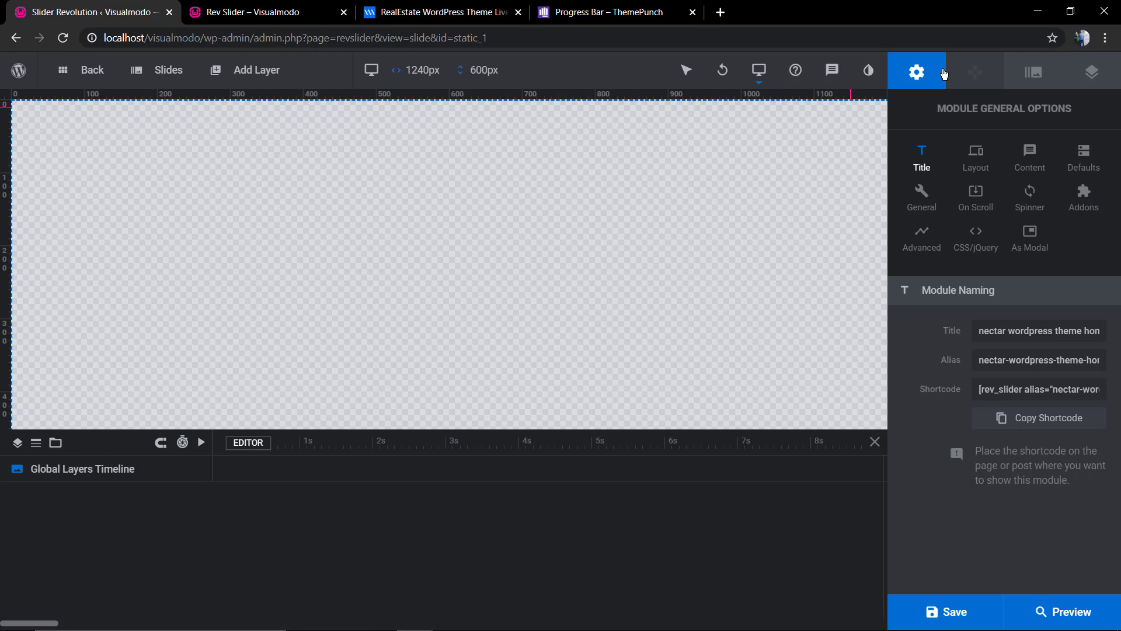
{"action": "left_click", "coordinate": [168, 69]}
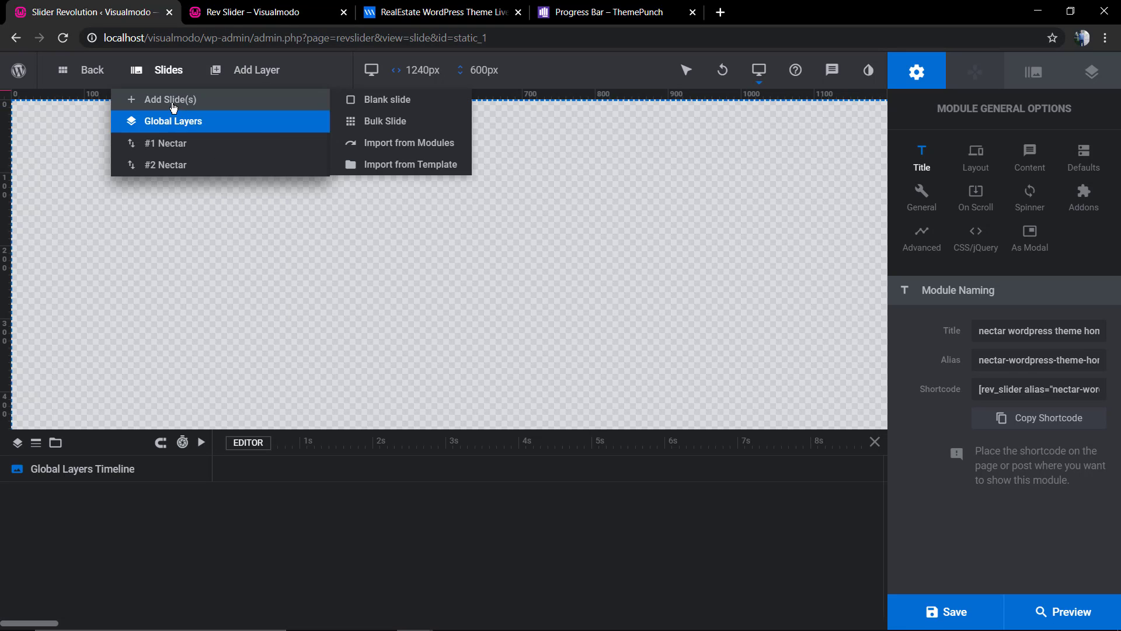
{"action": "left_click", "coordinate": [165, 165]}
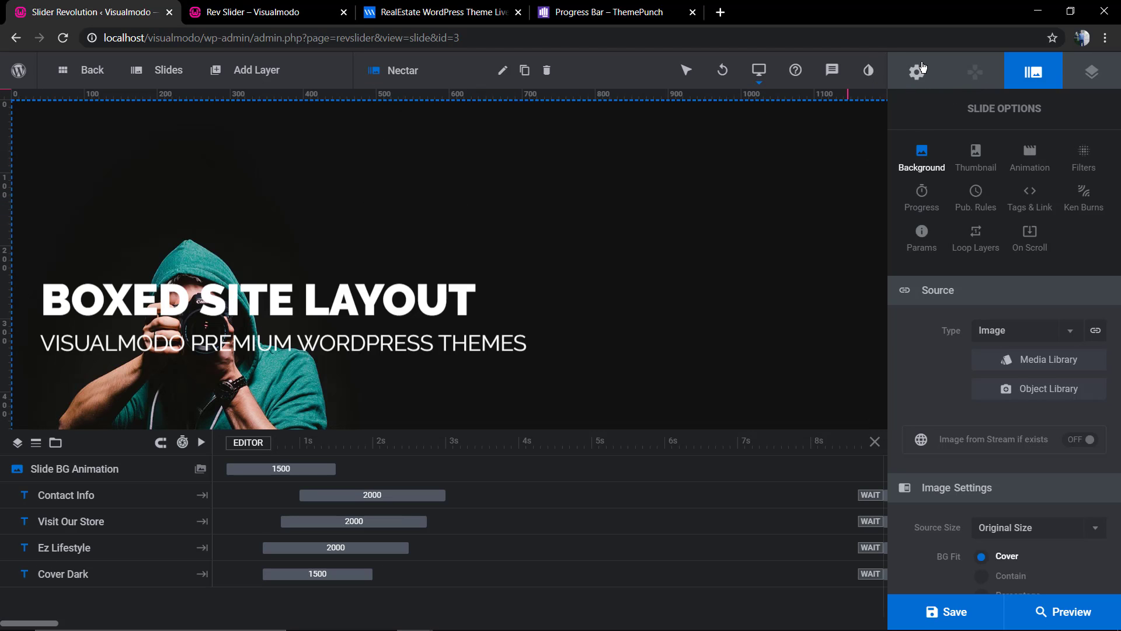
Step: In Module General Options > Layout, try Carousel and Scene, then set Type back to Slider
{"action": "left_click", "coordinate": [916, 70]}
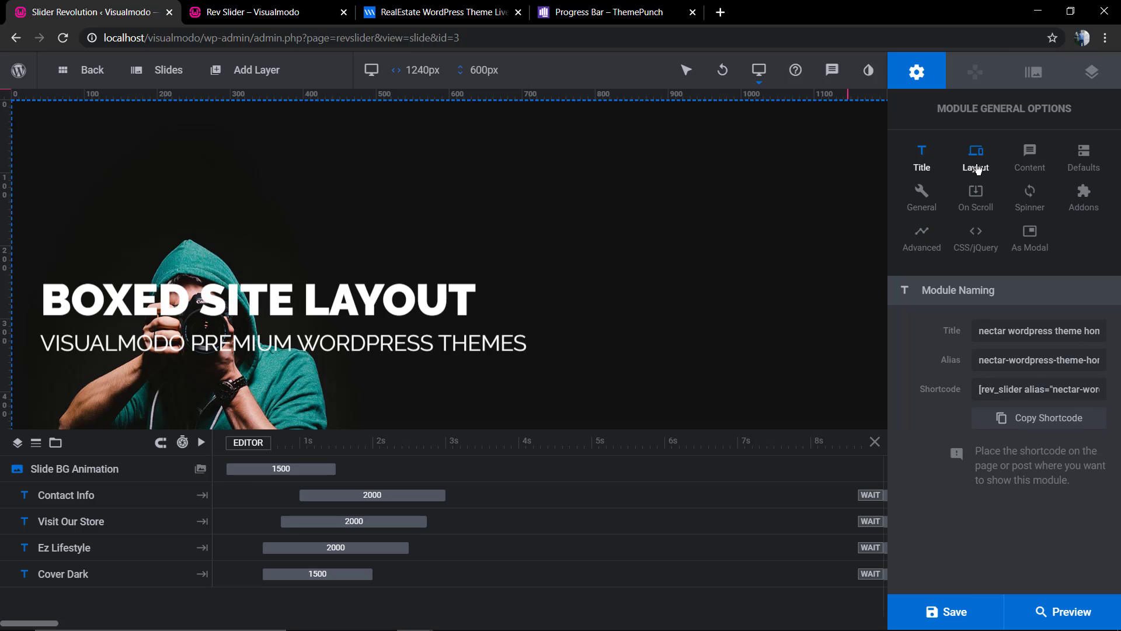
{"action": "left_click", "coordinate": [974, 155]}
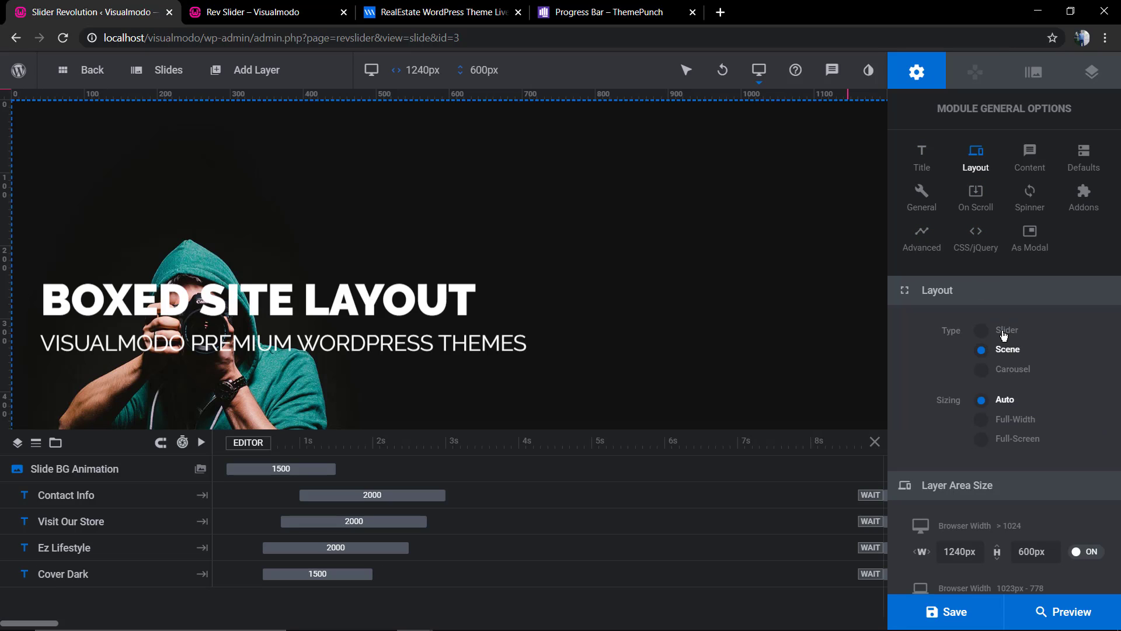
{"action": "left_click", "coordinate": [982, 330]}
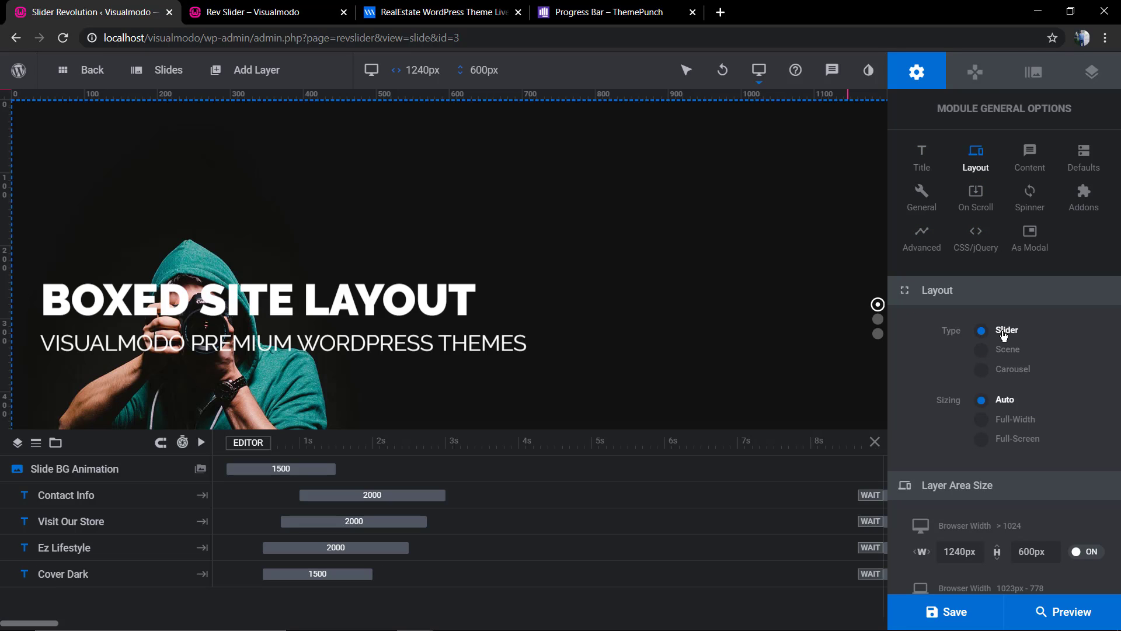
{"action": "mouse_move", "coordinate": [1010, 434]}
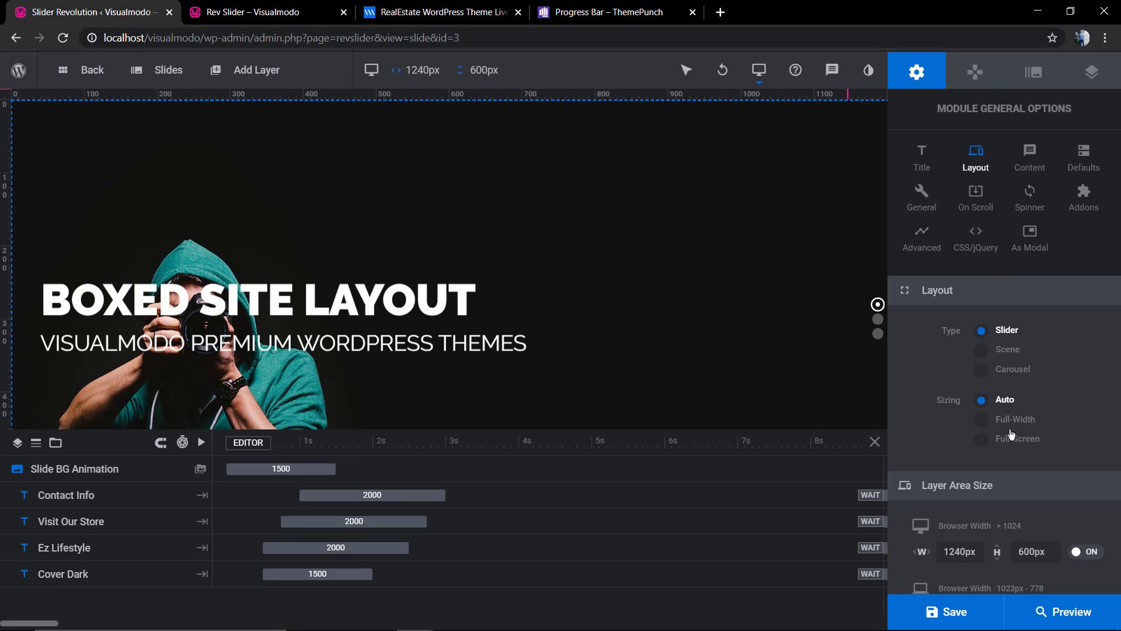
{"action": "left_click", "coordinate": [981, 368]}
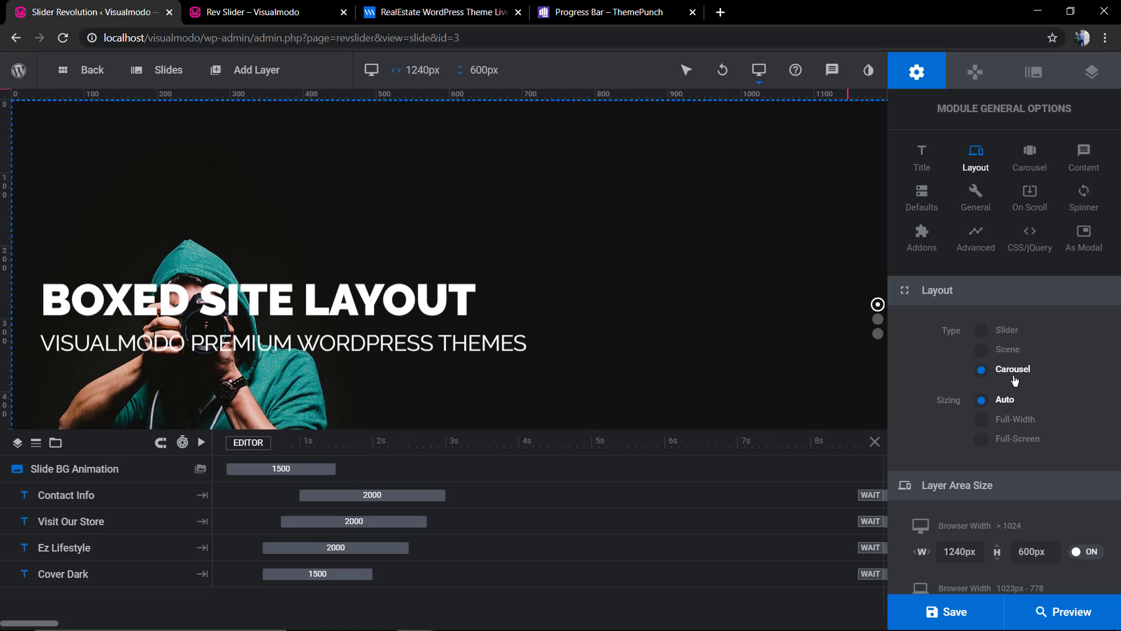
{"action": "left_click", "coordinate": [980, 349]}
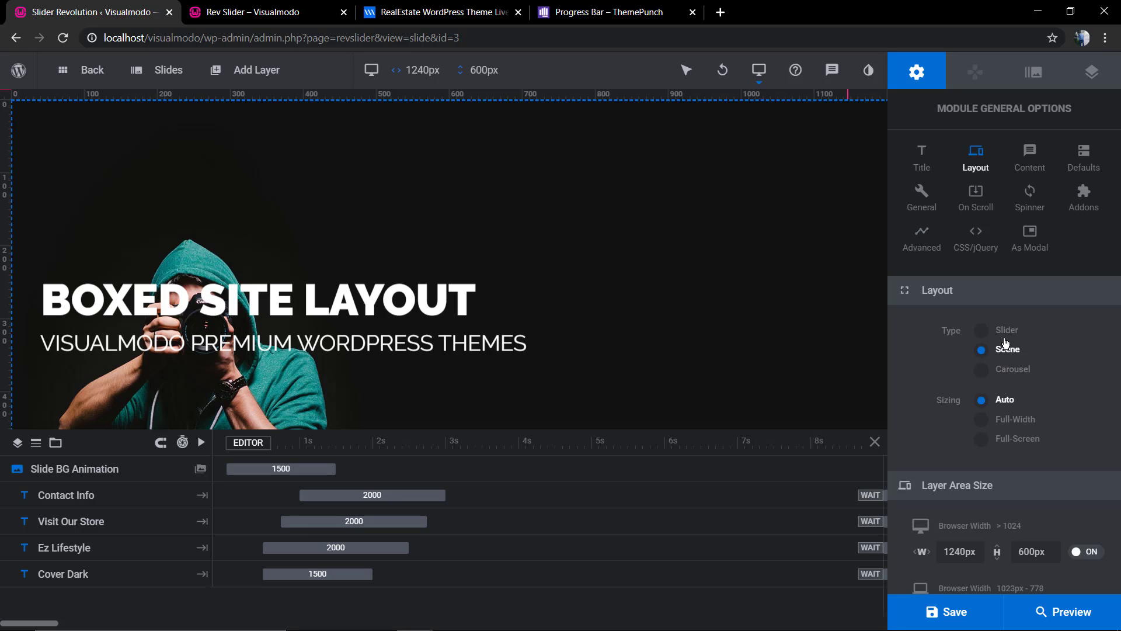
{"action": "left_click", "coordinate": [980, 329]}
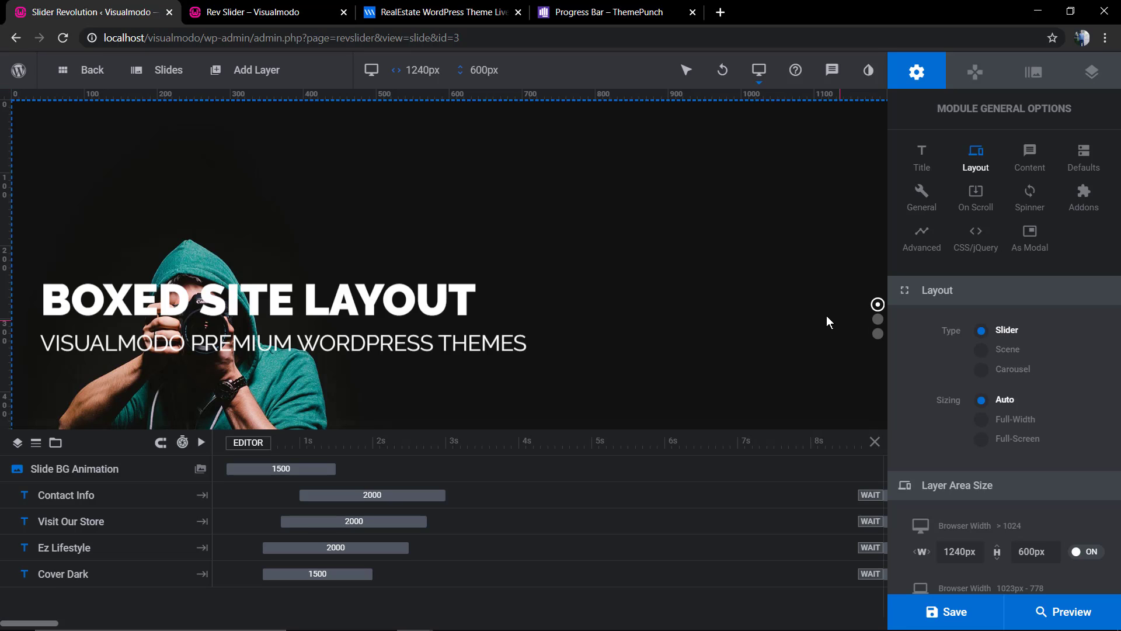
{"action": "mouse_move", "coordinate": [997, 328]}
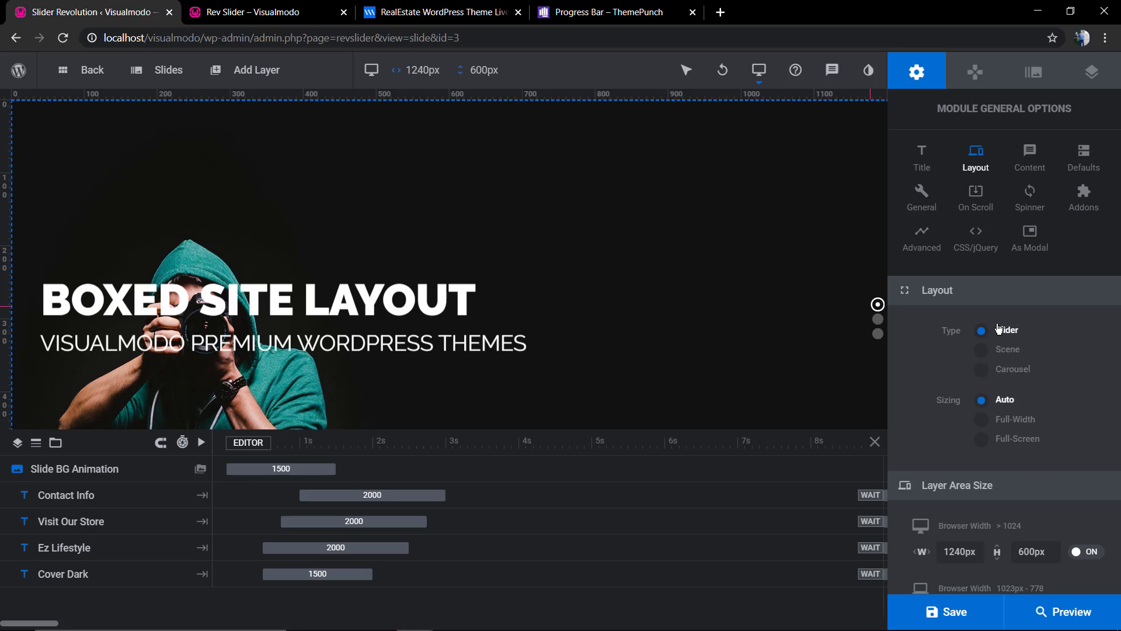
{"action": "left_click", "coordinate": [974, 72]}
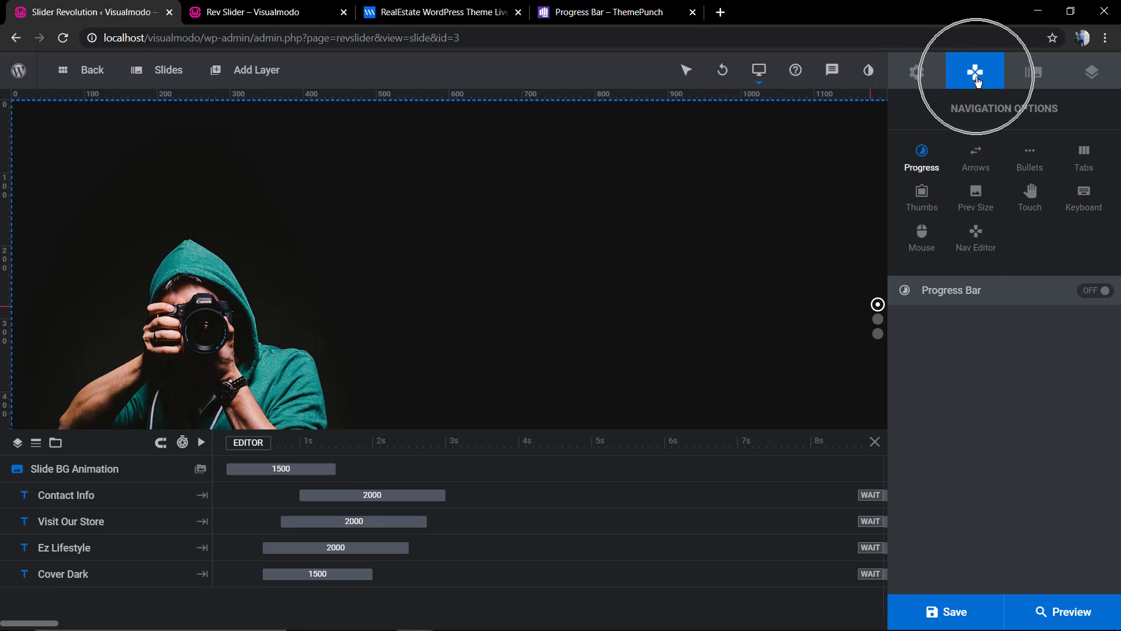
Step: Switch the Progress Bar on in Navigation Options, then bring up the live Rev Slider page
{"action": "left_click", "coordinate": [1094, 290]}
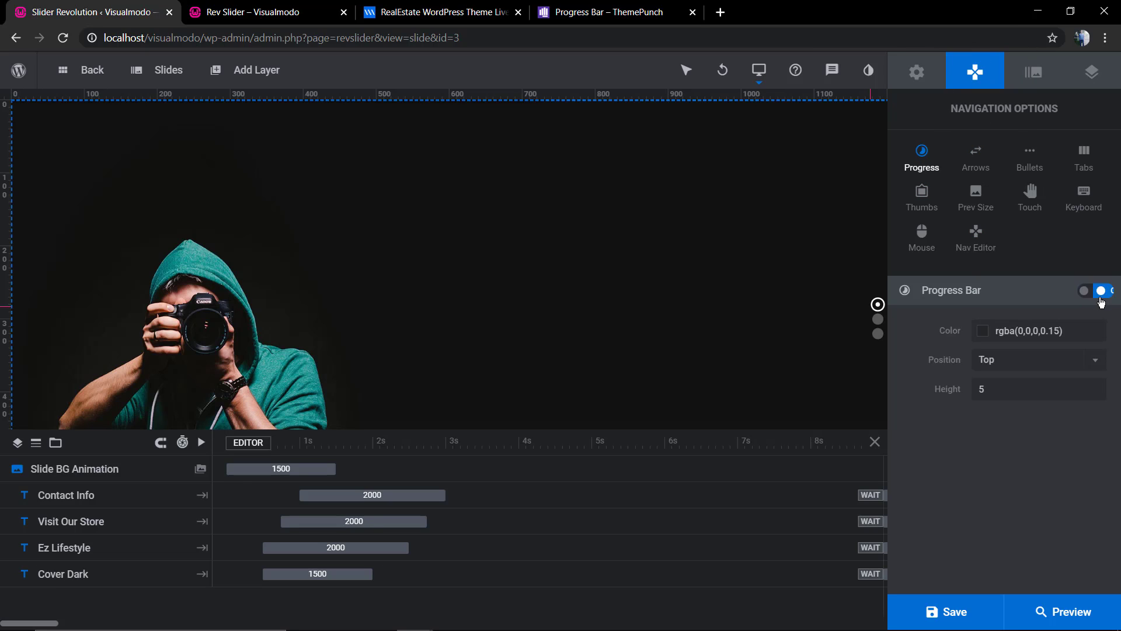
{"action": "left_click", "coordinate": [1027, 331]}
{"action": "type", "text": "#ffcc00"}
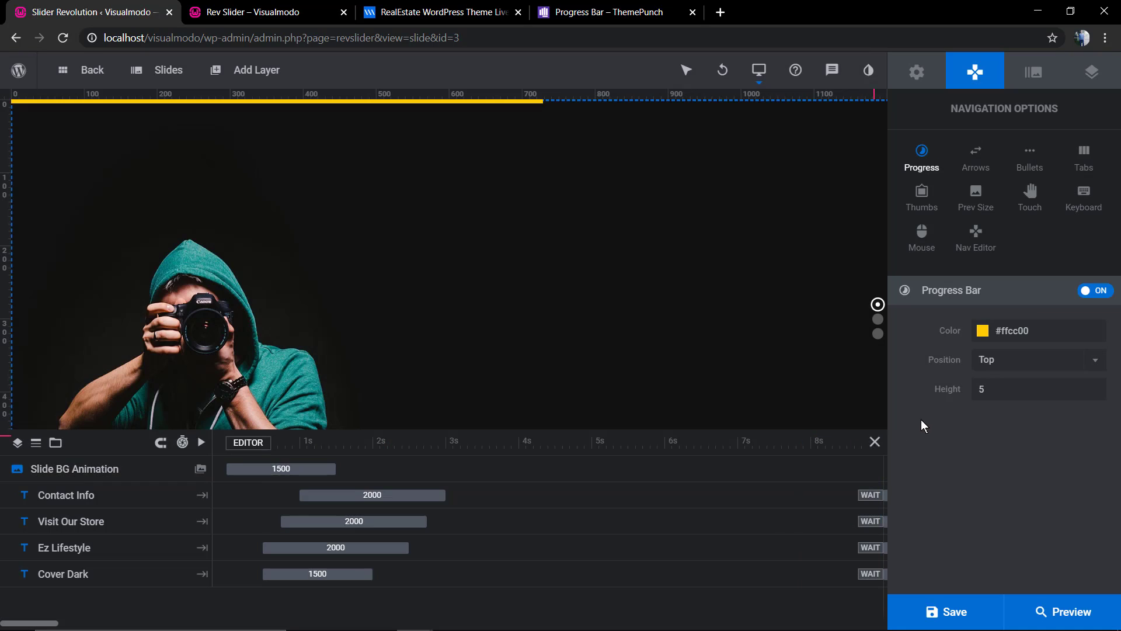
{"action": "left_click", "coordinate": [945, 611]}
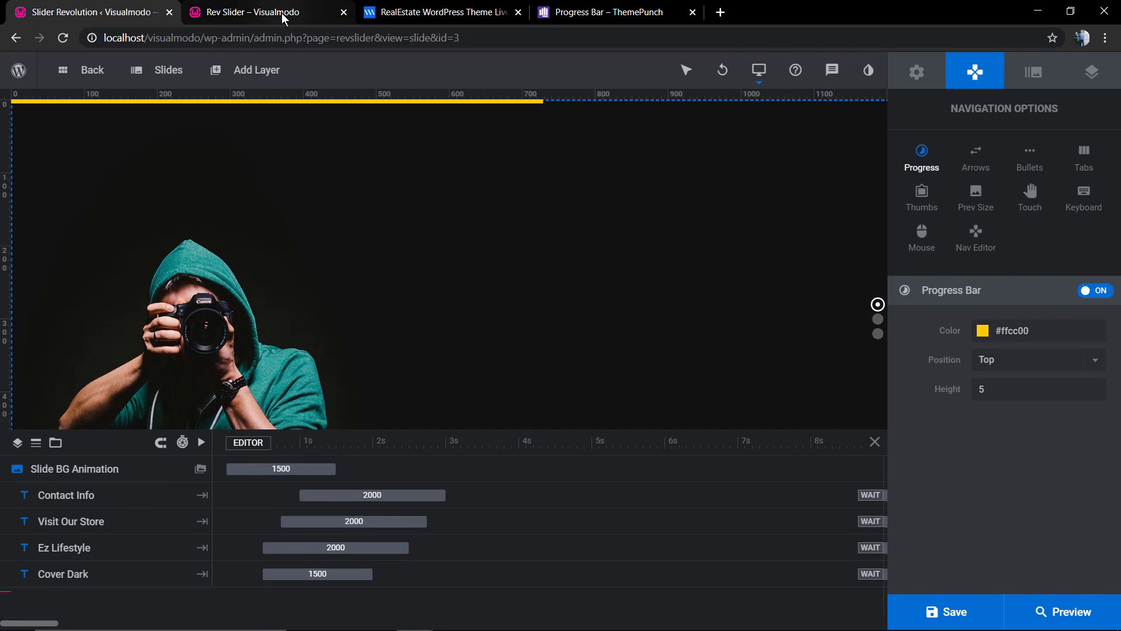
{"action": "left_click", "coordinate": [1062, 610]}
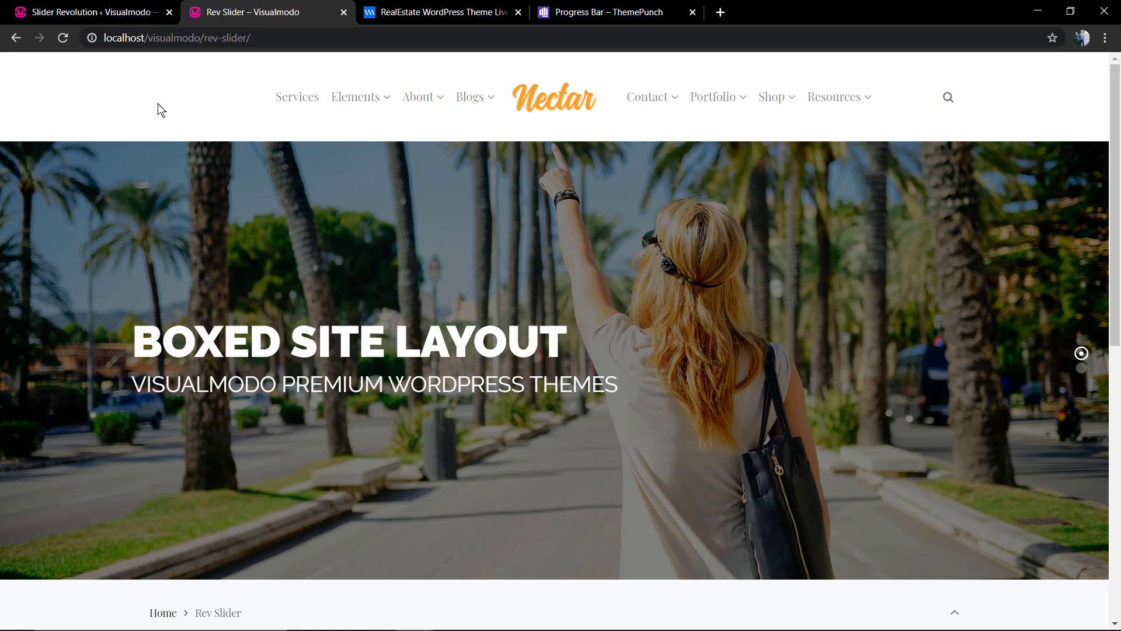
Step: Leave the live Rev Slider page and return to the Slider Revolution editor
{"action": "left_click", "coordinate": [62, 37]}
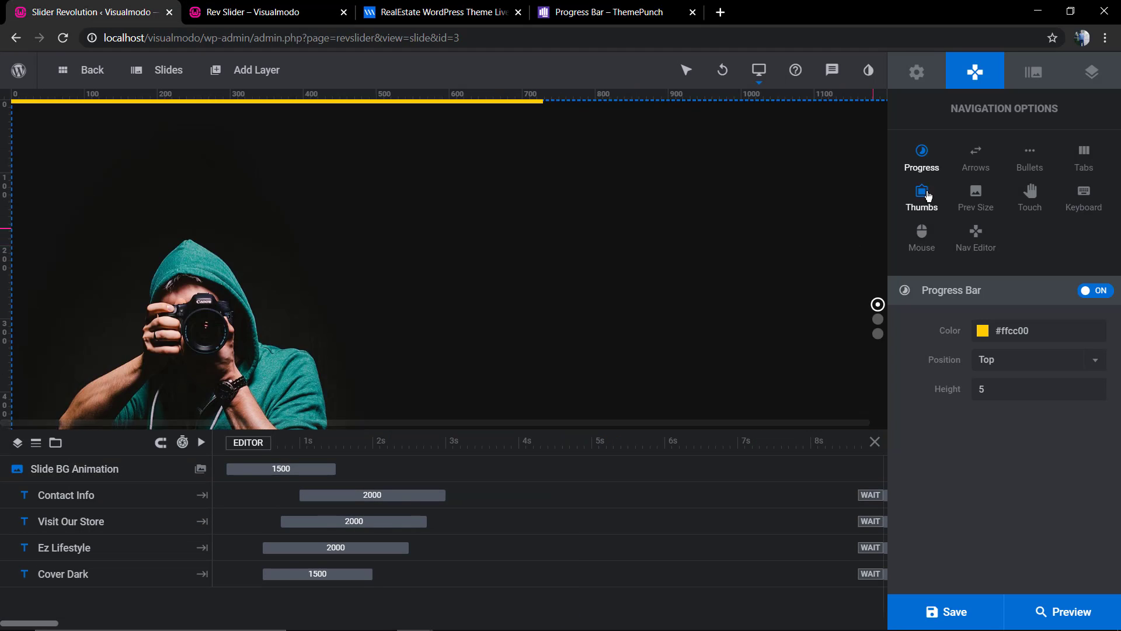
Step: Open the #1 Nectar slide and review its Progress Bar navigation and layout settings
{"action": "left_click", "coordinate": [168, 69]}
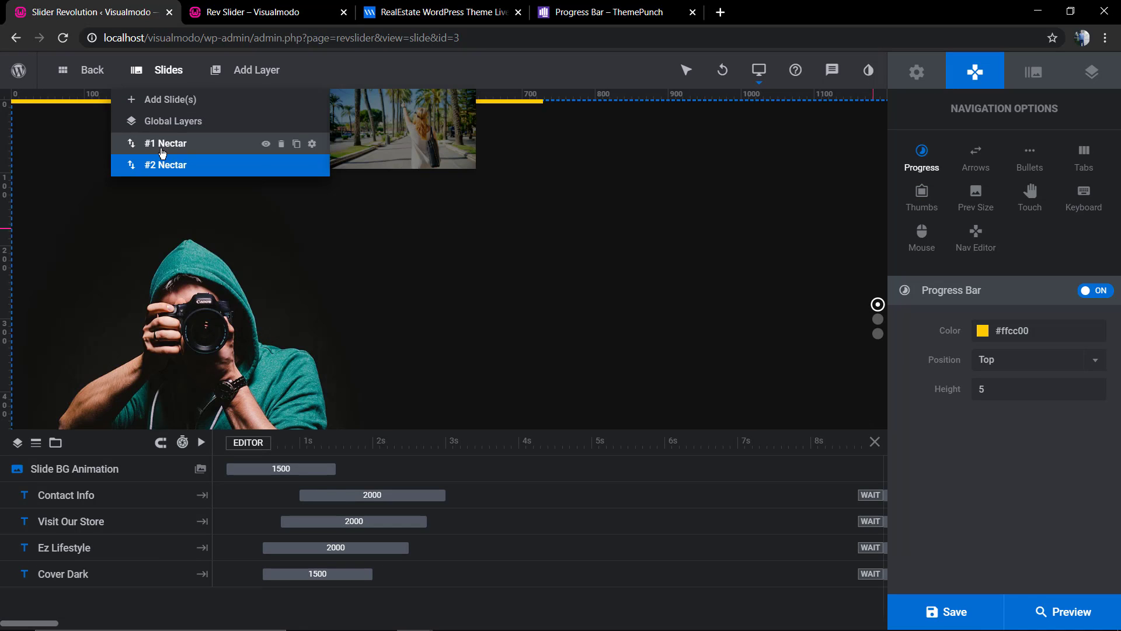
{"action": "left_click", "coordinate": [165, 143]}
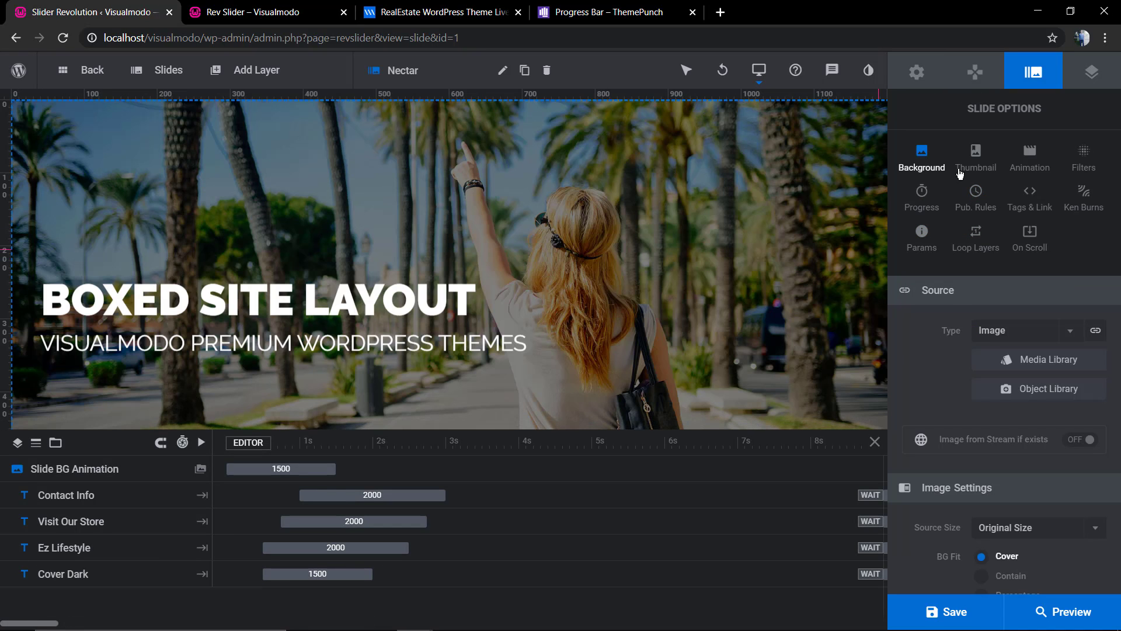
{"action": "left_click", "coordinate": [974, 71]}
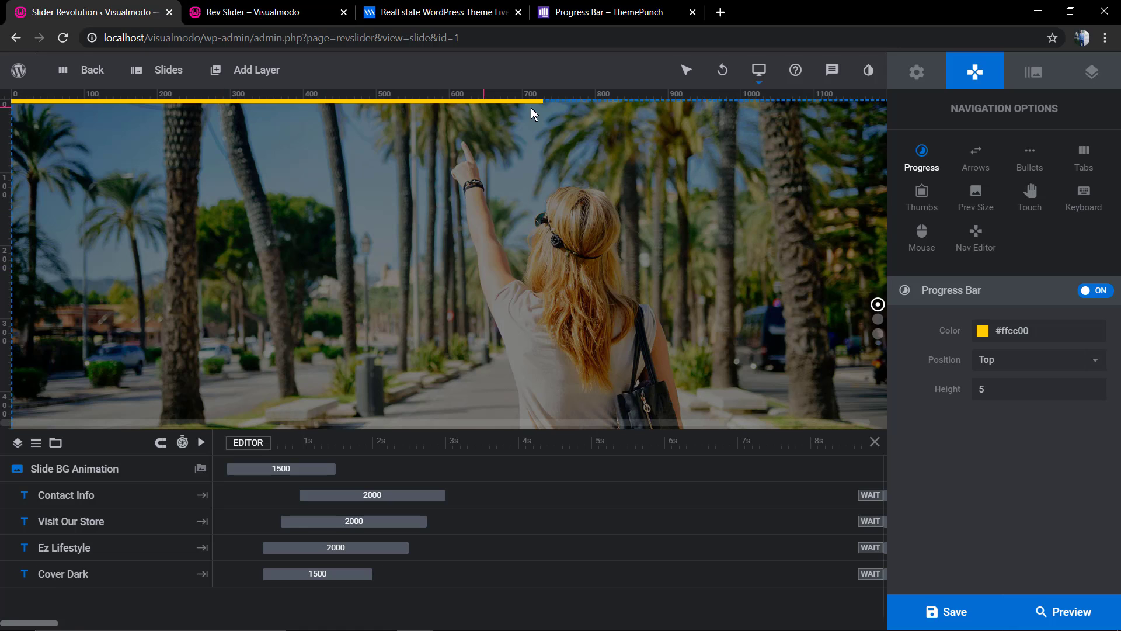
{"action": "left_click", "coordinate": [974, 155]}
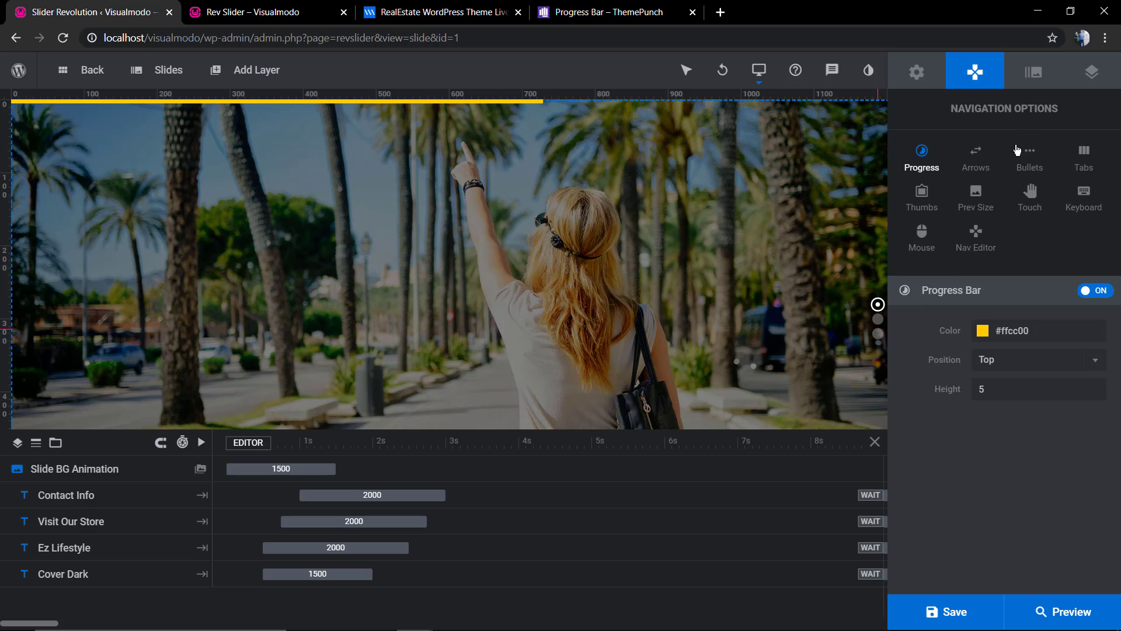
{"action": "left_click", "coordinate": [915, 70]}
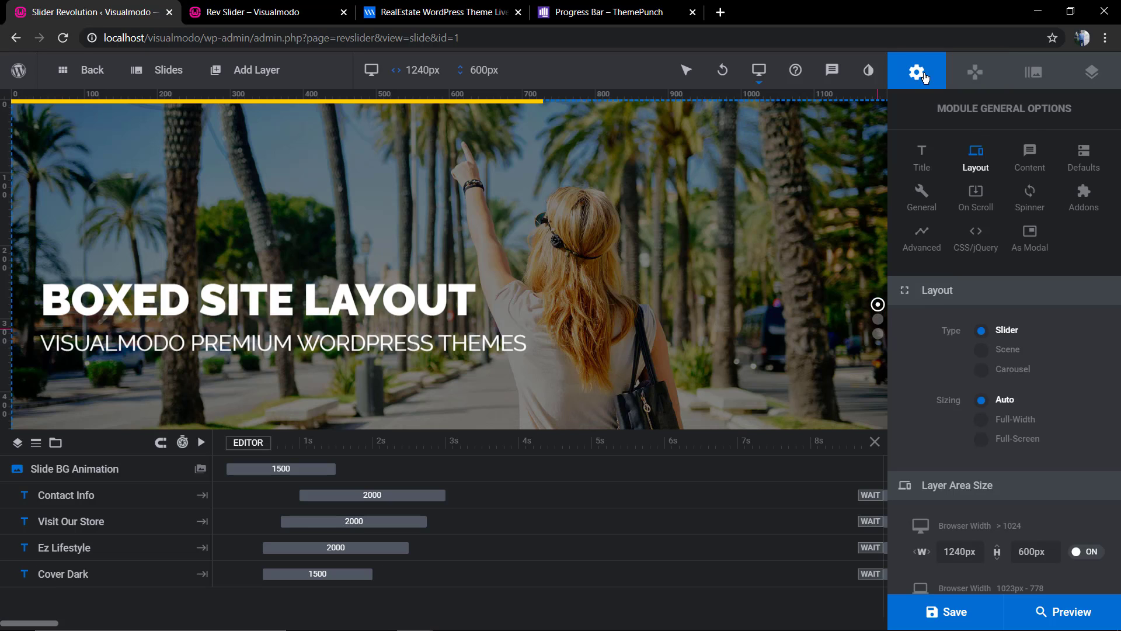
{"action": "left_click", "coordinate": [974, 70]}
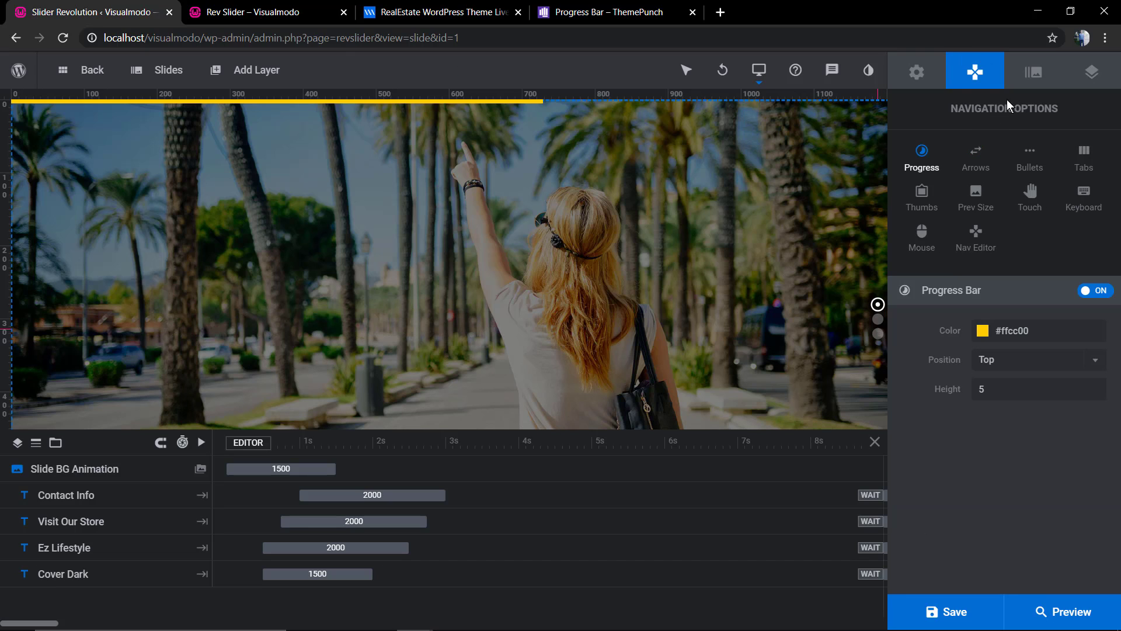
Step: In Slide Options > Progress, switch the visibility toggle off, set Pause Slider to Default, and save
{"action": "left_click", "coordinate": [1032, 71]}
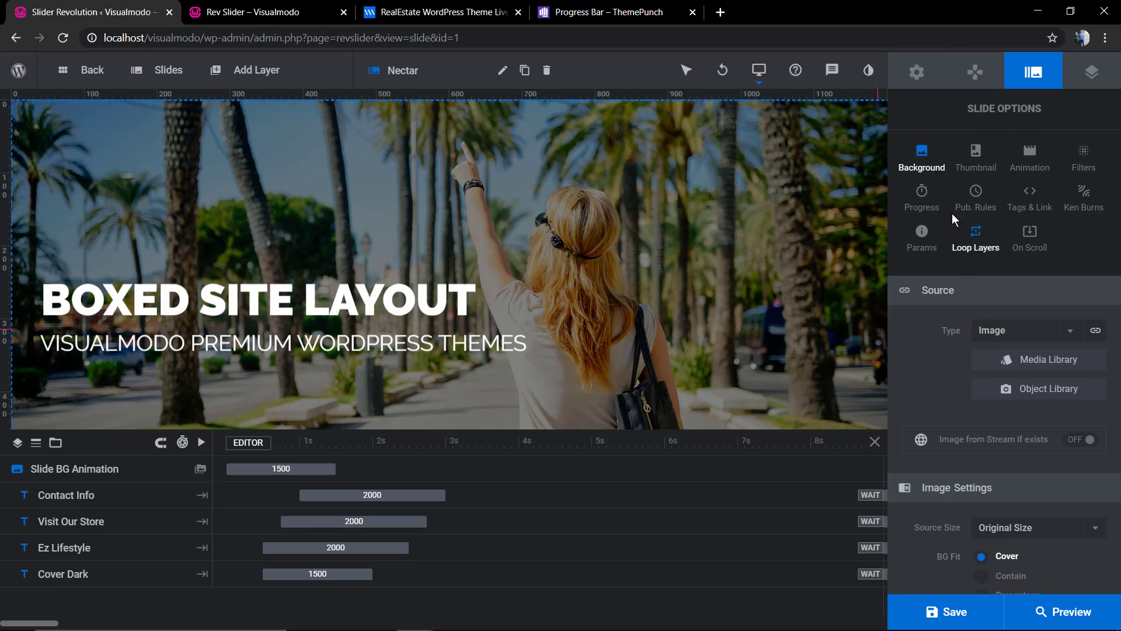
{"action": "left_click", "coordinate": [921, 195]}
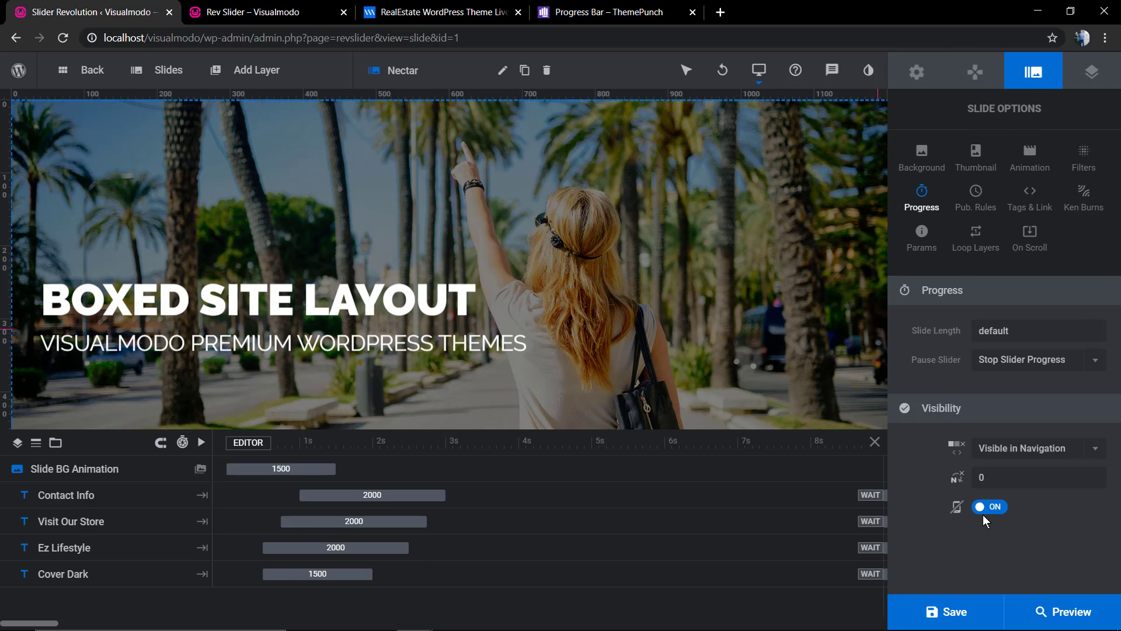
{"action": "left_click", "coordinate": [989, 506]}
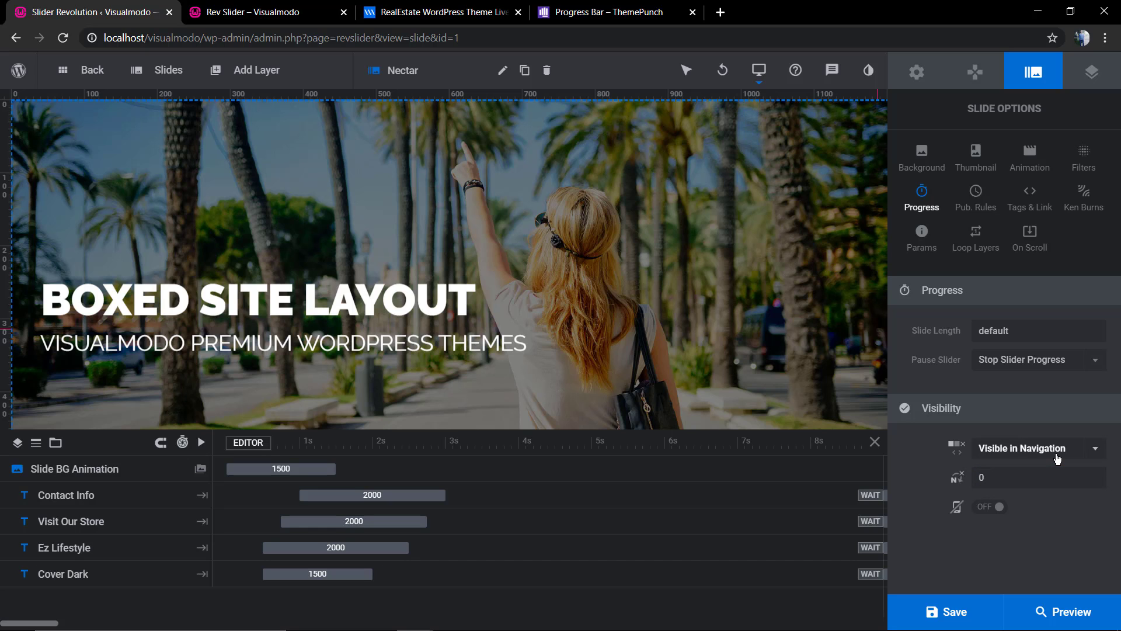
{"action": "left_click", "coordinate": [945, 611]}
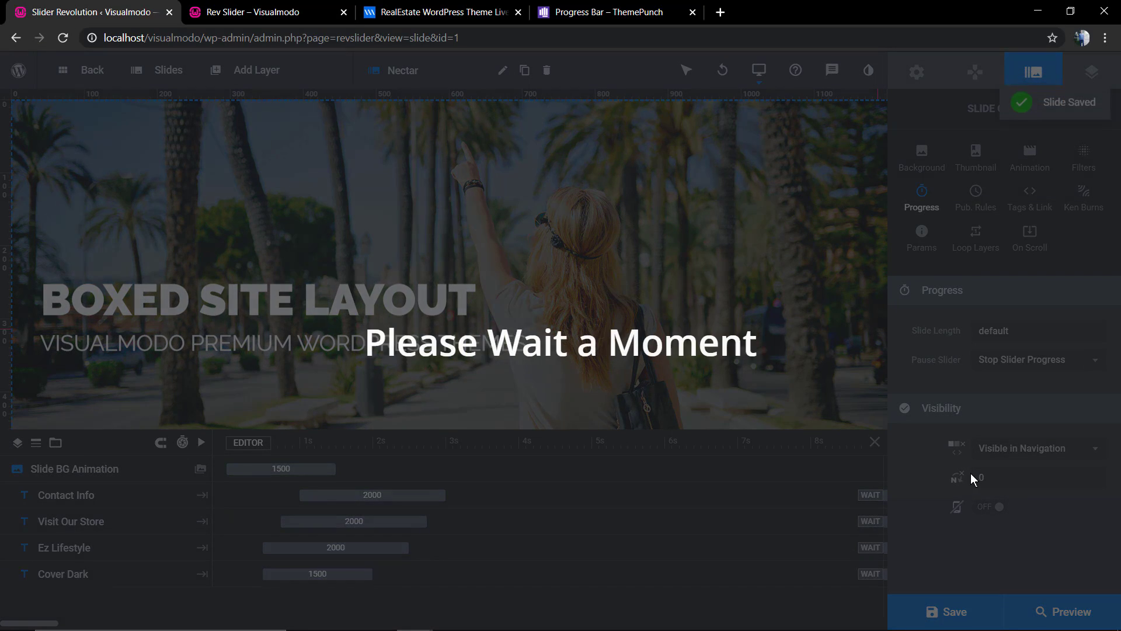
{"action": "left_click", "coordinate": [1036, 358]}
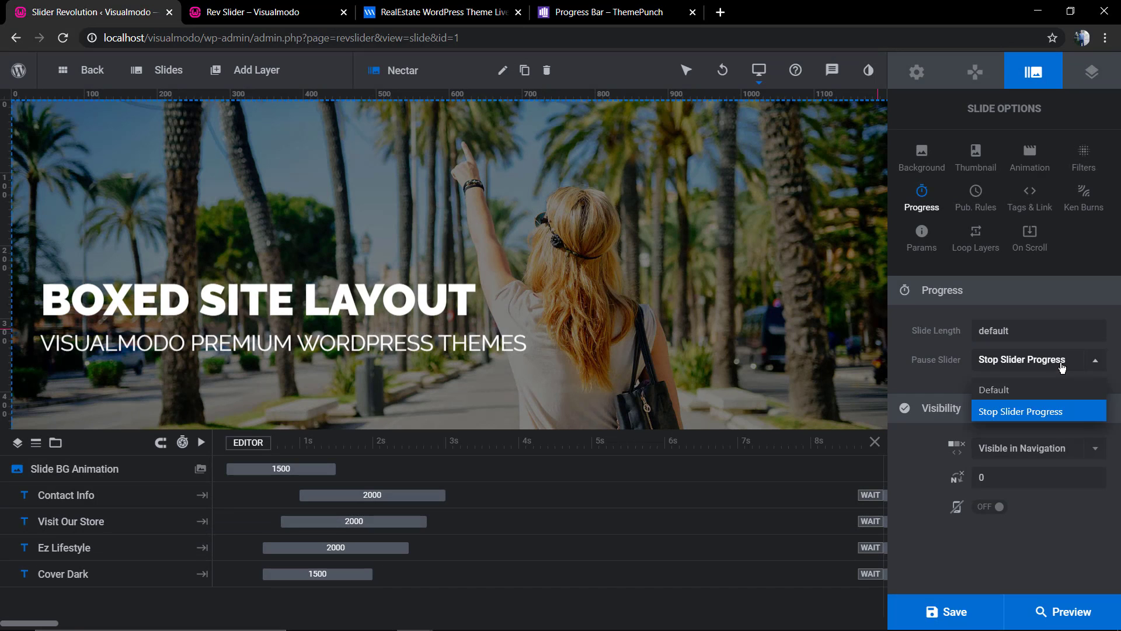
{"action": "left_click", "coordinate": [993, 390]}
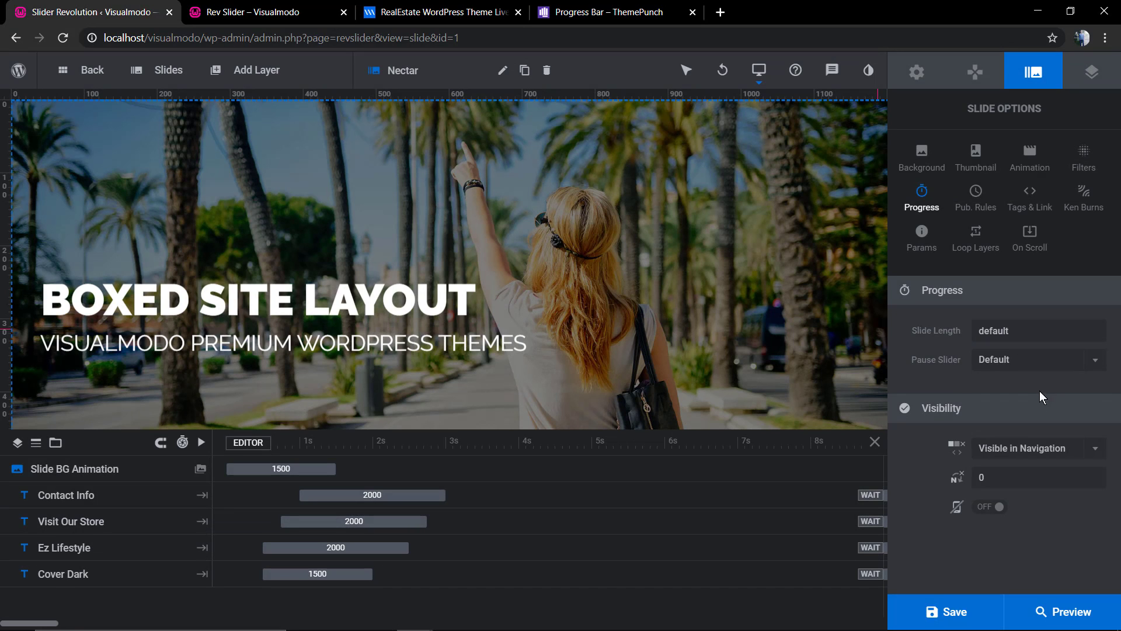
{"action": "left_click", "coordinate": [953, 611]}
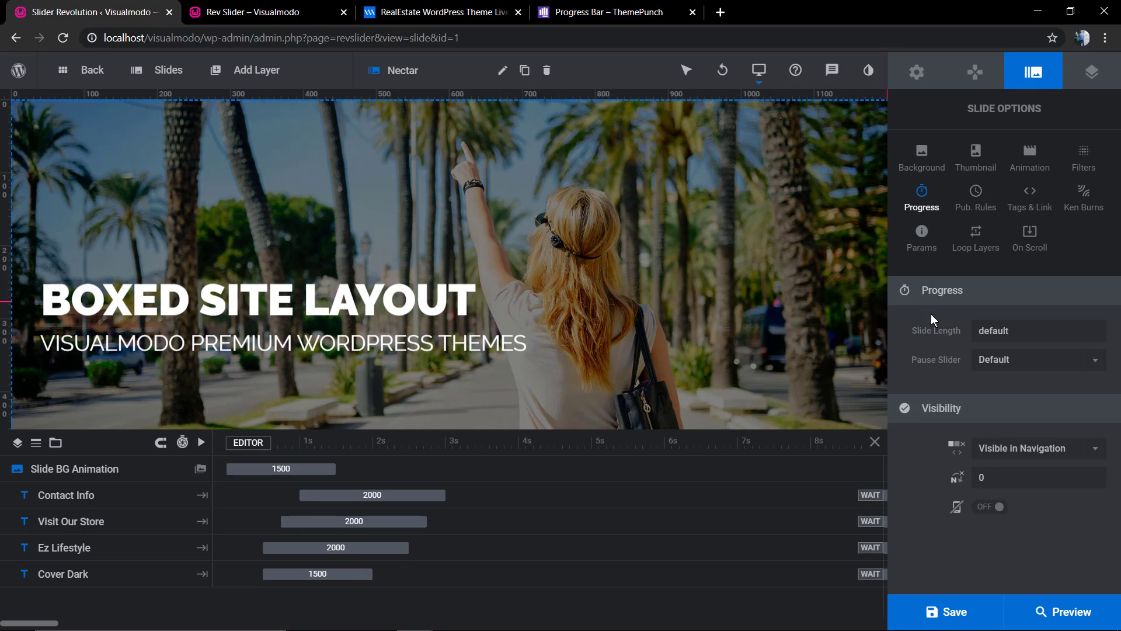
Step: Set the Progress Bar position to Bottom and save the slider
{"action": "left_click", "coordinate": [974, 72]}
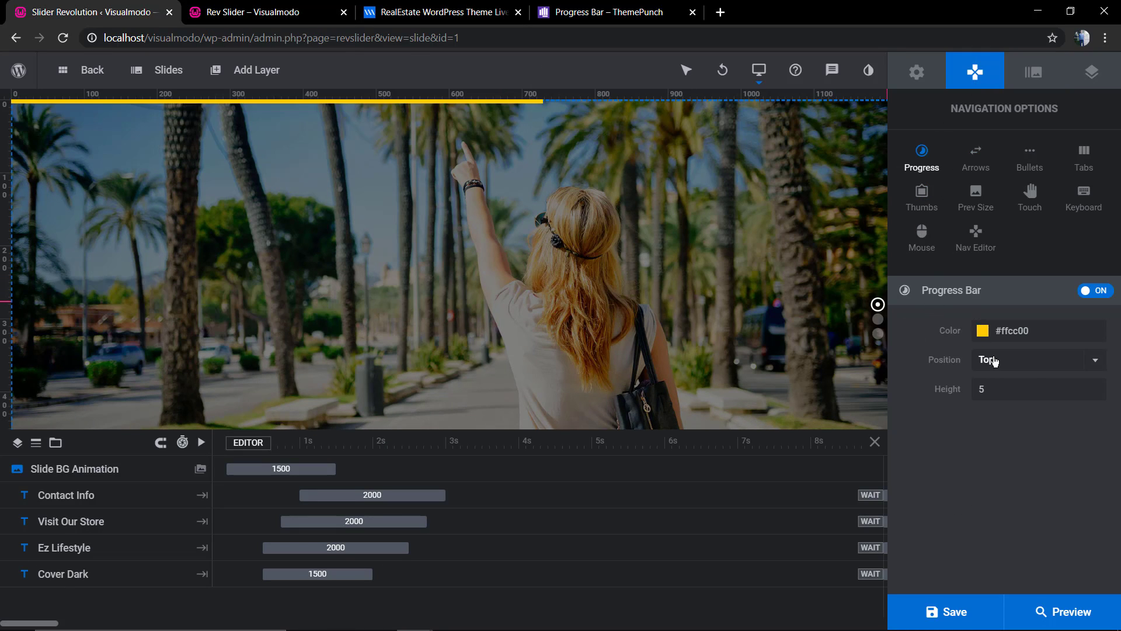
{"action": "left_click", "coordinate": [1034, 359]}
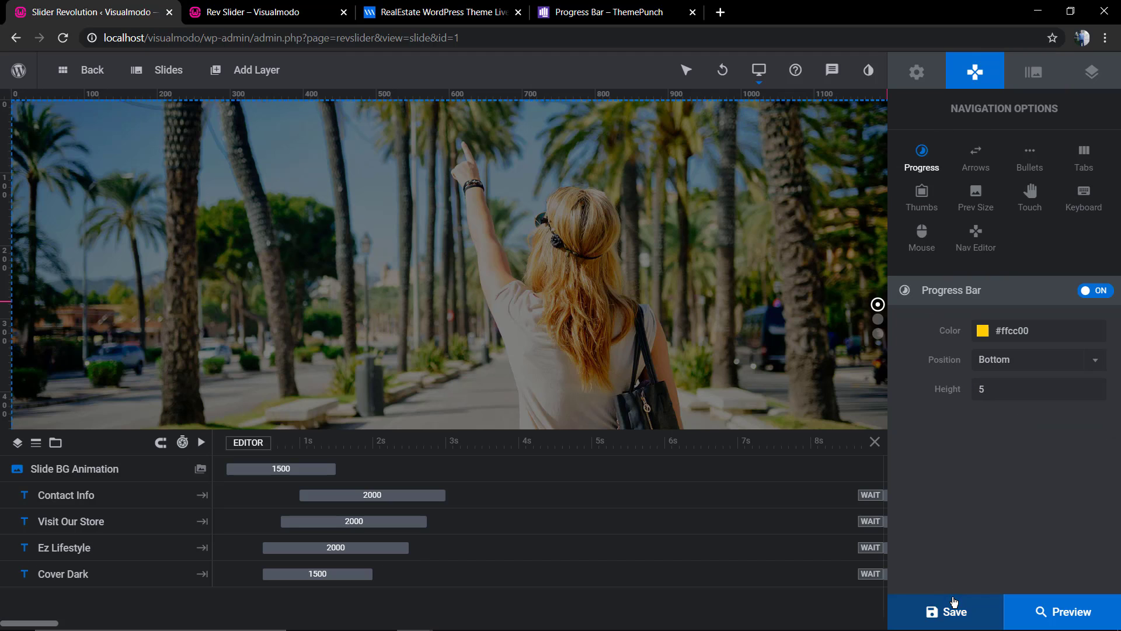
{"action": "left_click", "coordinate": [257, 12]}
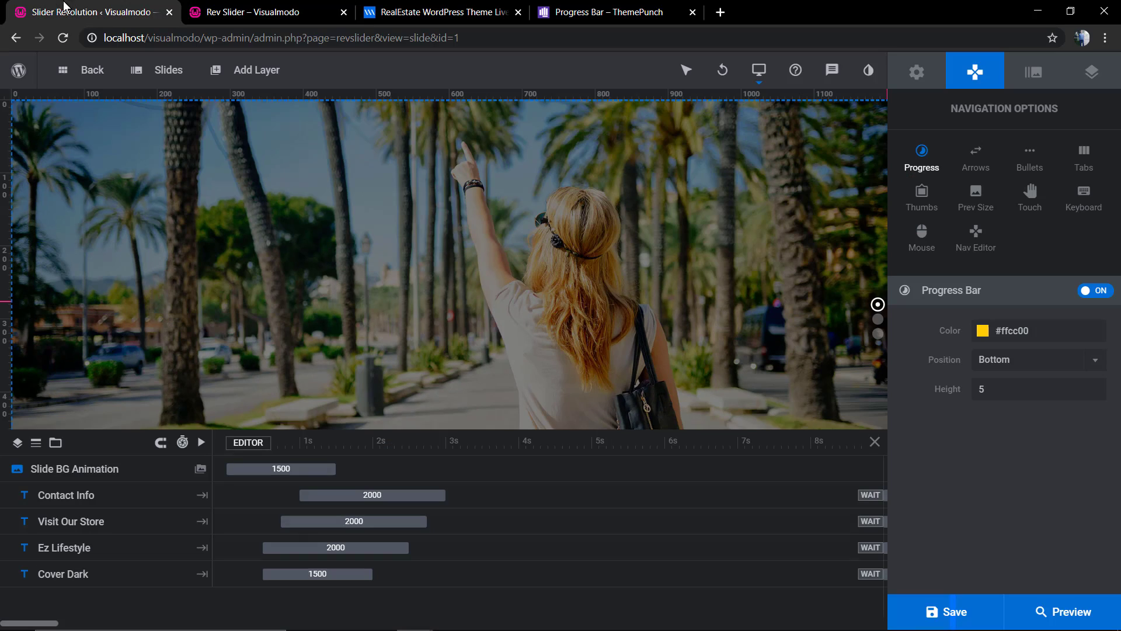
Step: Change the Progress Bar colour from solid yellow to a linear gradient preset
{"action": "left_click", "coordinate": [1000, 330]}
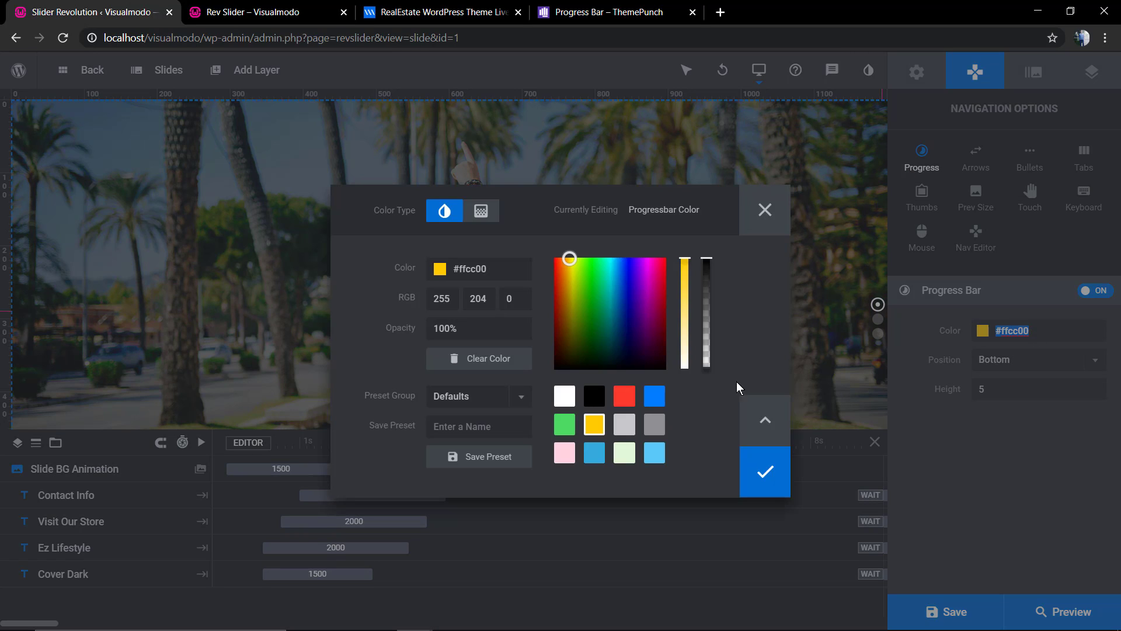
{"action": "left_click", "coordinate": [480, 209]}
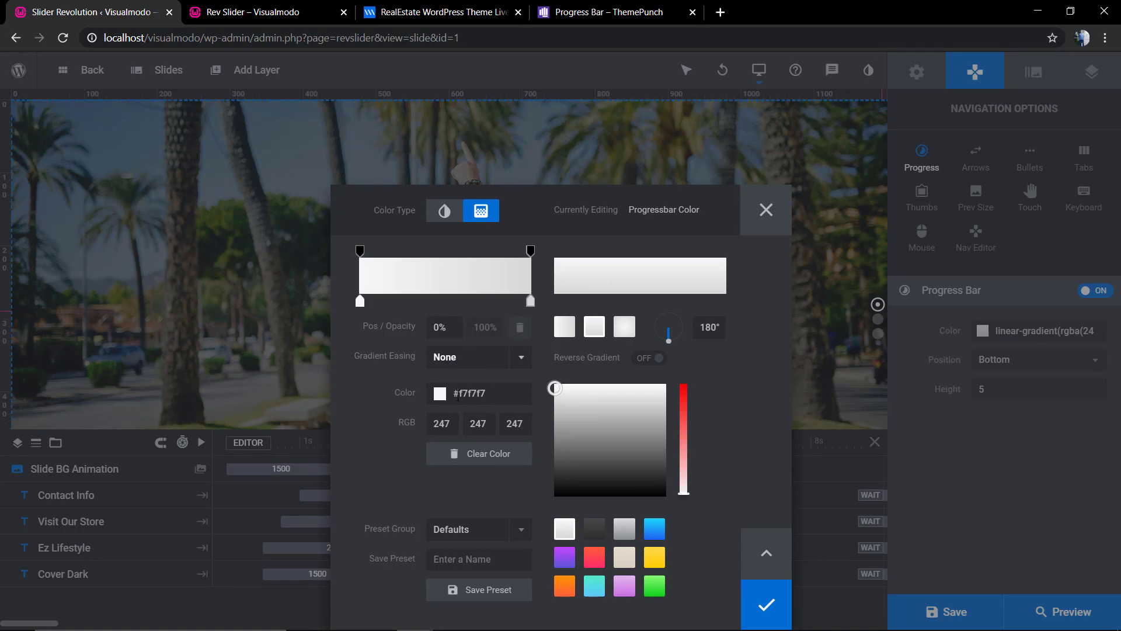
{"action": "left_click", "coordinate": [593, 557]}
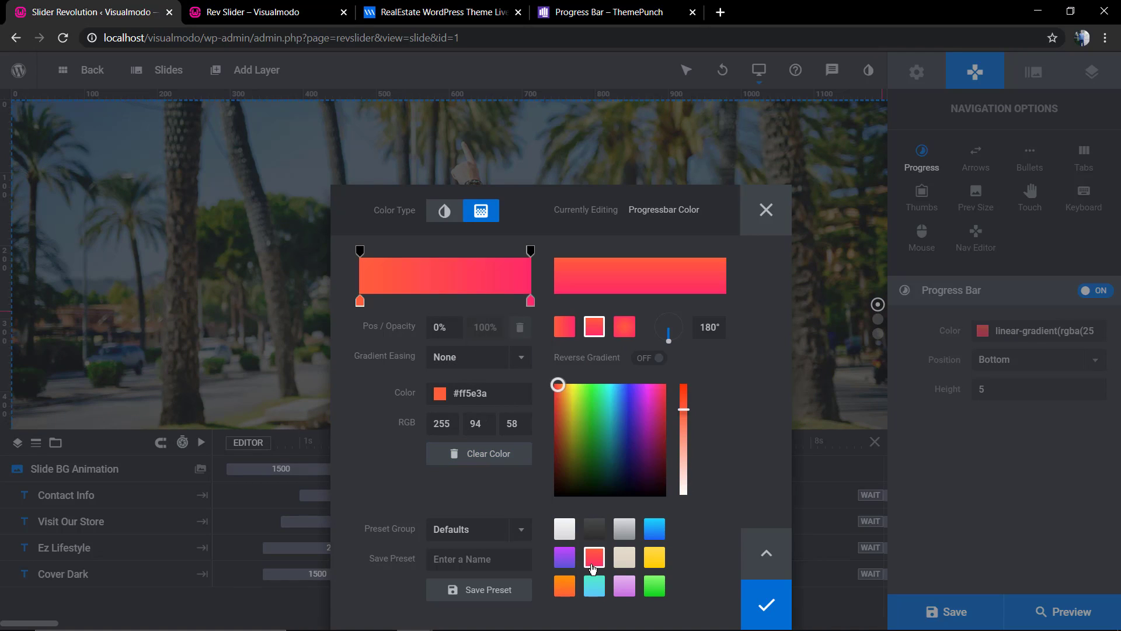
{"action": "mouse_move", "coordinate": [615, 422]}
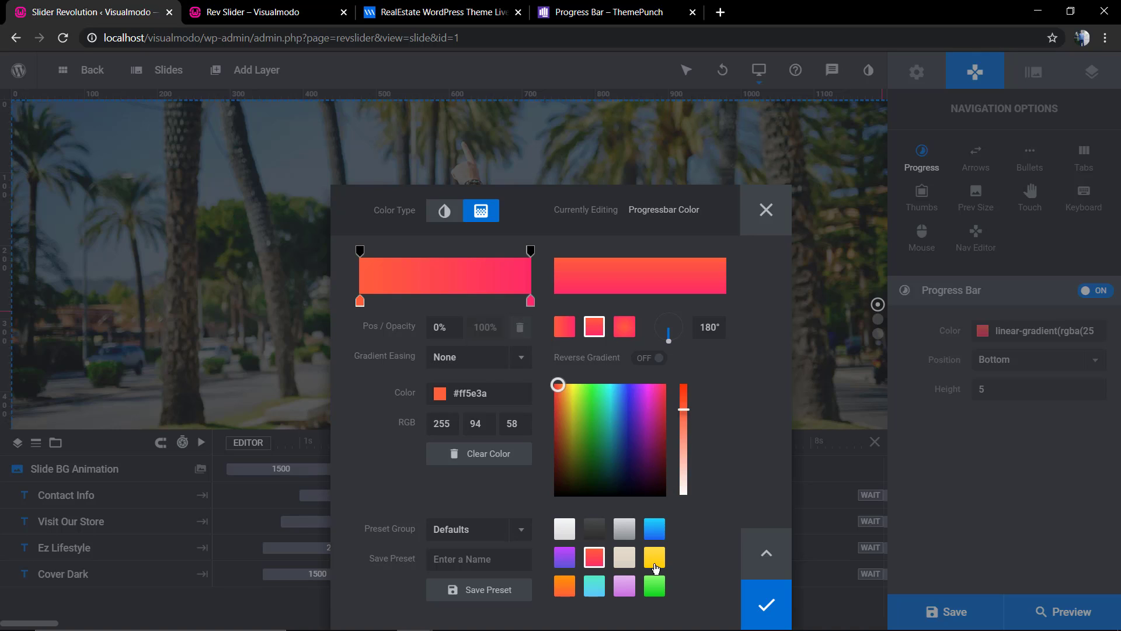
{"action": "left_click", "coordinate": [653, 557]}
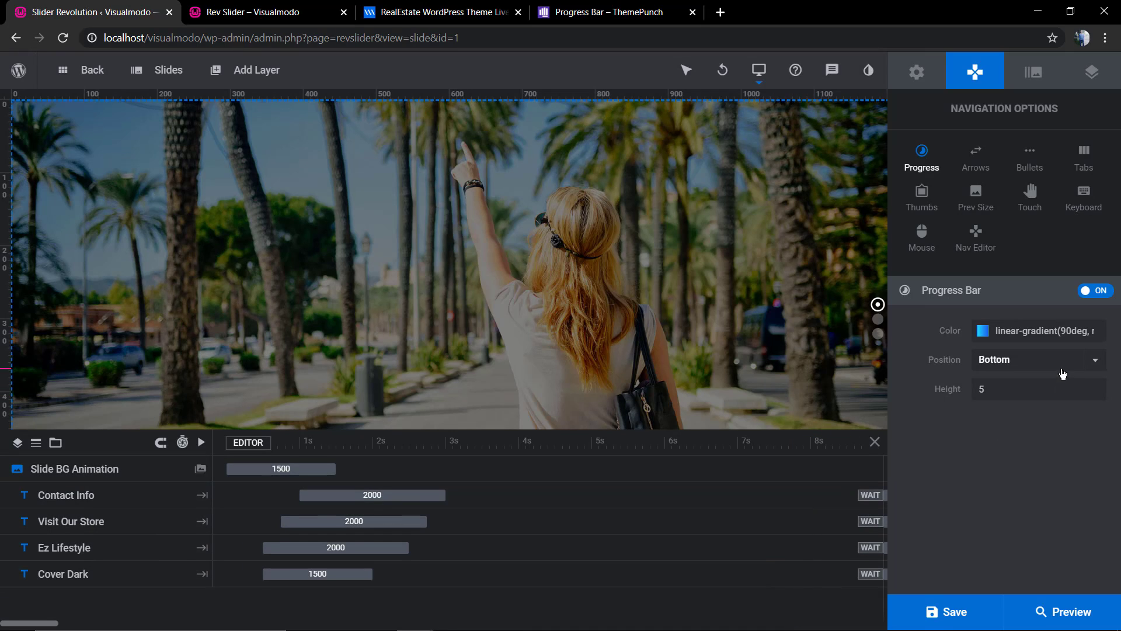
Step: Move the gradient Progress Bar back to the top with height 6 and save
{"action": "left_click", "coordinate": [1032, 360]}
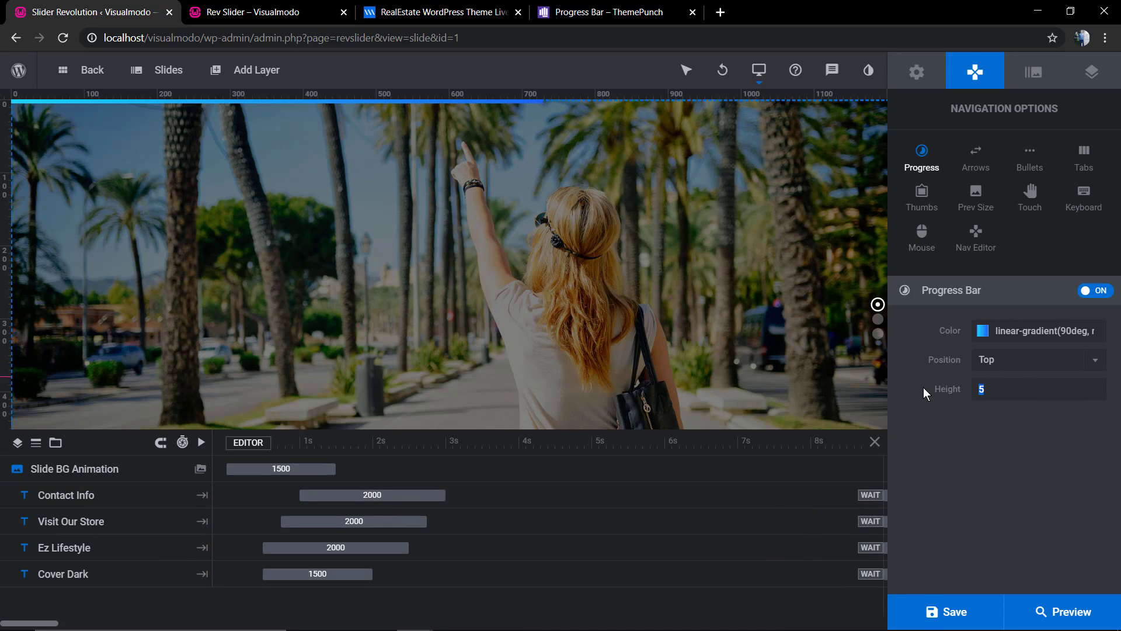
{"action": "left_click", "coordinate": [952, 610]}
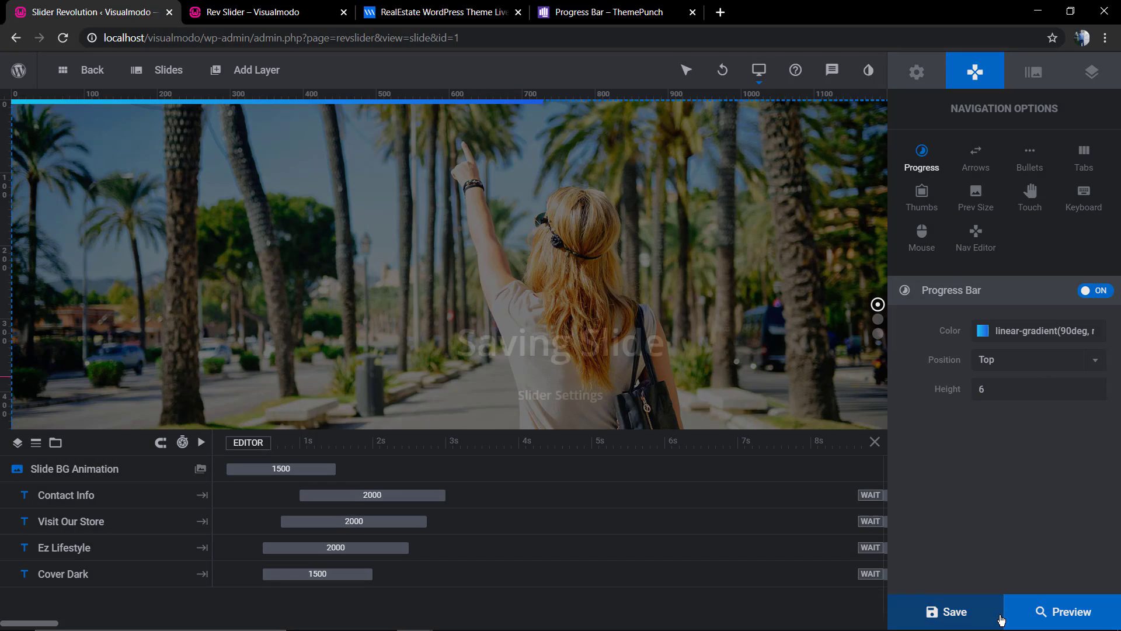